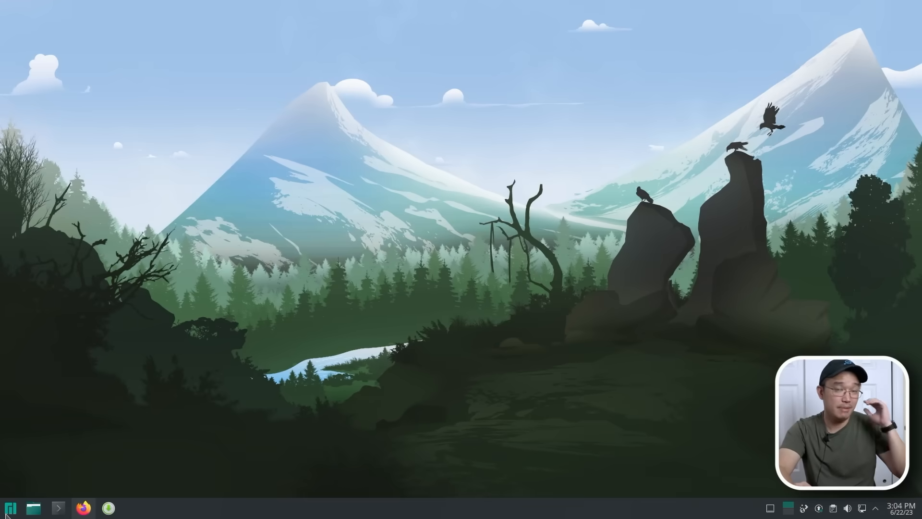
mouse_move(10, 507)
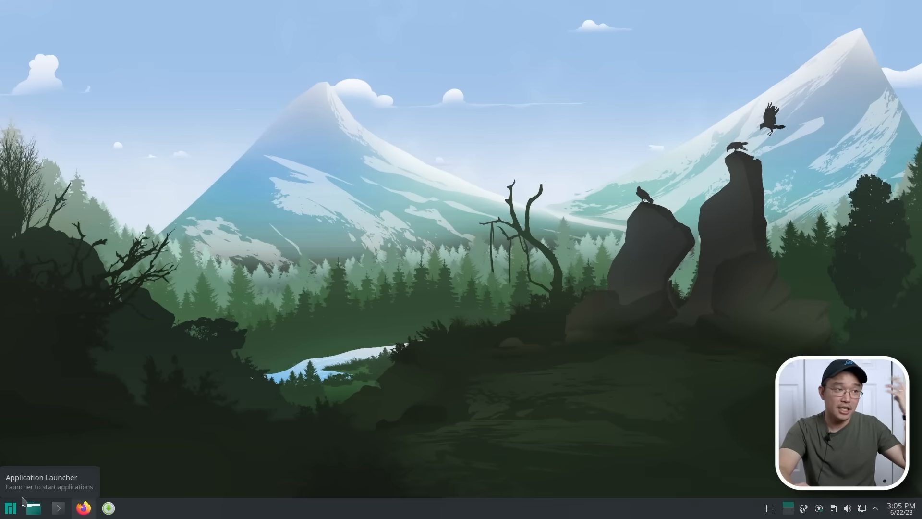
- Search the package manager for freecad and mark FreeCAD for installation
click(11, 507)
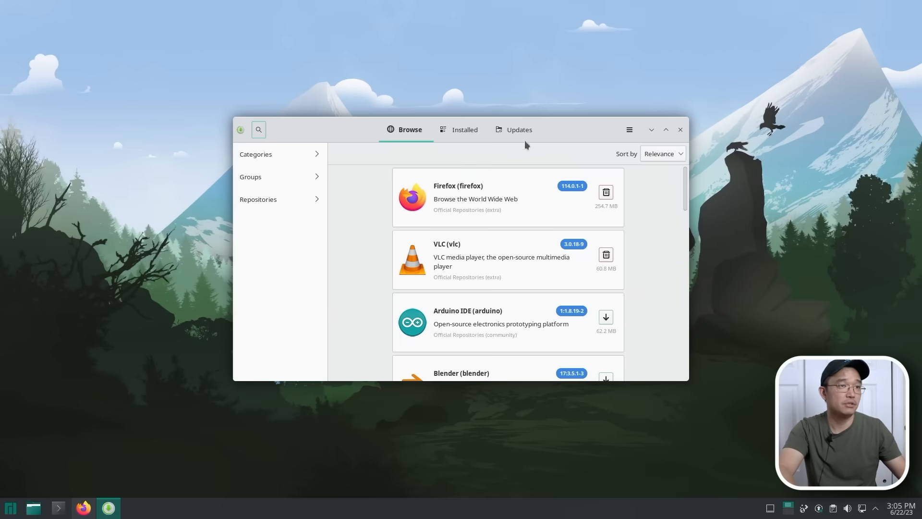
click(258, 130)
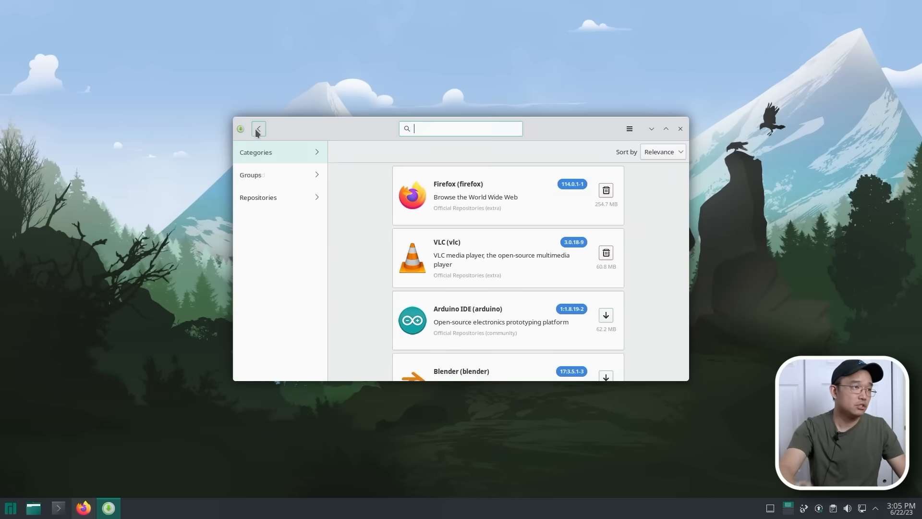
text(freecad)
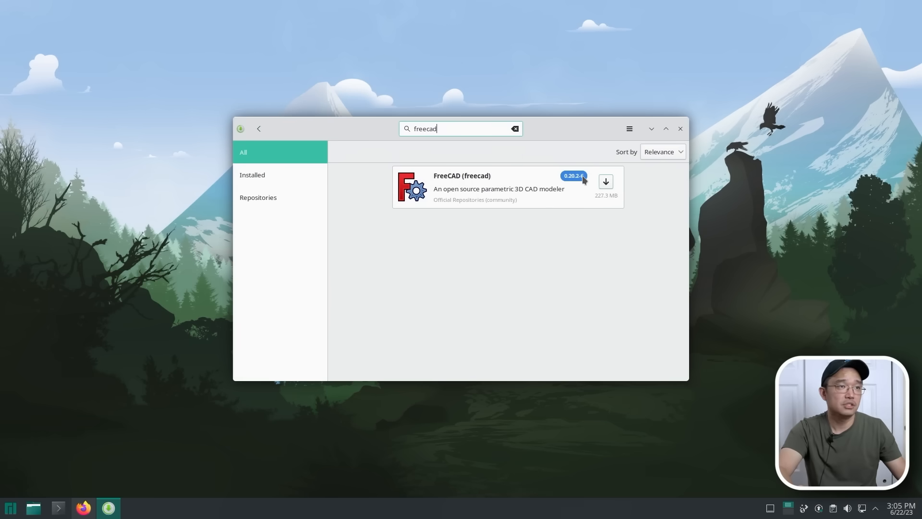
mouse_move(606, 182)
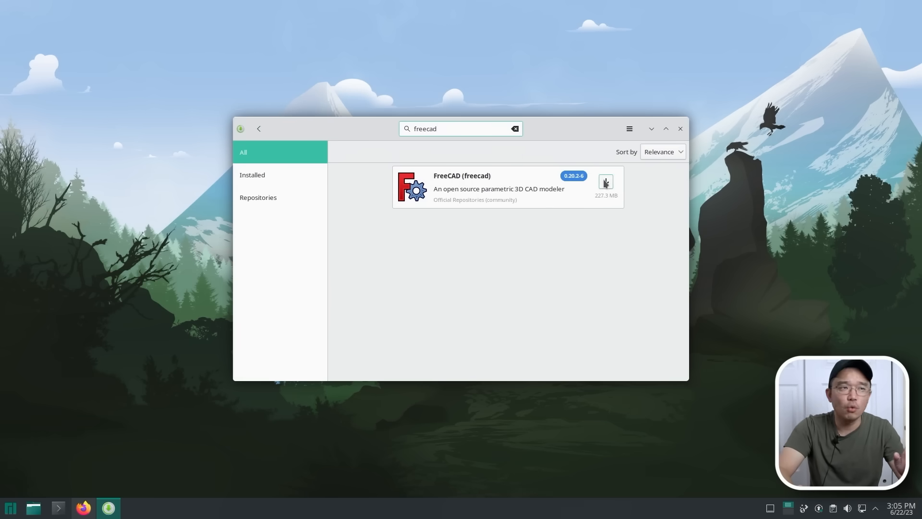
click(606, 182)
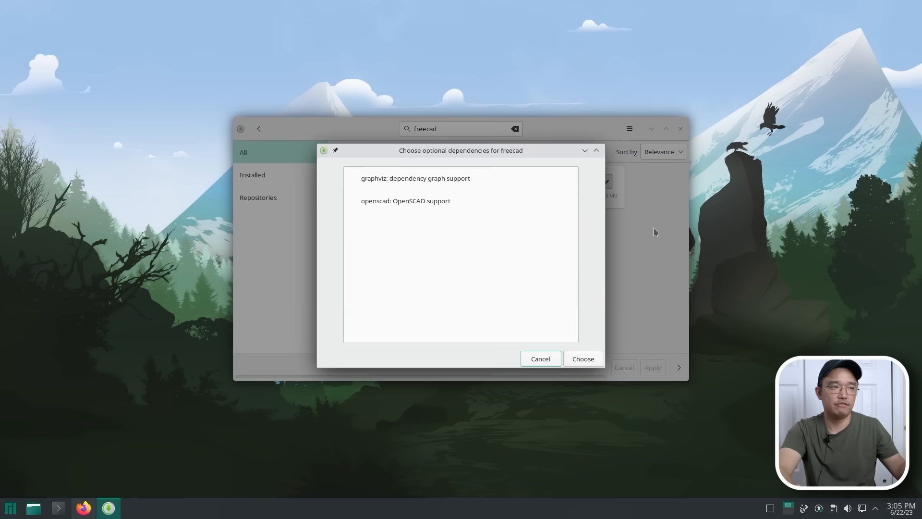
- Add graphviz as optional dependency, review the Transaction Summary and apply the installation
click(415, 179)
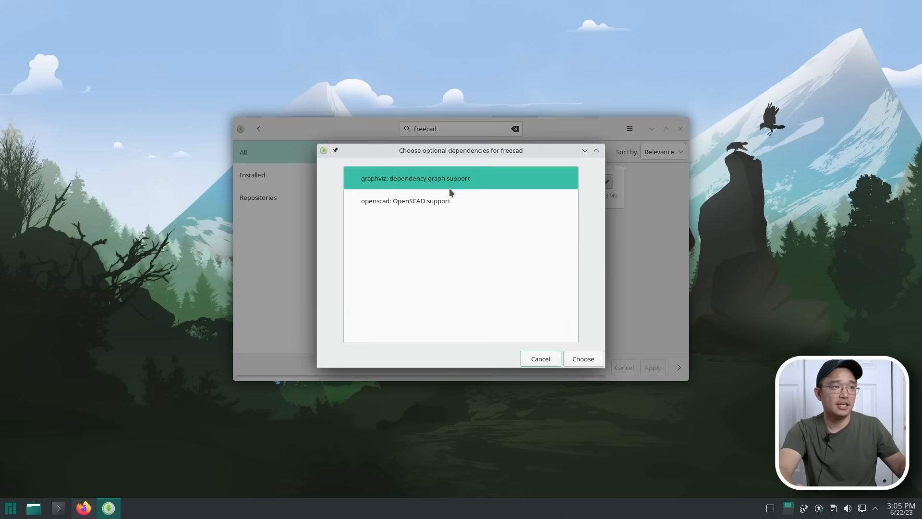
click(582, 359)
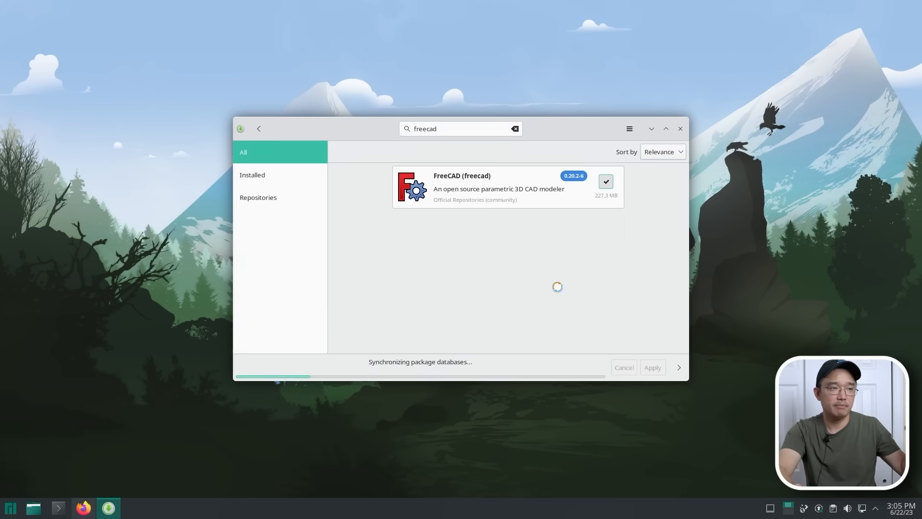
click(651, 367)
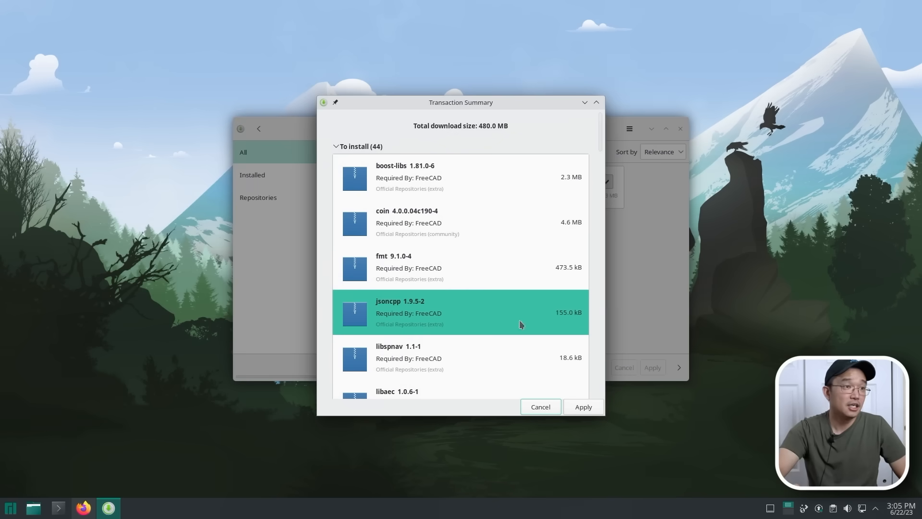
scroll(down, 3)
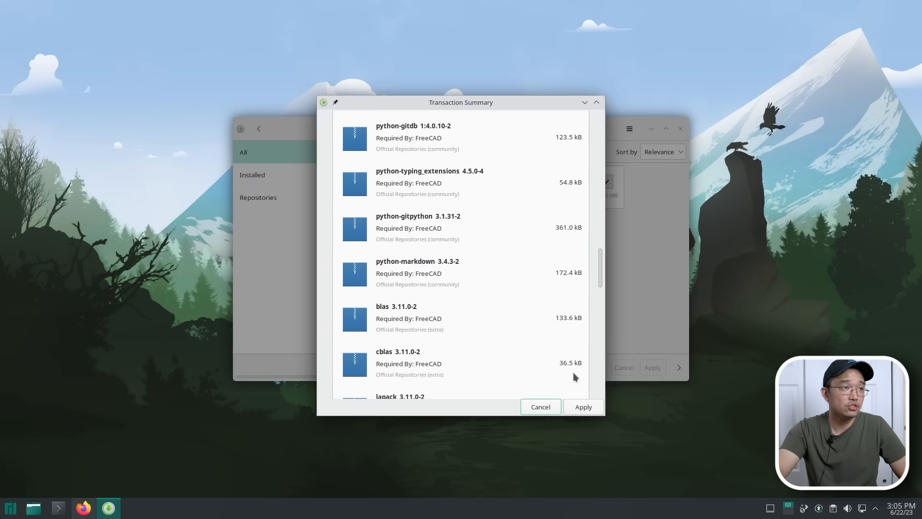
scroll(down, 3)
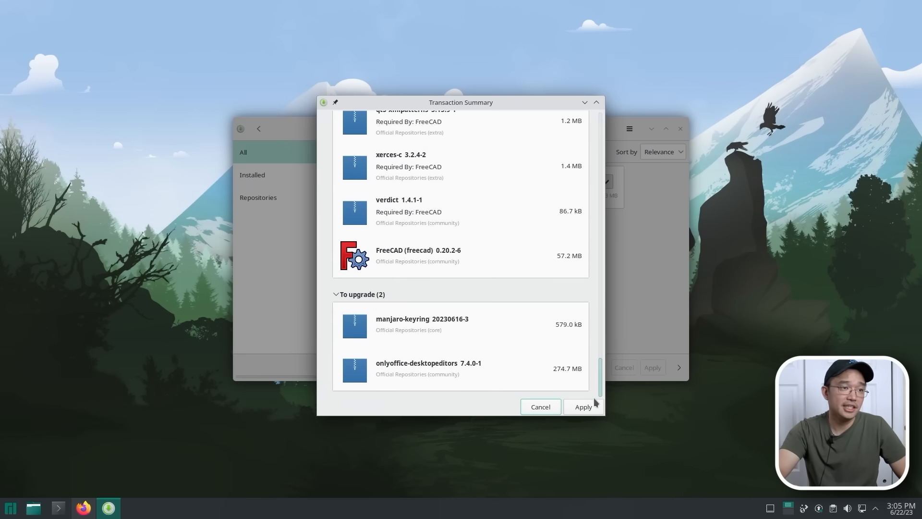
click(583, 406)
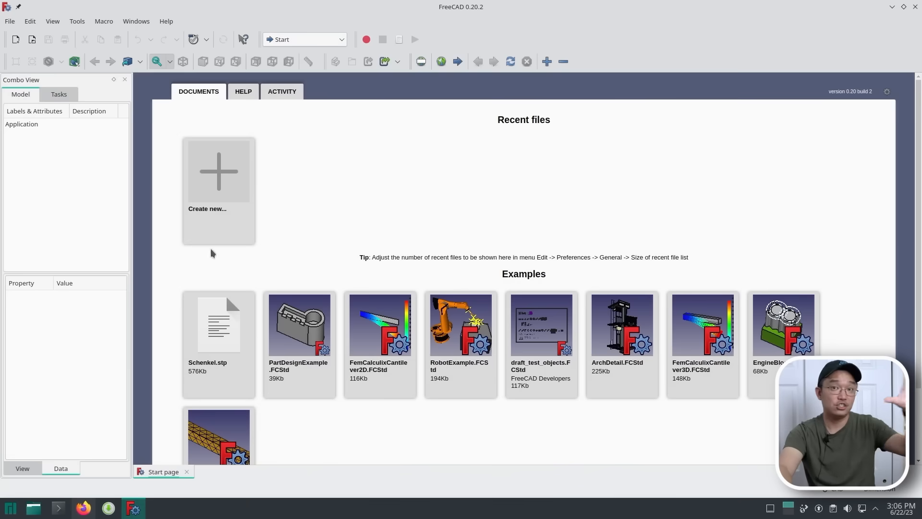
mouse_move(233, 181)
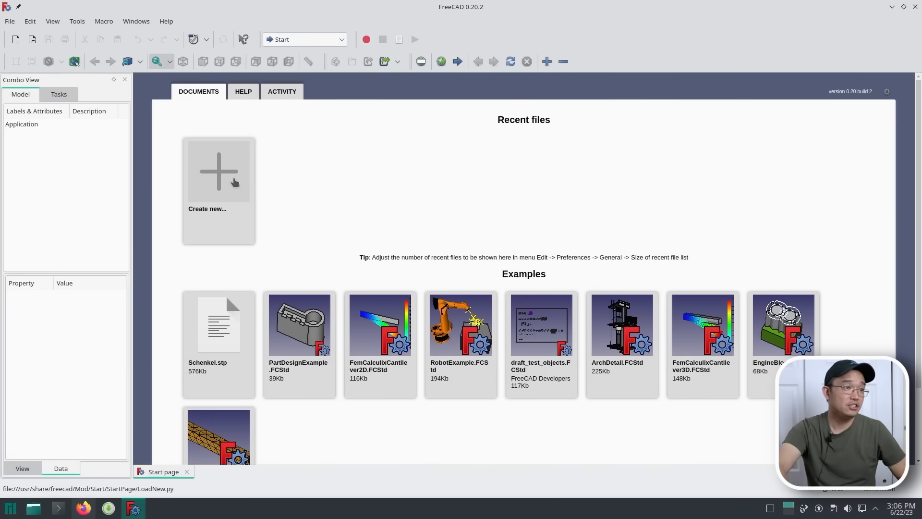
- Create a new empty document and switch to the Part Design workbench
click(218, 171)
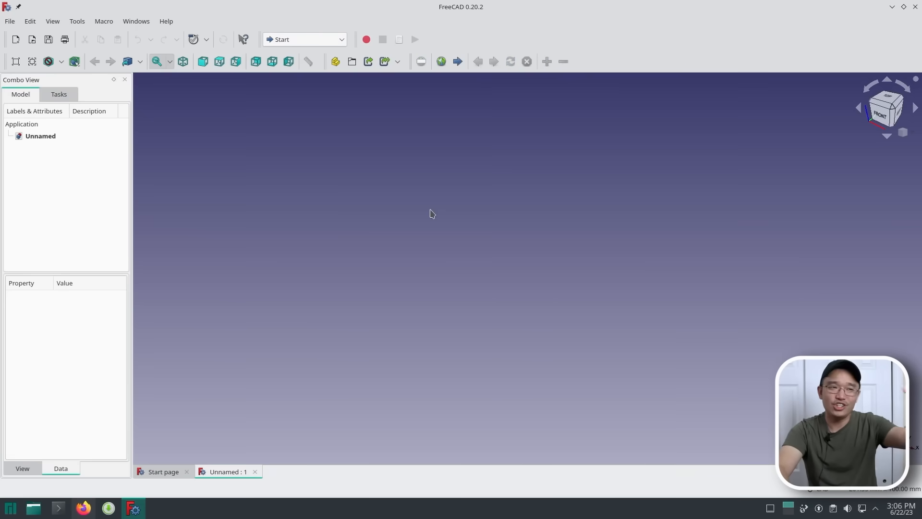
mouse_move(335, 62)
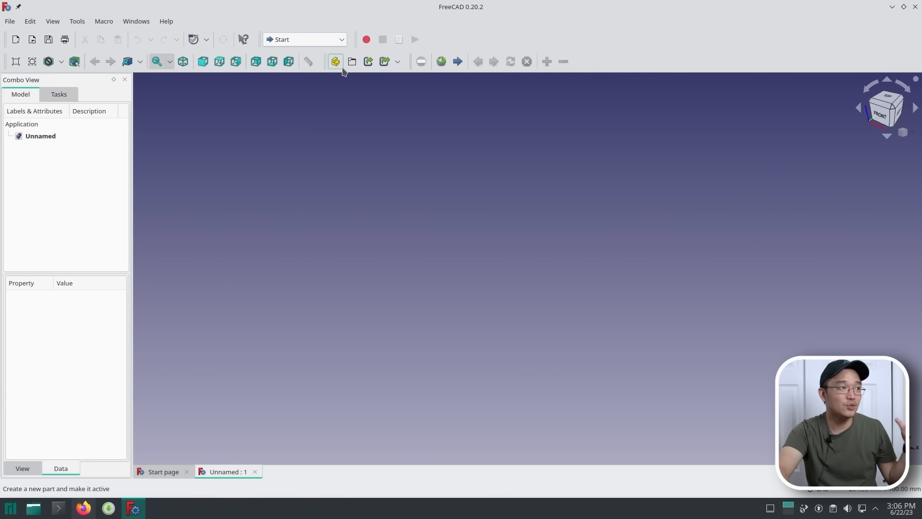
mouse_move(391, 258)
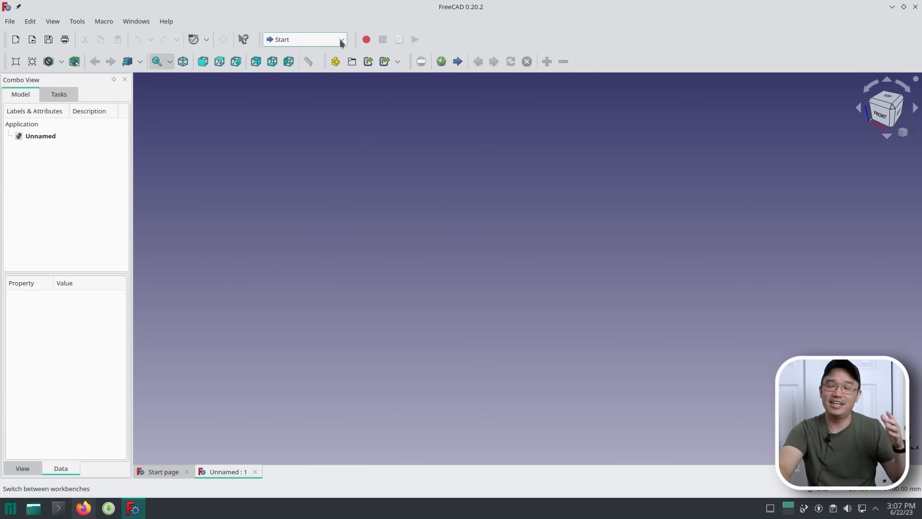
mouse_move(342, 39)
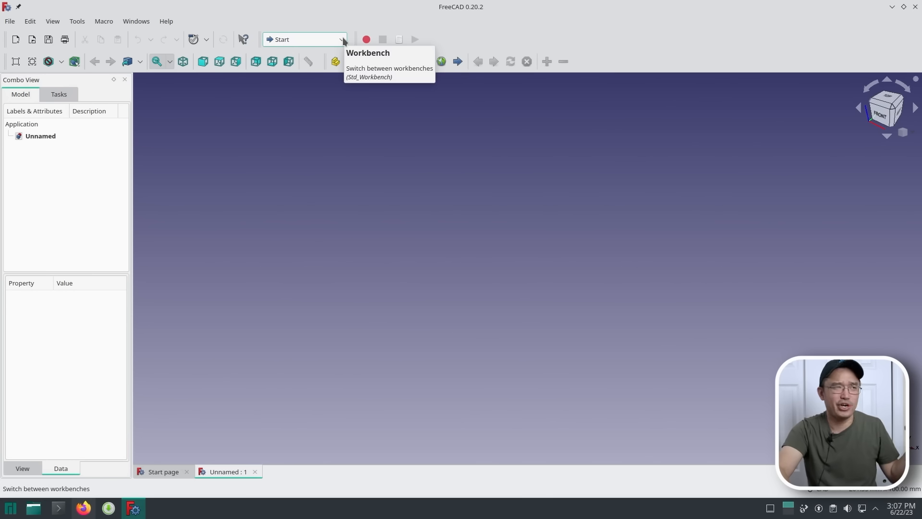
click(341, 40)
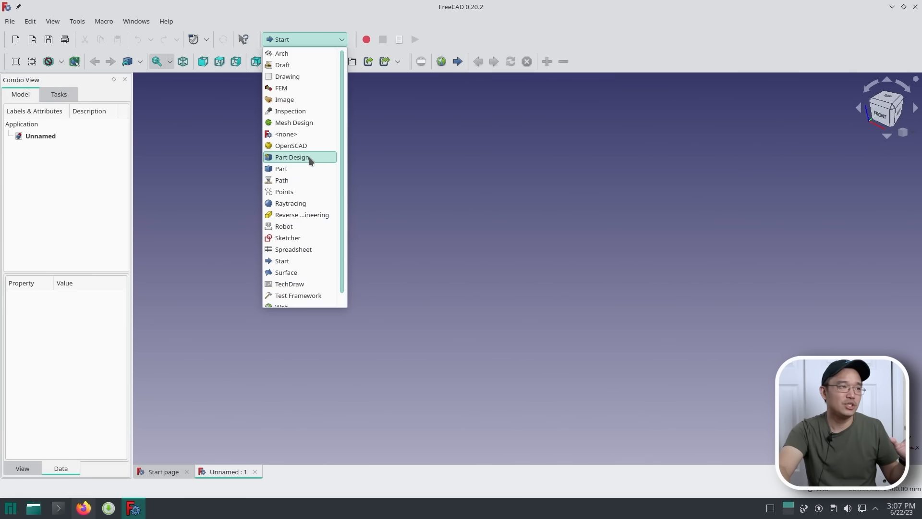
click(292, 156)
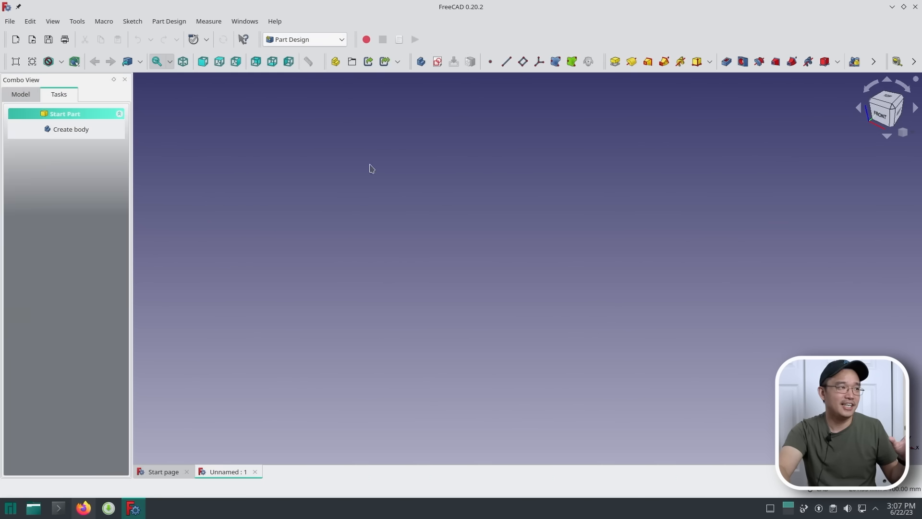
- Create a body with a new sketch placed on the XY plane
click(70, 129)
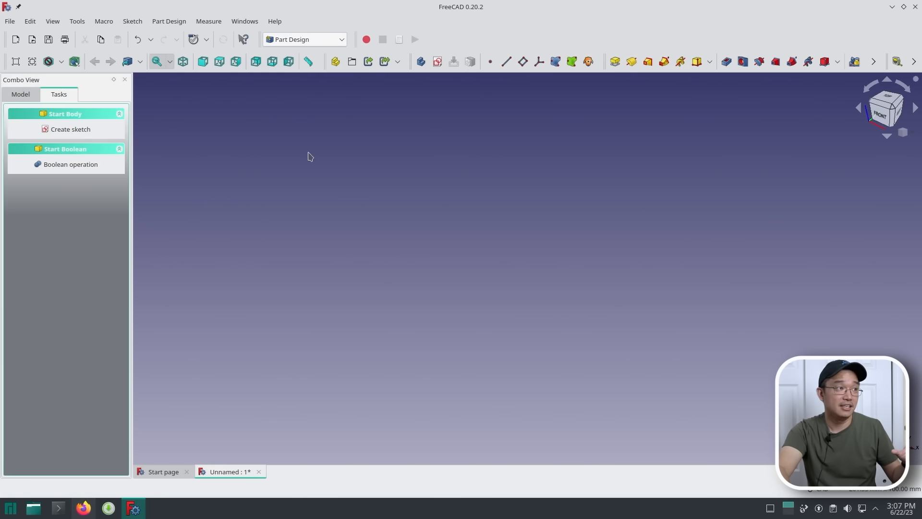
click(70, 129)
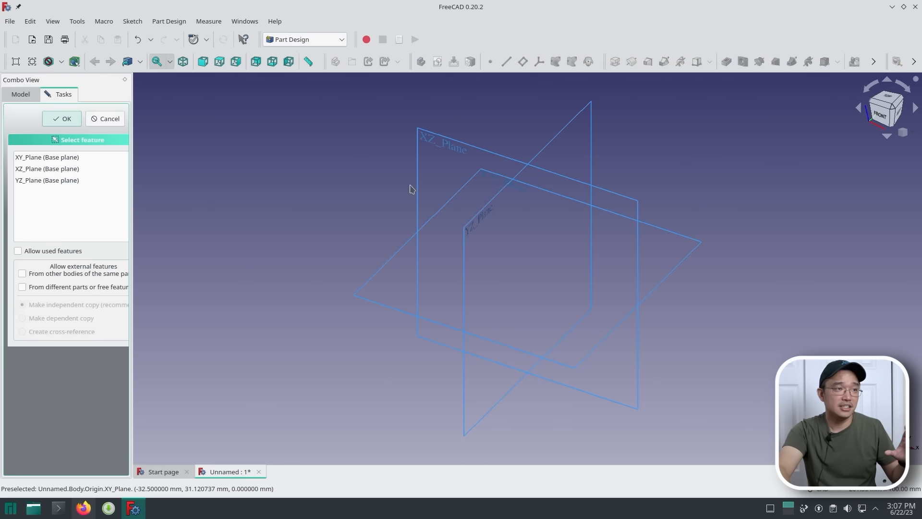
mouse_move(377, 282)
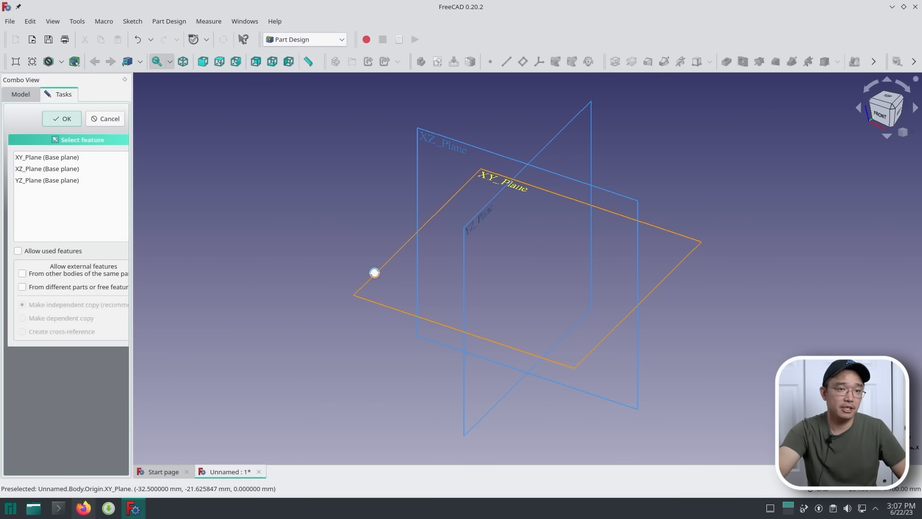
click(61, 118)
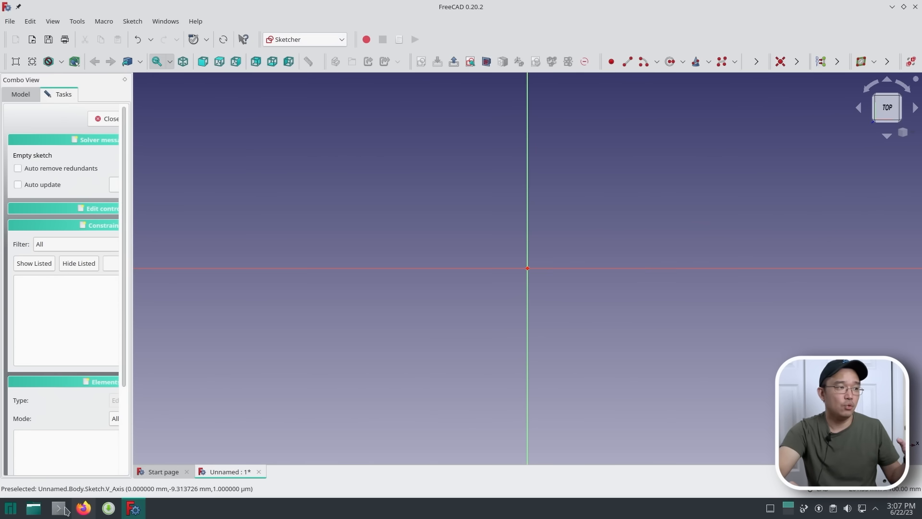
- Search Google for Raspberry Pi Zero measurements and enlarge the dimension drawing
click(83, 508)
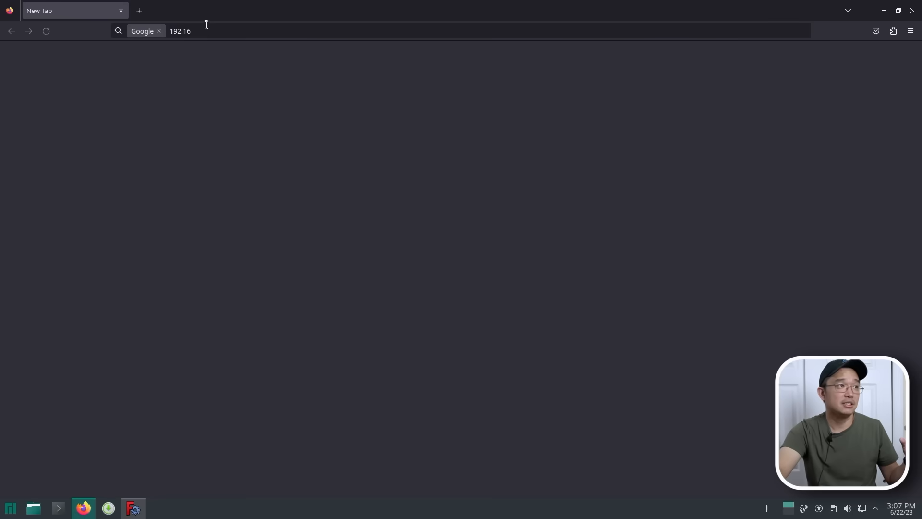
click(181, 30)
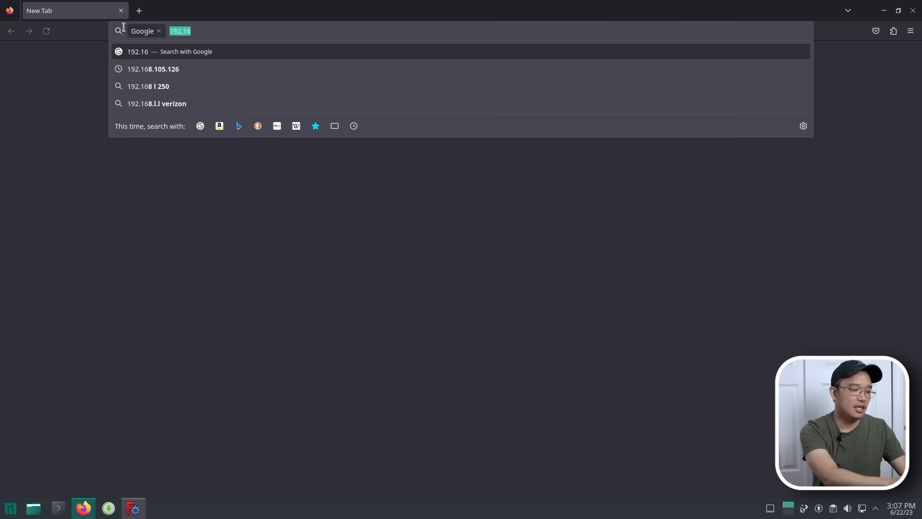
text(zero ras)
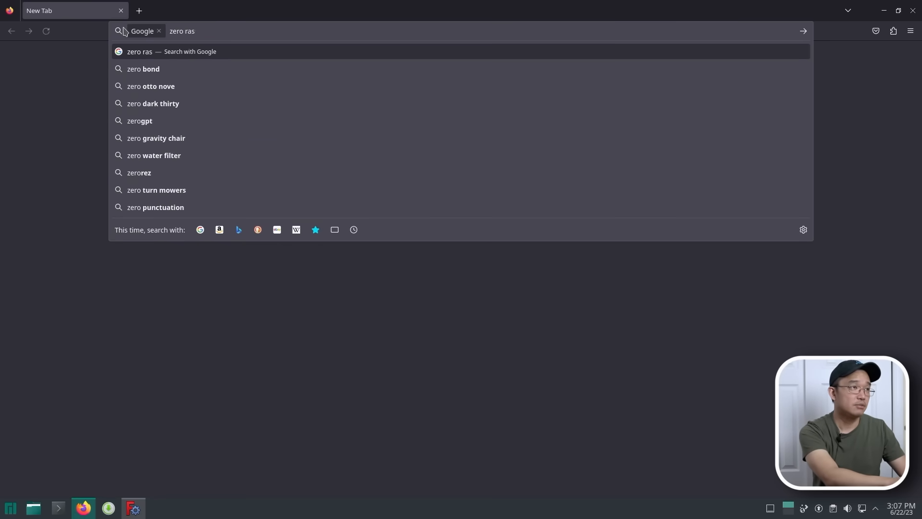
text(raspberry pi me)
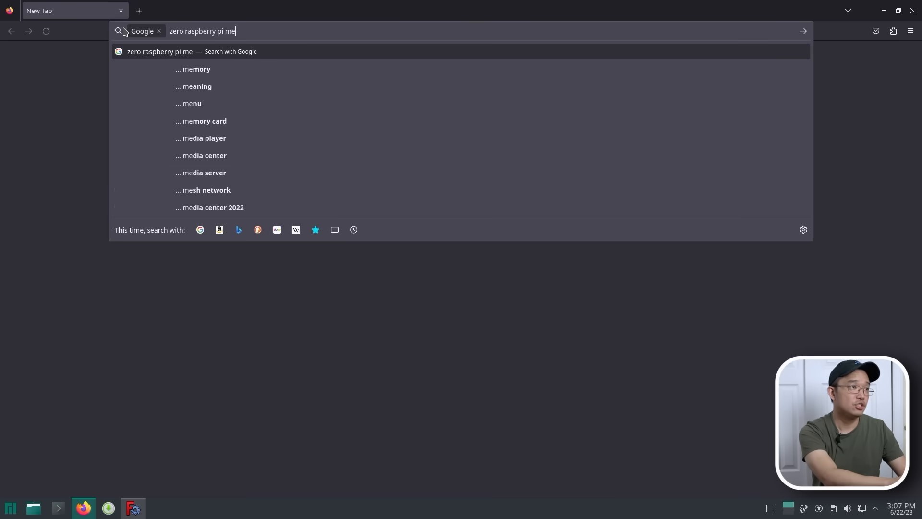
key(Return)
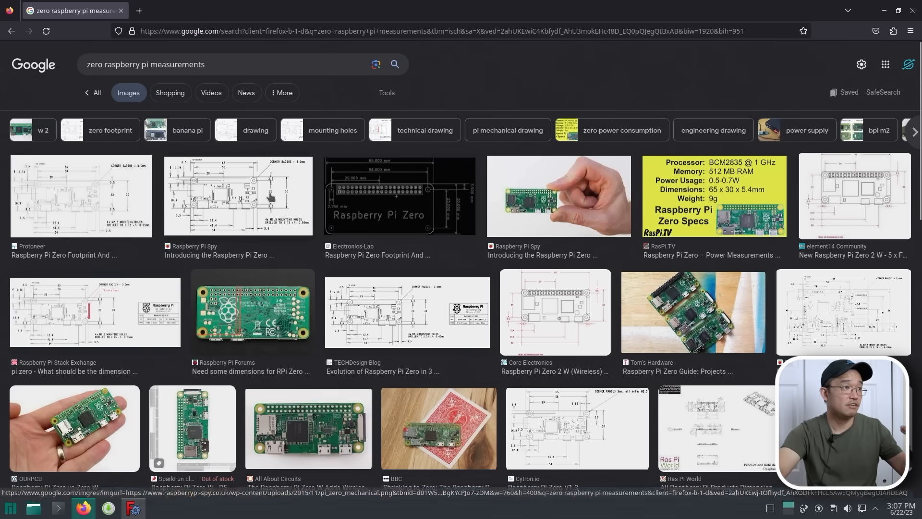
click(237, 195)
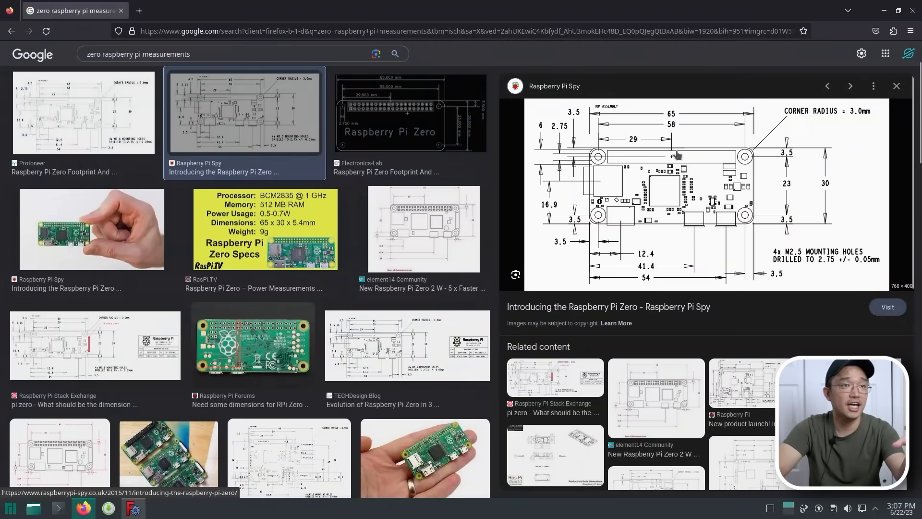
mouse_move(676, 131)
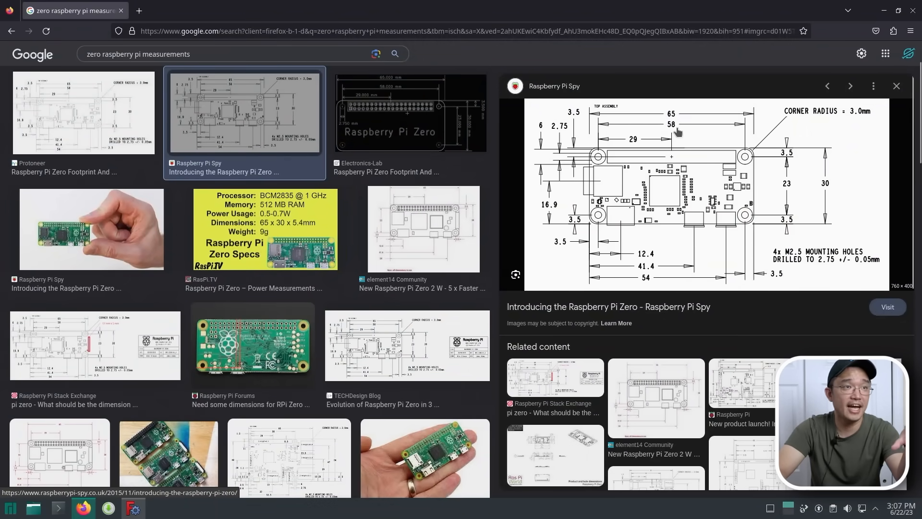
mouse_move(709, 124)
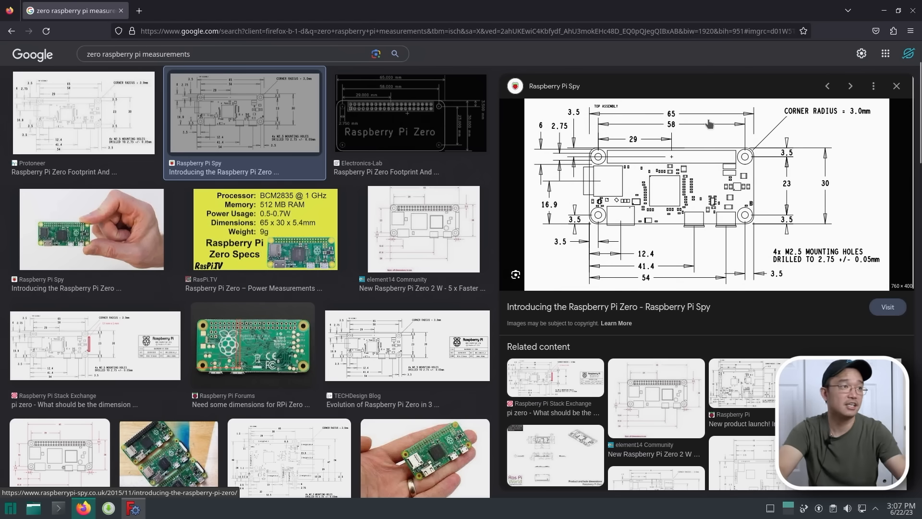
mouse_move(159, 507)
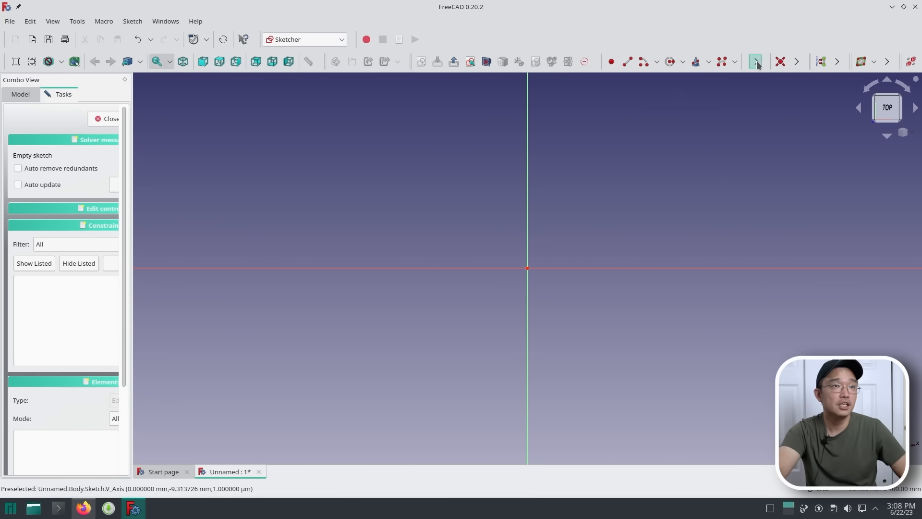
- Draw a centred rectangle from the sketch origin
click(756, 62)
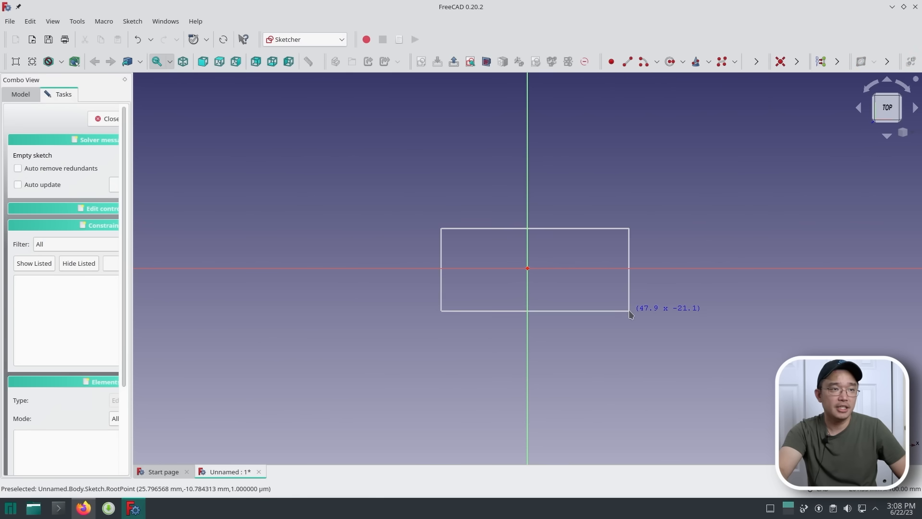
click(629, 311)
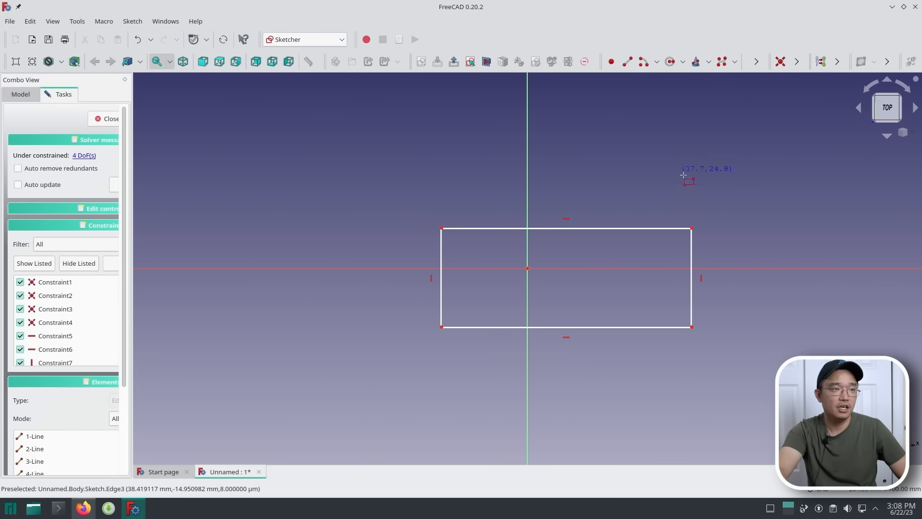
mouse_move(634, 342)
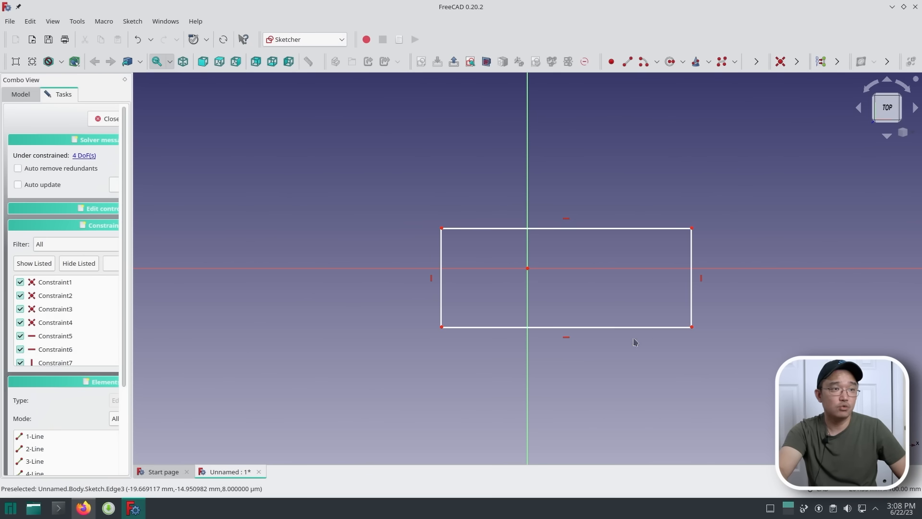
mouse_move(658, 263)
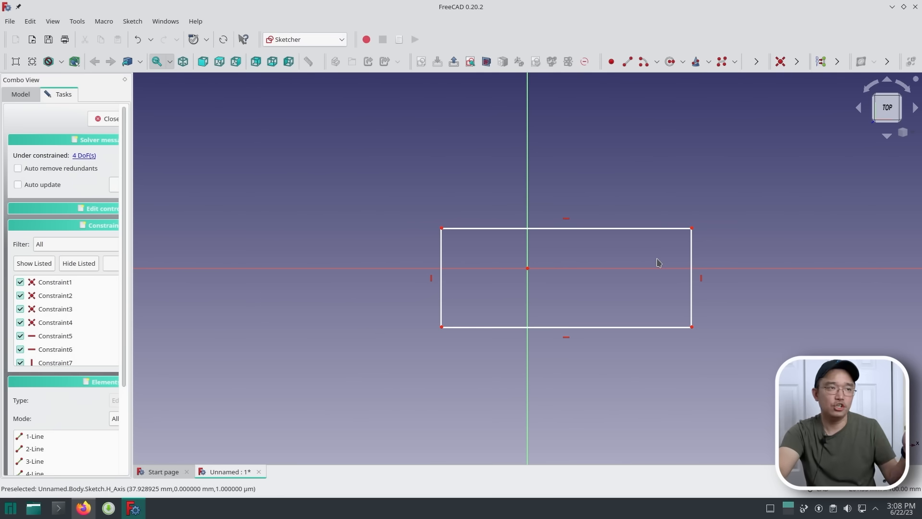
mouse_move(656, 239)
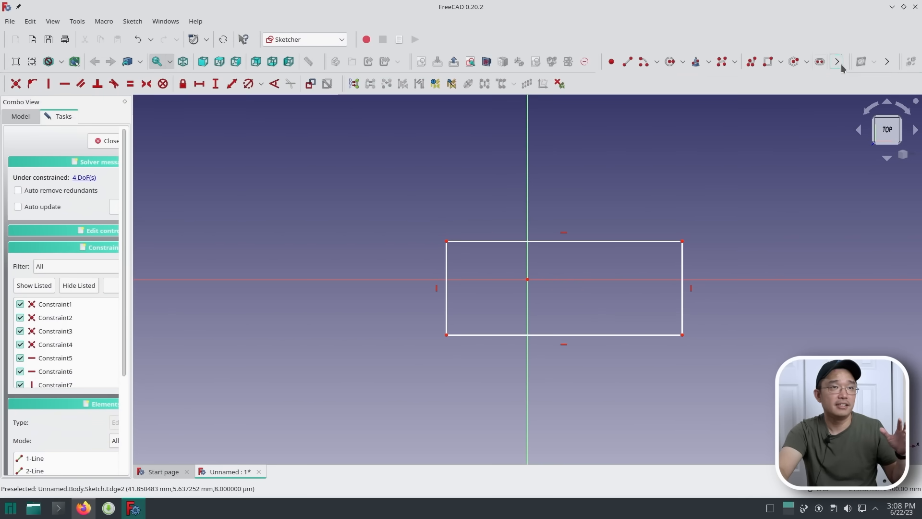
- Expand the hidden Sketcher toolbar to show all constraint tools
click(834, 62)
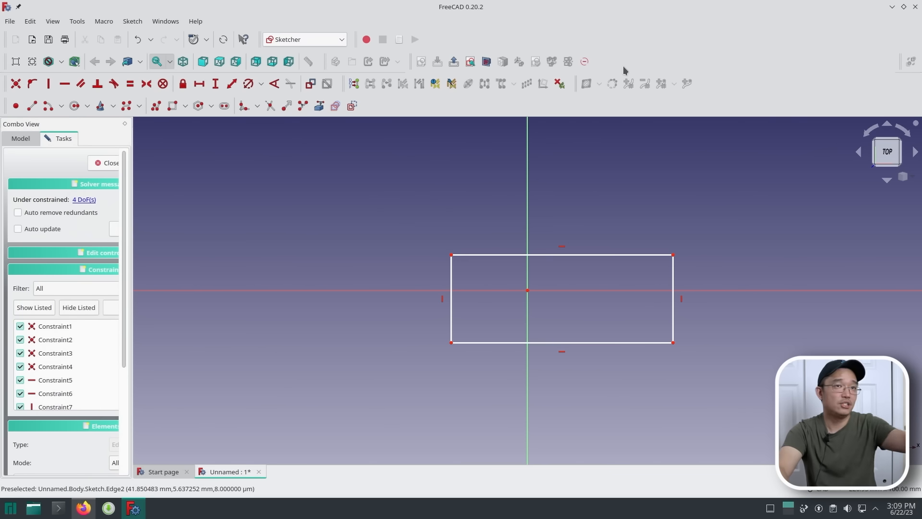
mouse_move(902, 70)
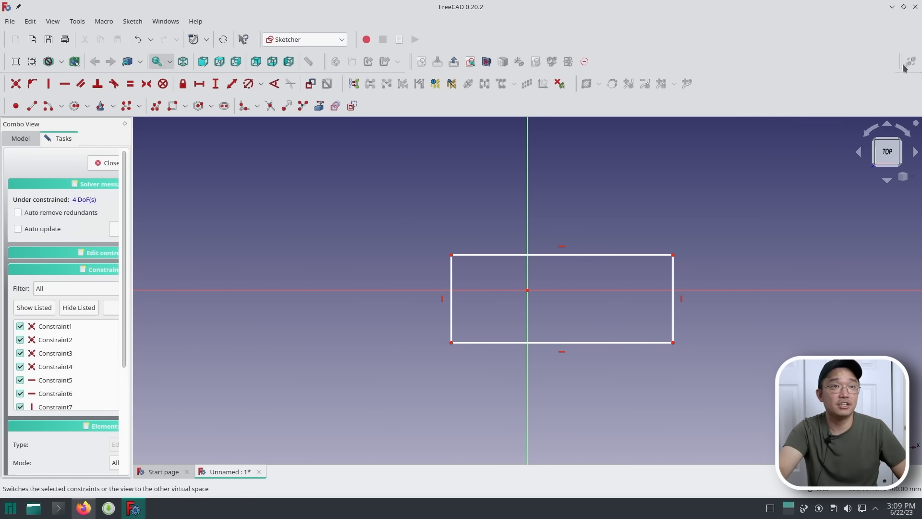
mouse_move(599, 59)
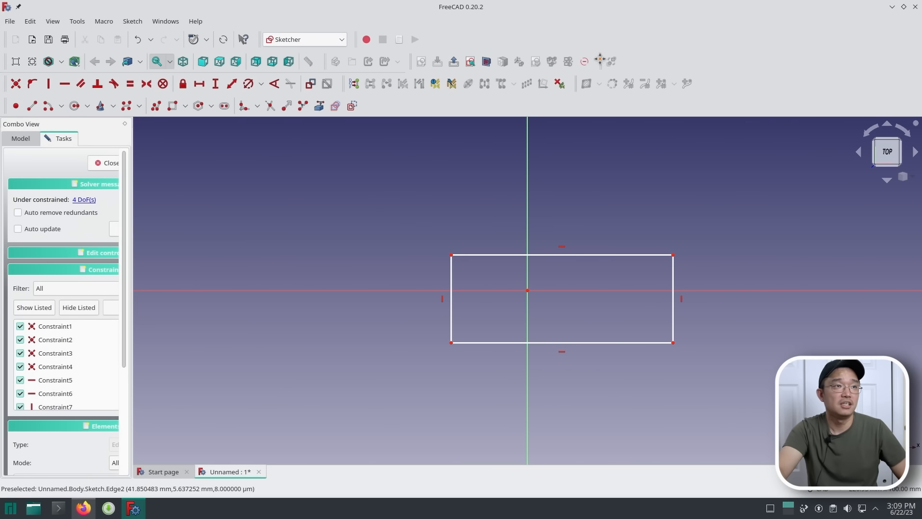
mouse_move(199, 83)
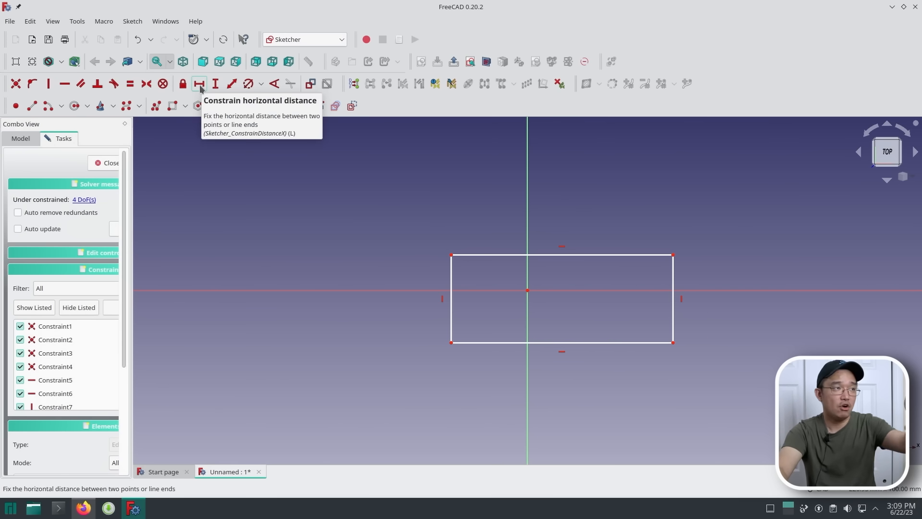
mouse_move(182, 83)
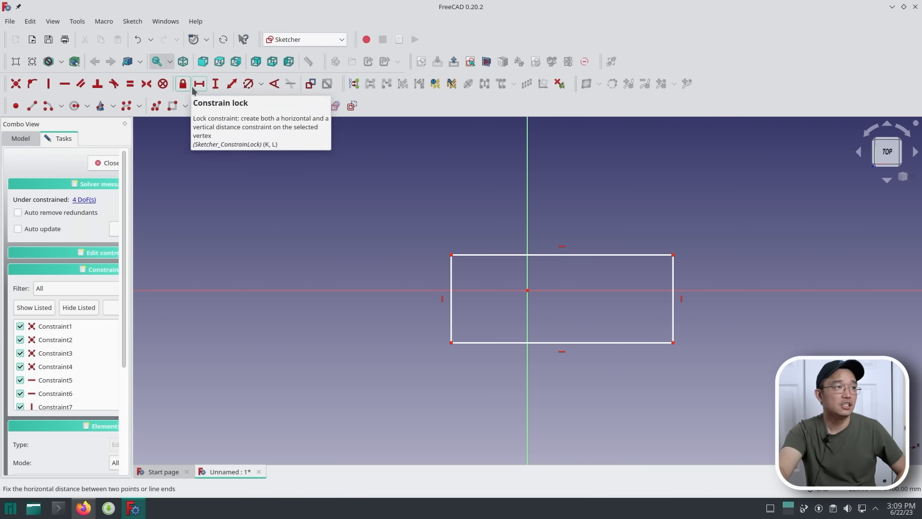
mouse_move(512, 251)
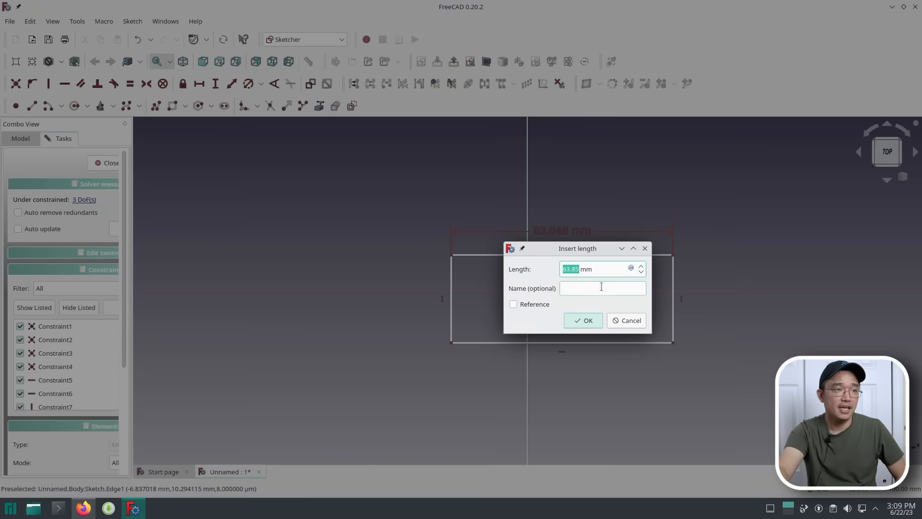
mouse_move(569, 278)
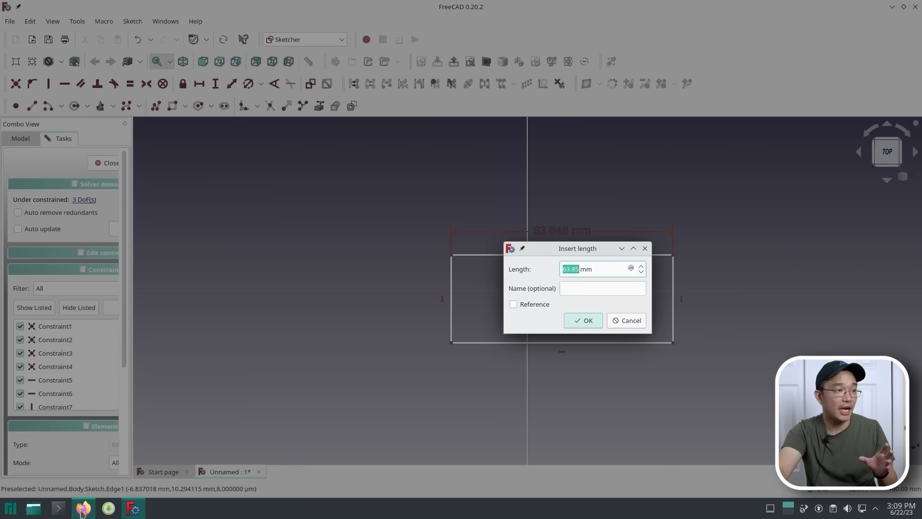
- Recheck the Pi Zero drawing, then constrain the rectangle to 65 mm wide and 30 mm tall
click(83, 507)
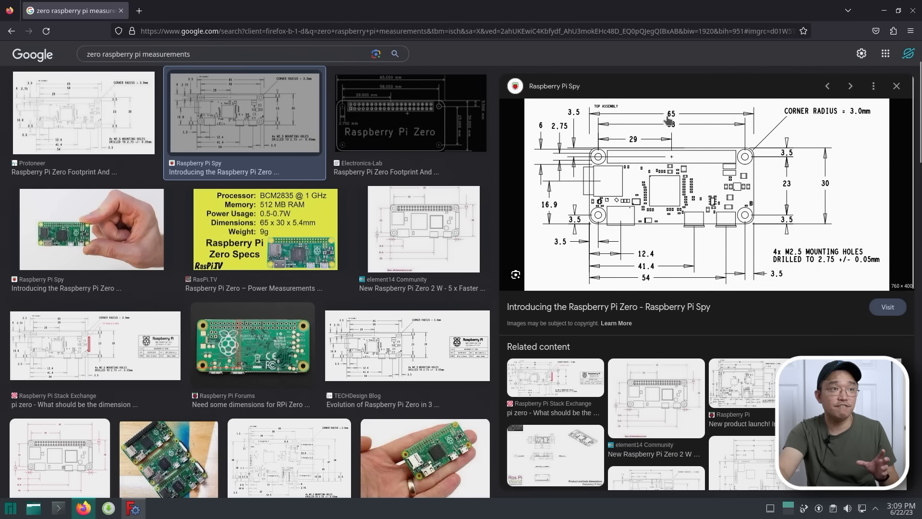
mouse_move(828, 158)
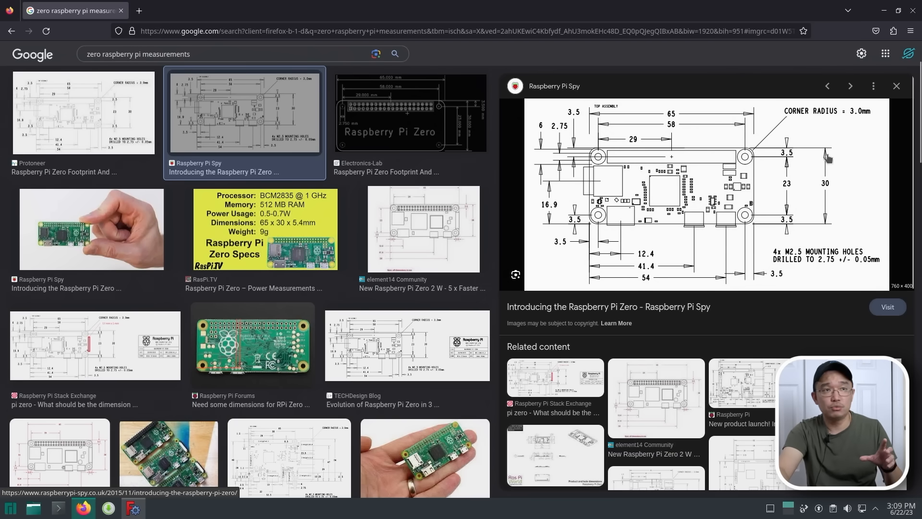
mouse_move(274, 430)
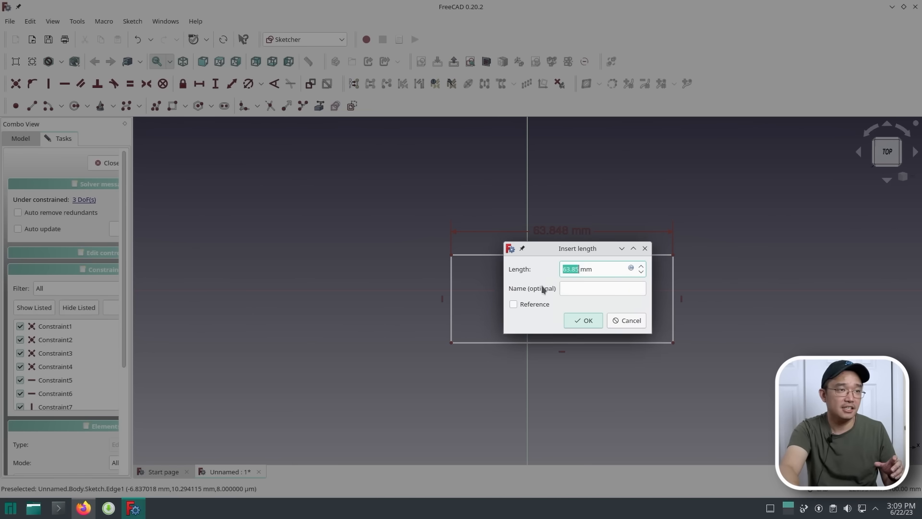
click(583, 320)
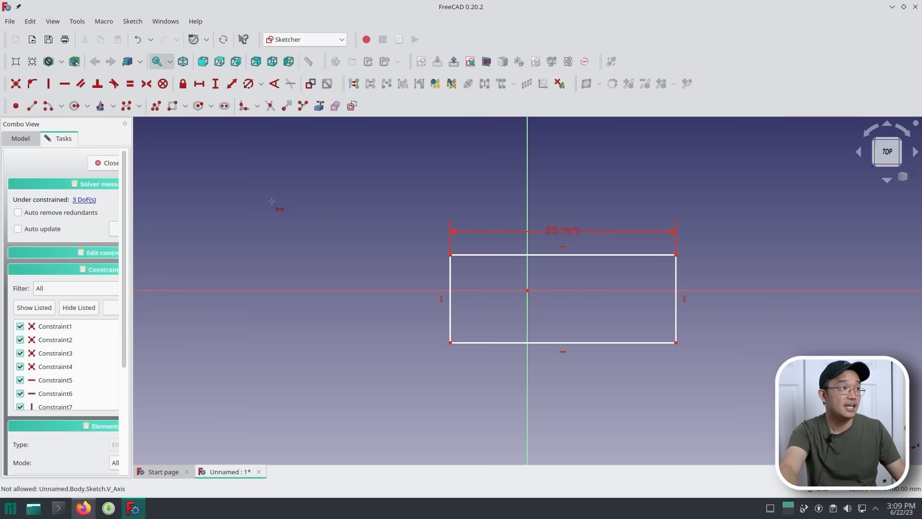
mouse_move(347, 202)
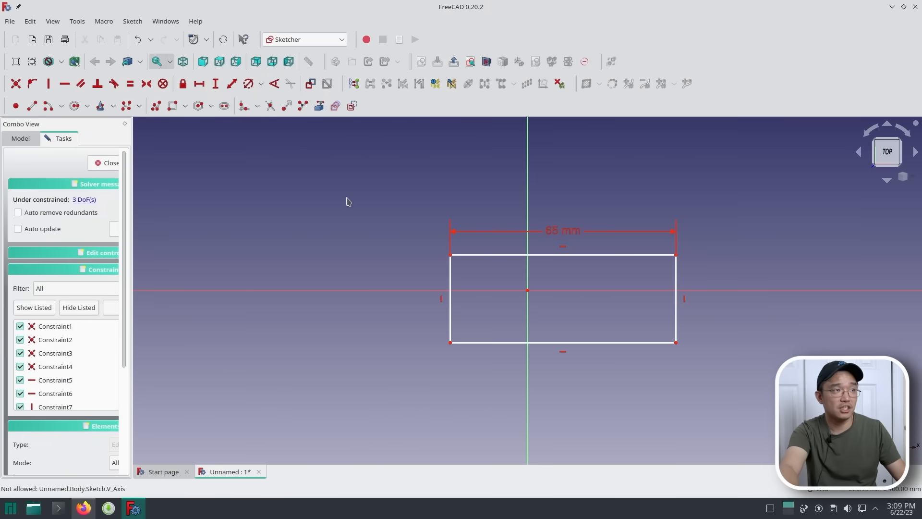
mouse_move(415, 224)
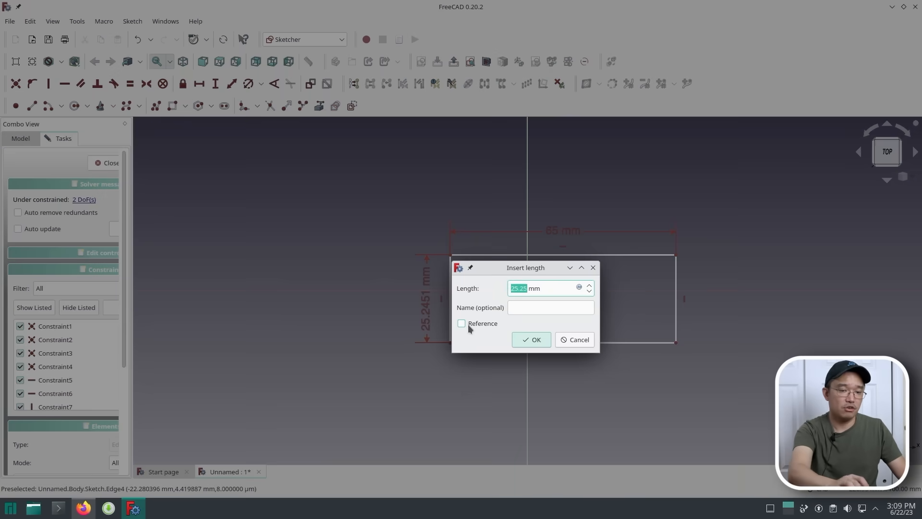
click(530, 339)
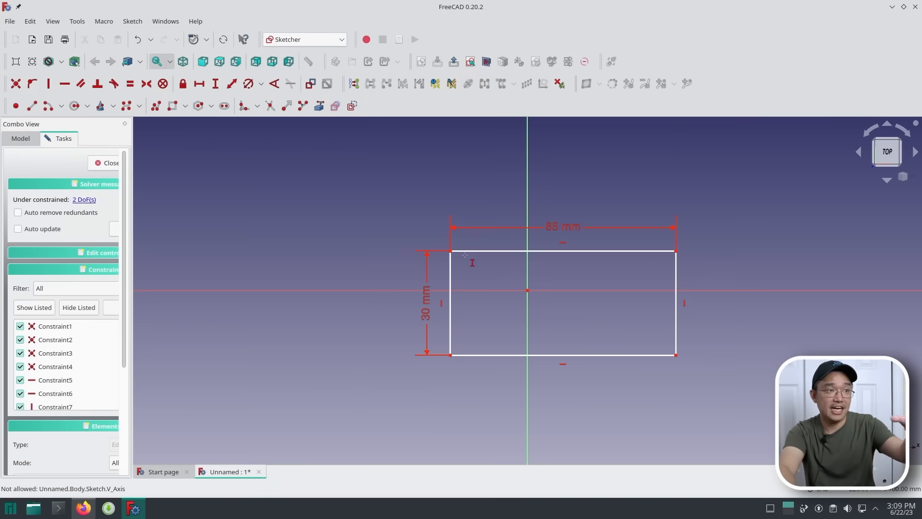
mouse_move(661, 262)
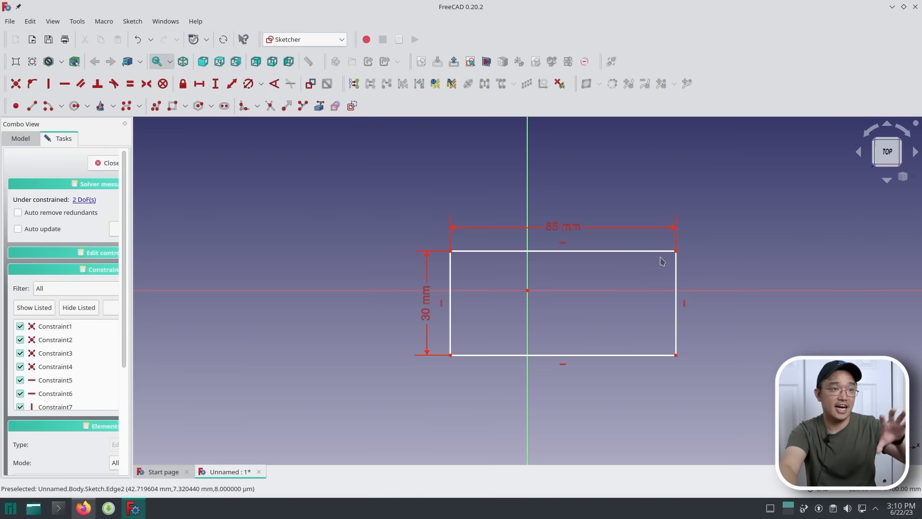
mouse_move(528, 288)
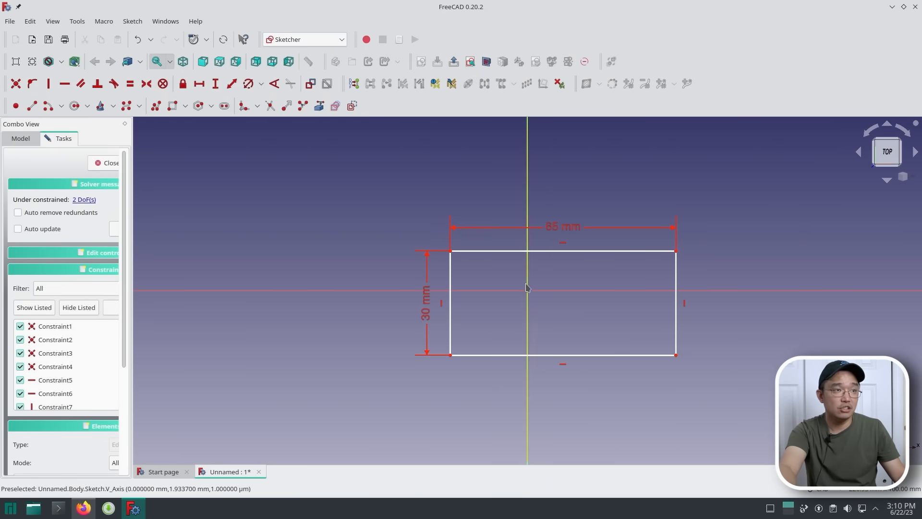
mouse_move(528, 290)
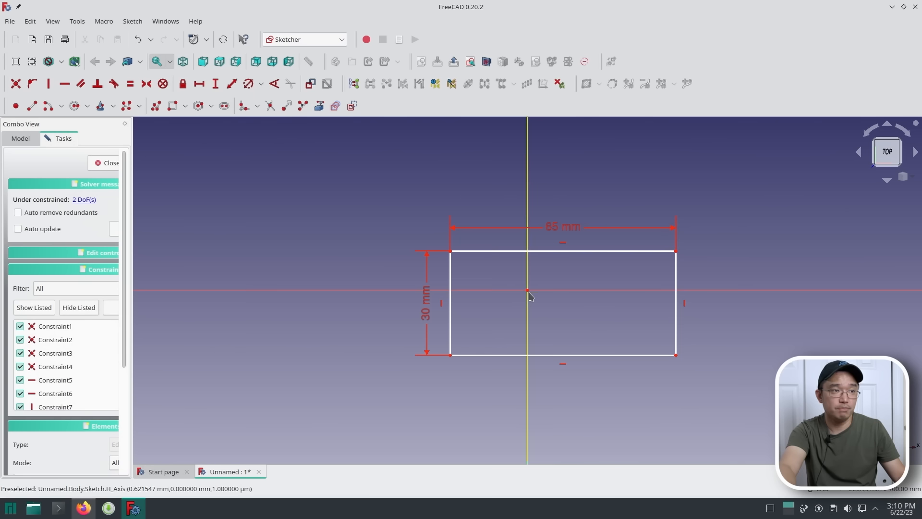
mouse_move(380, 157)
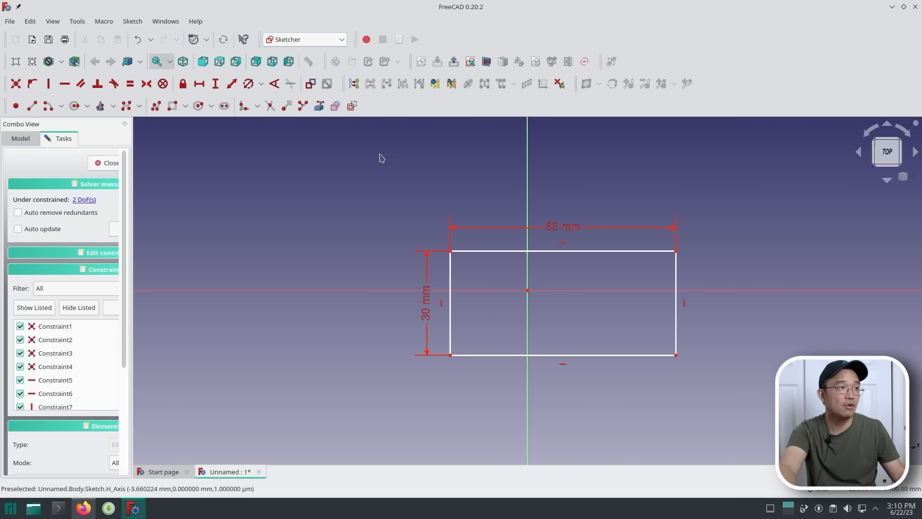
mouse_move(379, 208)
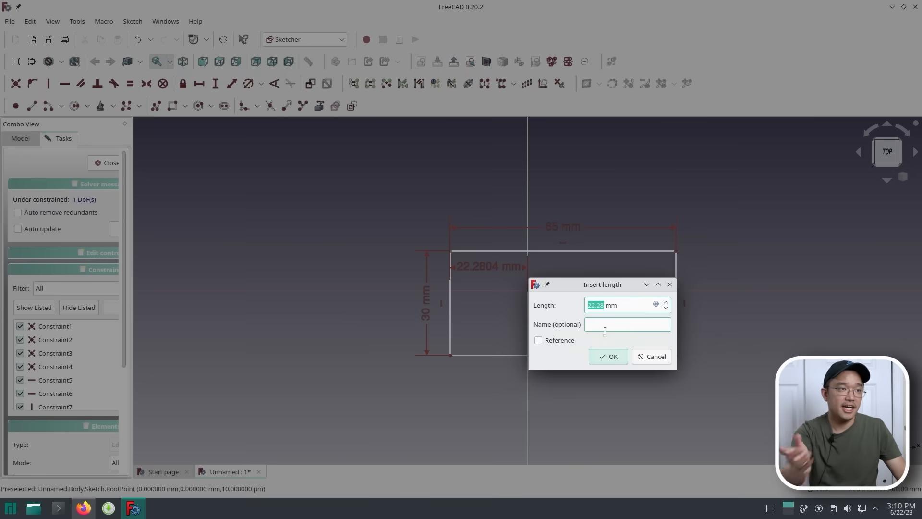
- Add a horizontal distance constraint centring the rectangle on the vertical axis
text(65/ mm)
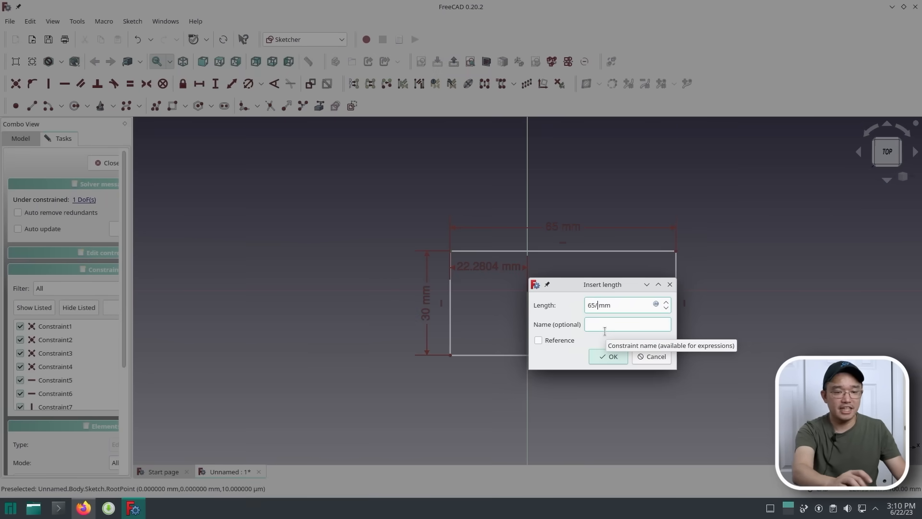
click(609, 356)
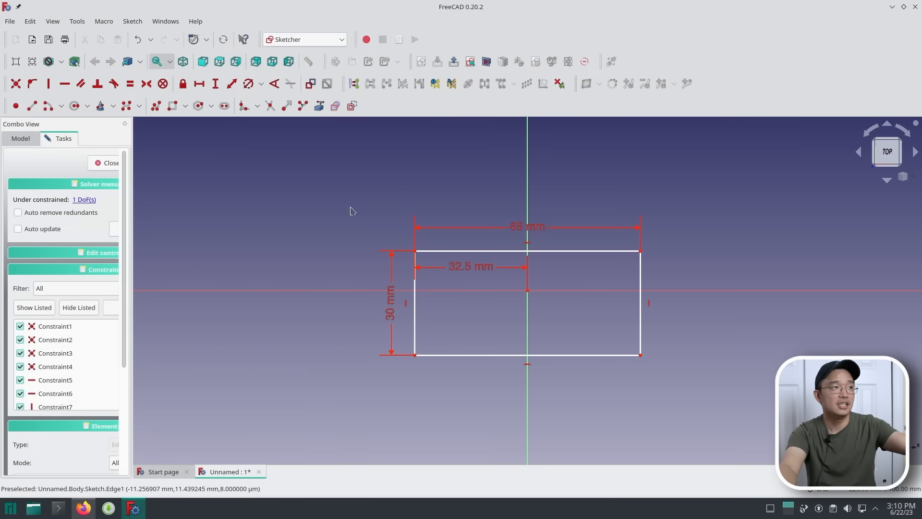
mouse_move(378, 282)
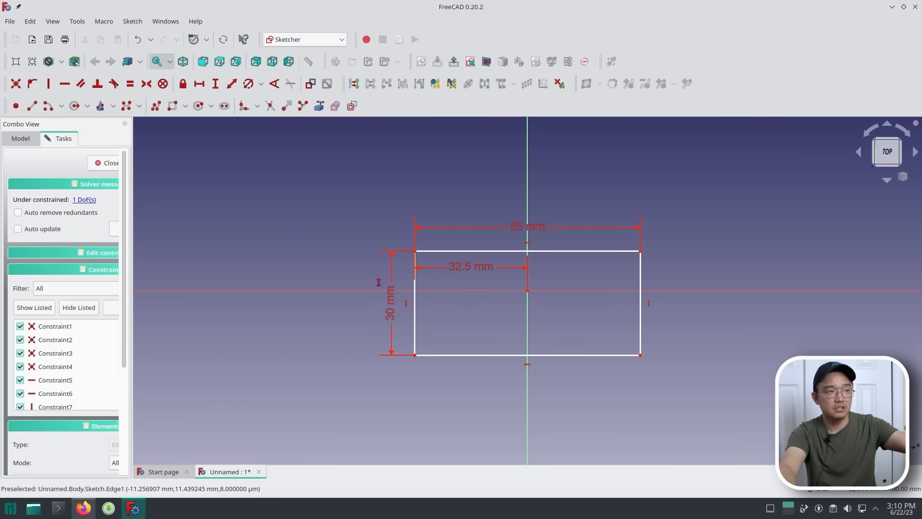
mouse_move(419, 362)
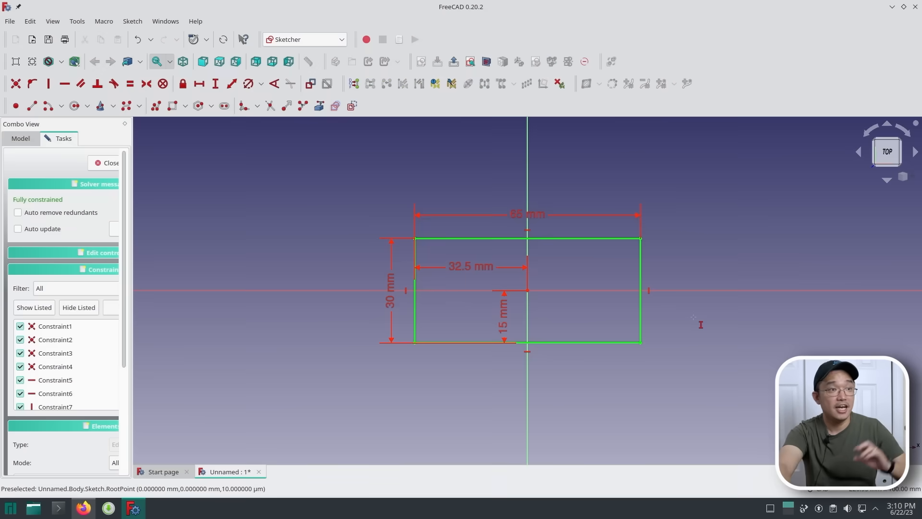
mouse_move(505, 300)
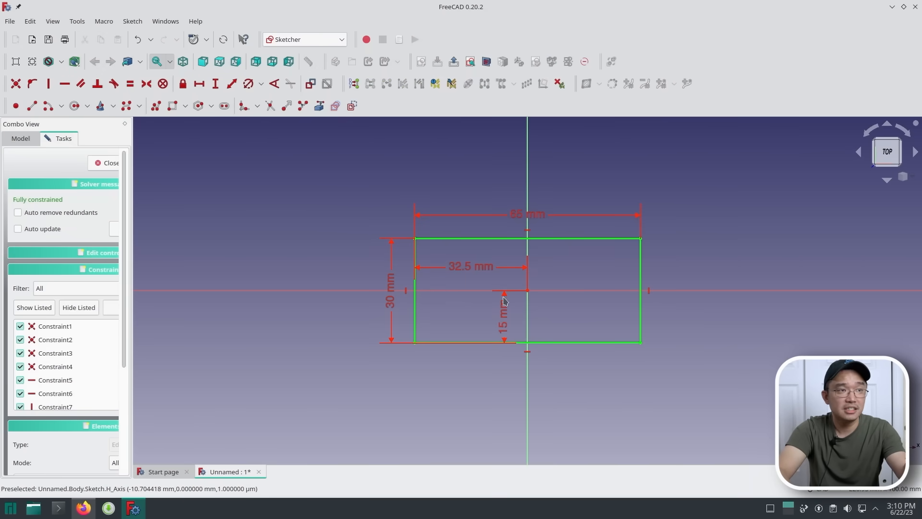
mouse_move(541, 311)
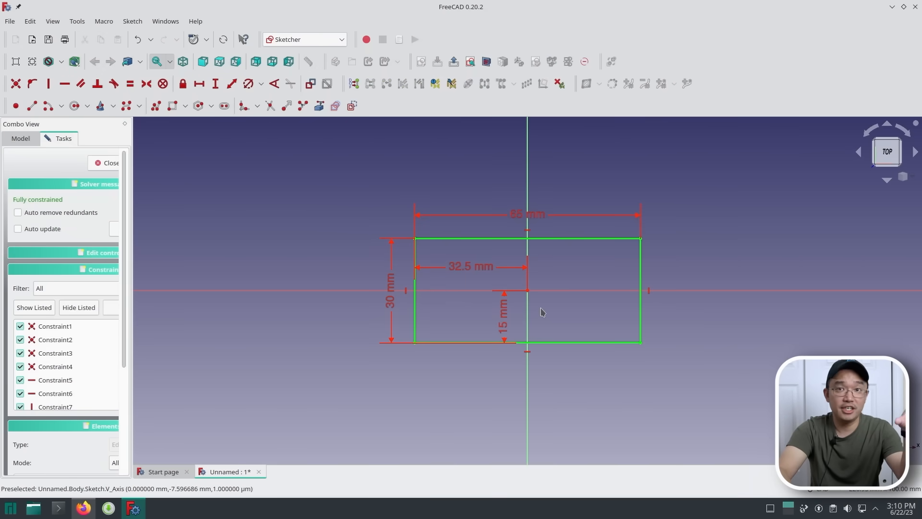
mouse_move(574, 235)
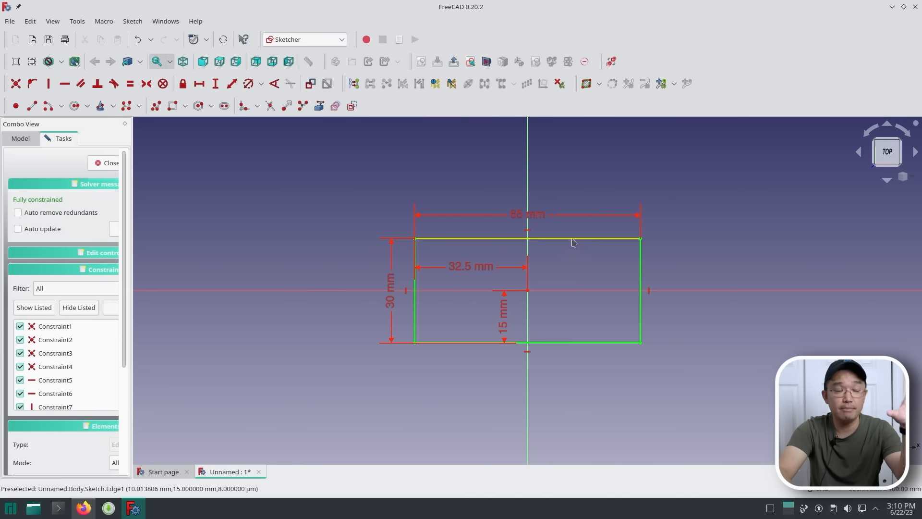
mouse_move(585, 248)
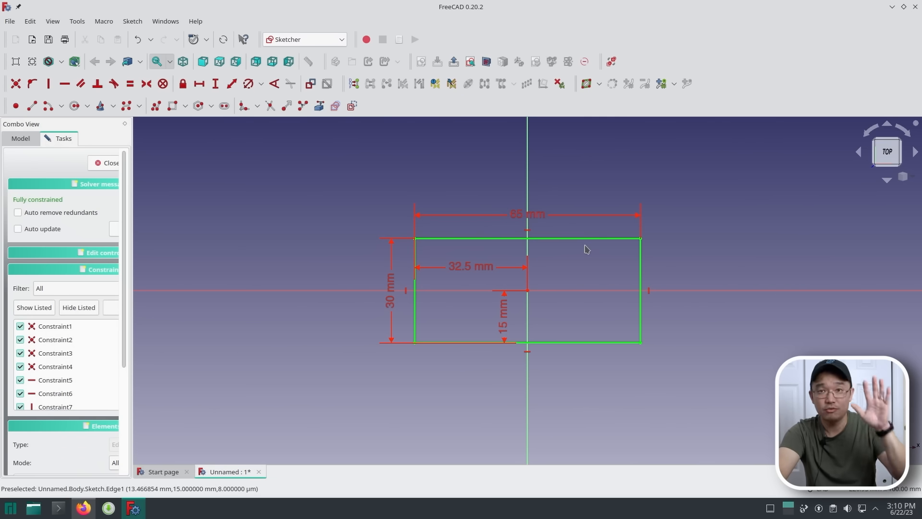
mouse_move(316, 190)
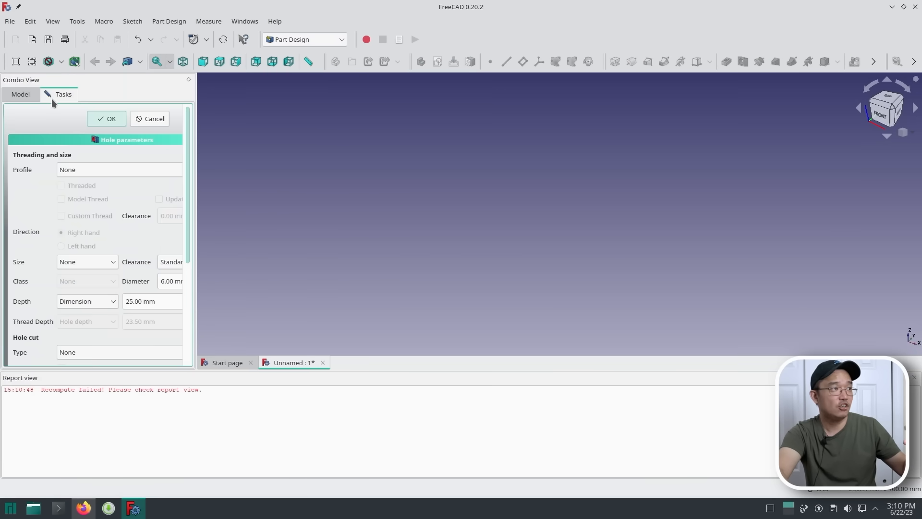
- Return to the body's model tree and select the rectangle sketch
click(150, 118)
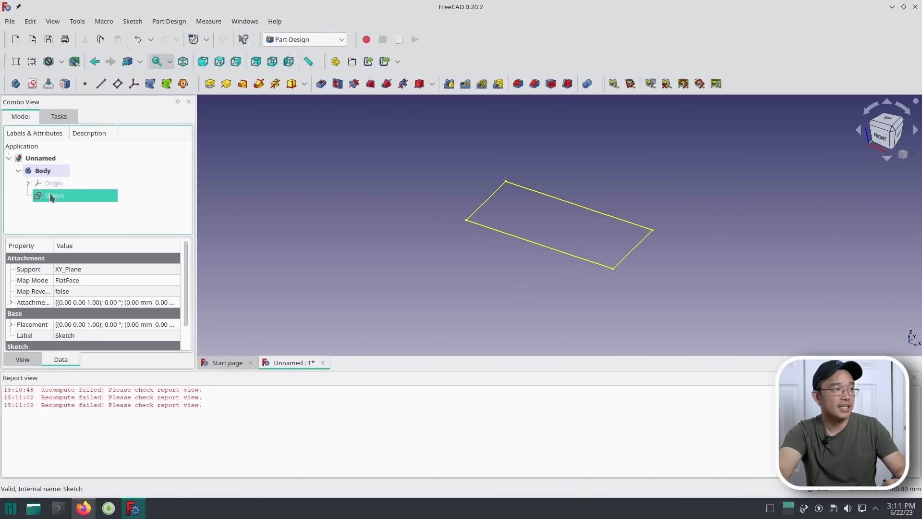
mouse_move(435, 171)
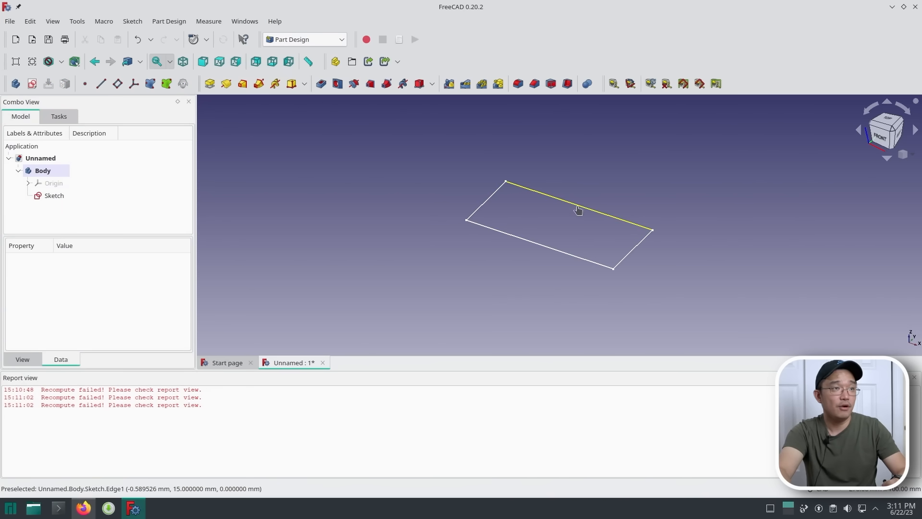
click(53, 195)
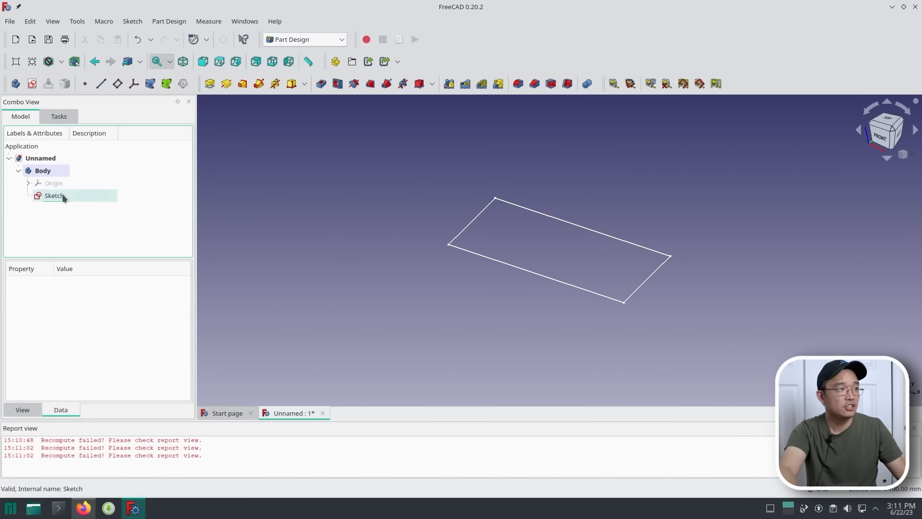
click(54, 195)
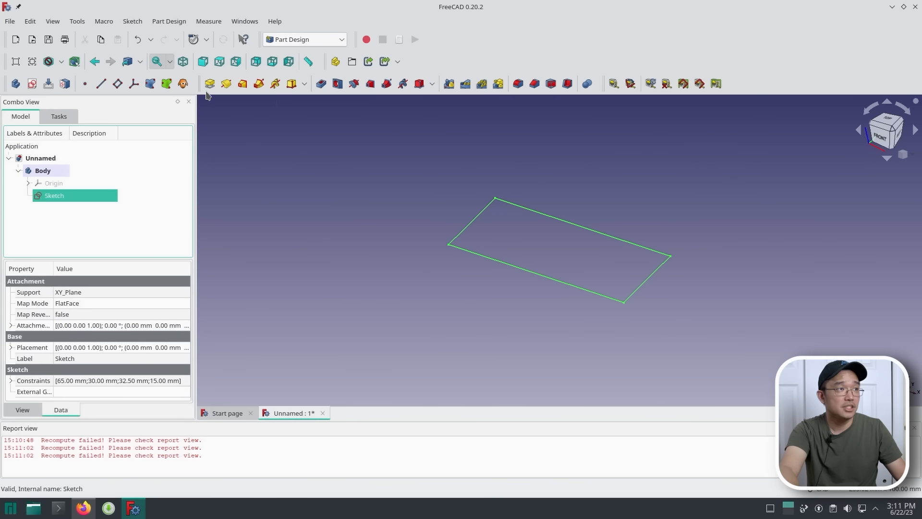
mouse_move(210, 82)
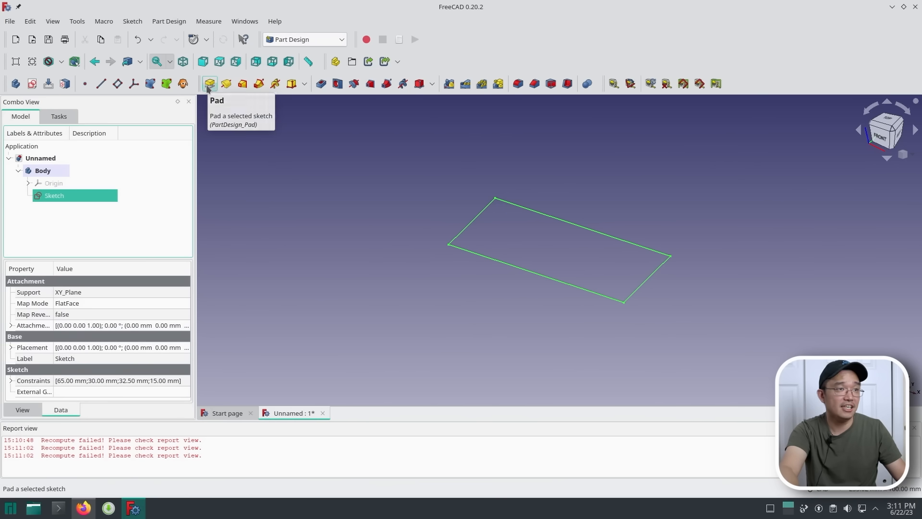
- Pad the rectangle sketch into a 3 mm thick solid plate
click(210, 84)
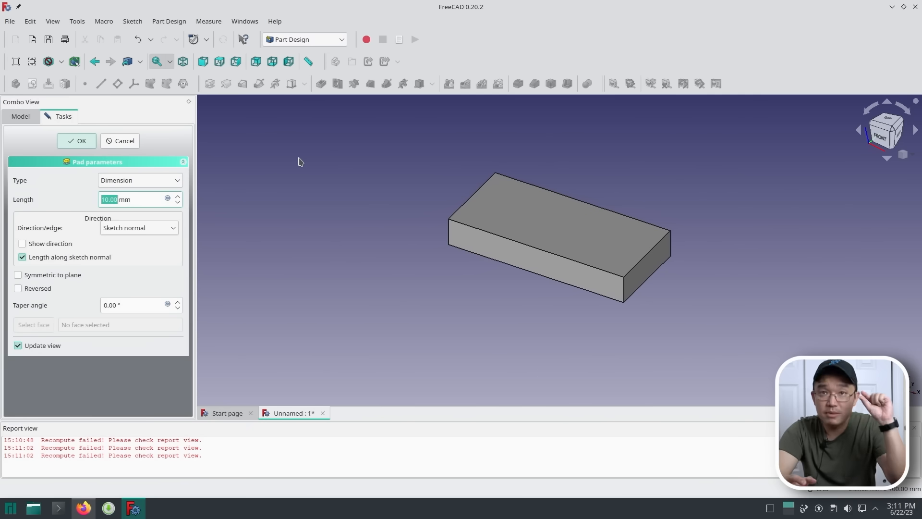
mouse_move(141, 211)
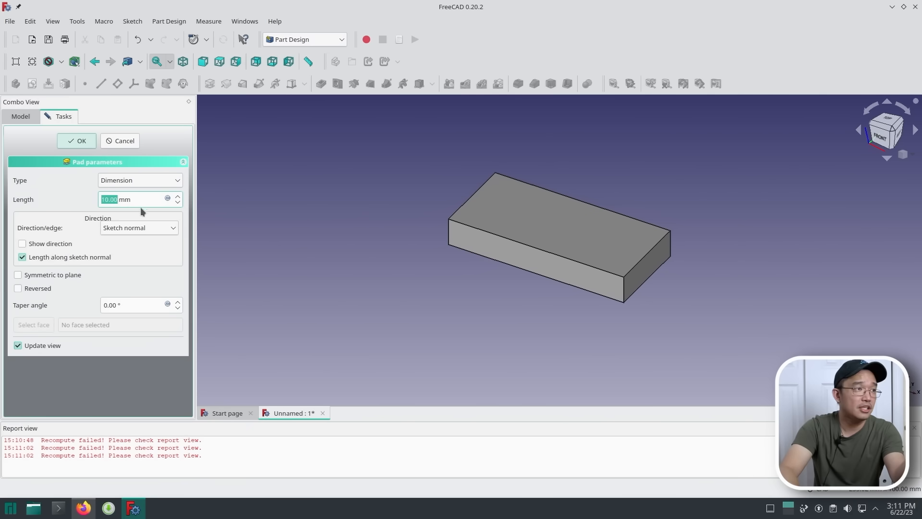
click(179, 203)
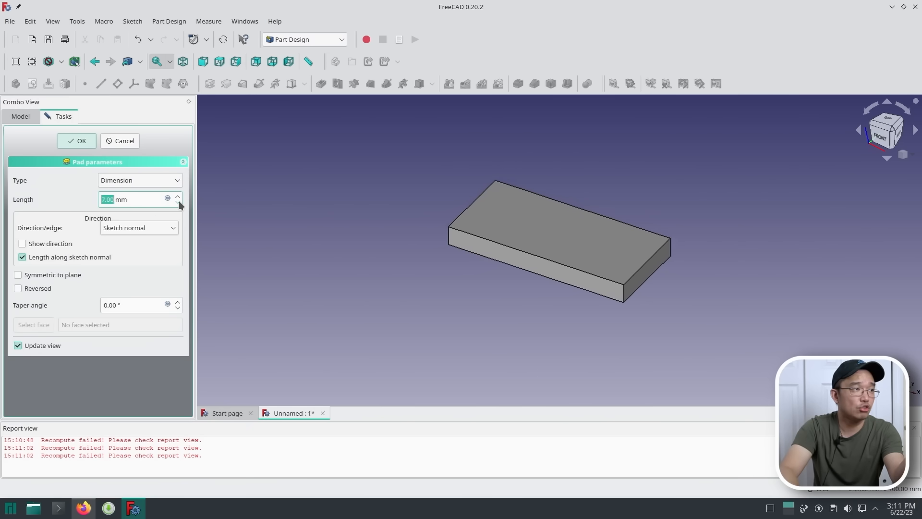
click(177, 202)
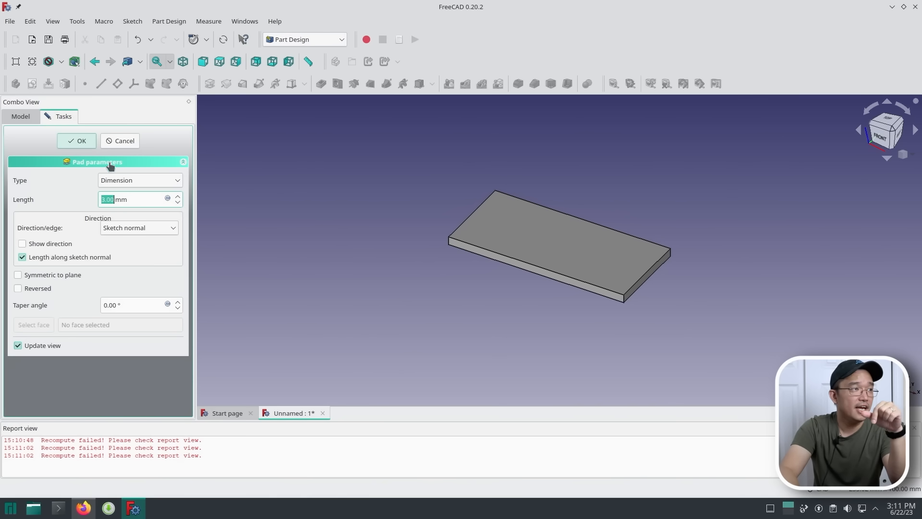
click(77, 140)
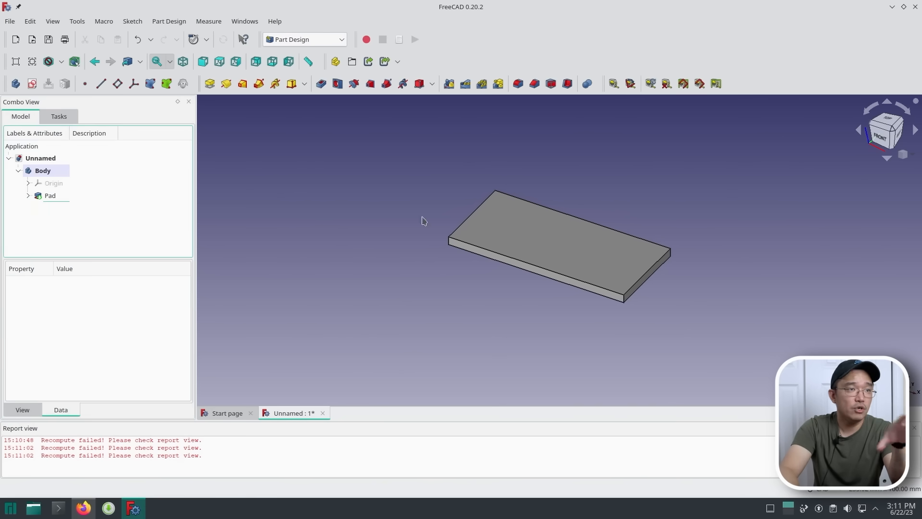
mouse_move(574, 244)
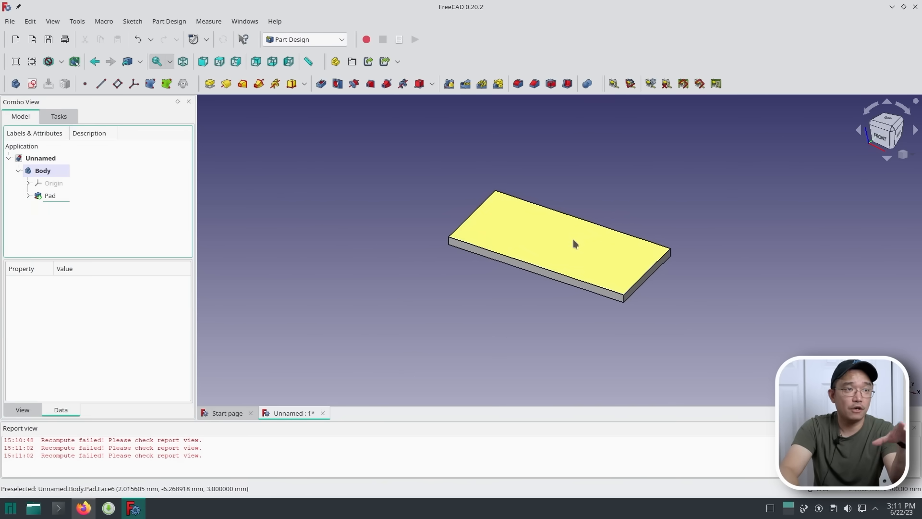
mouse_move(617, 302)
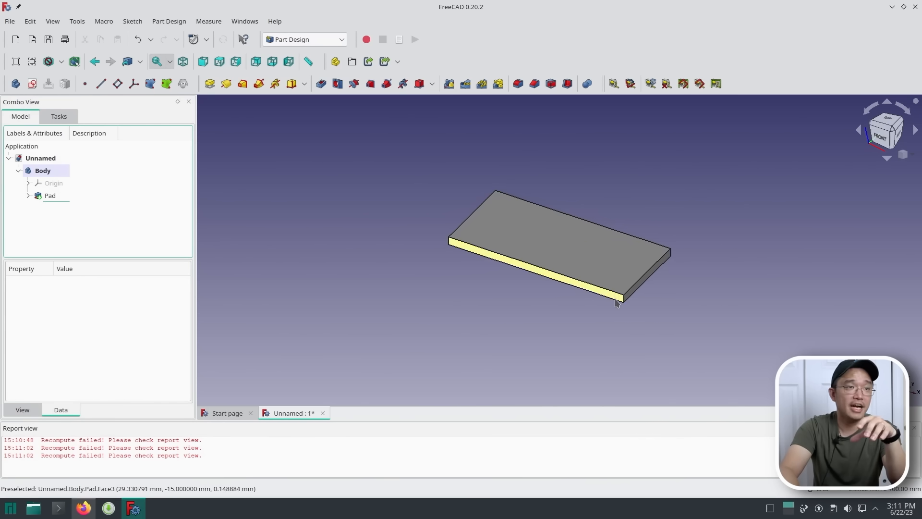
mouse_move(616, 248)
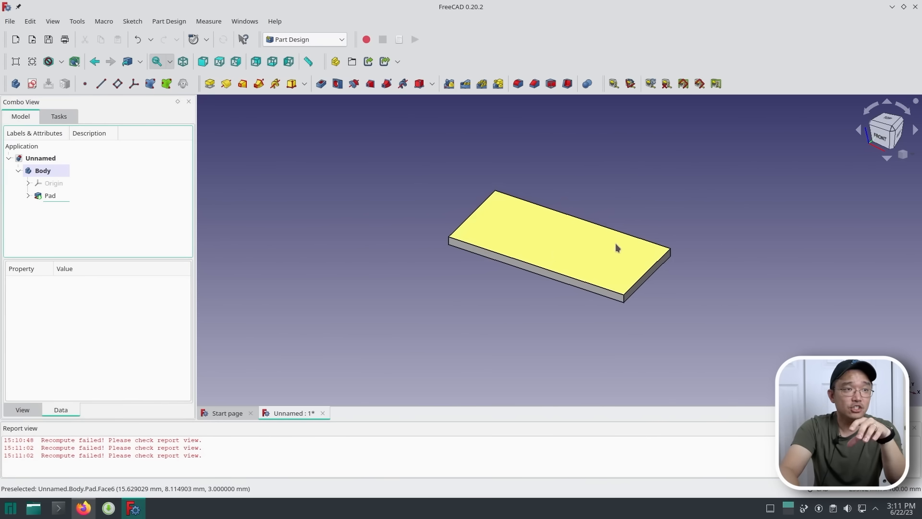
mouse_move(579, 249)
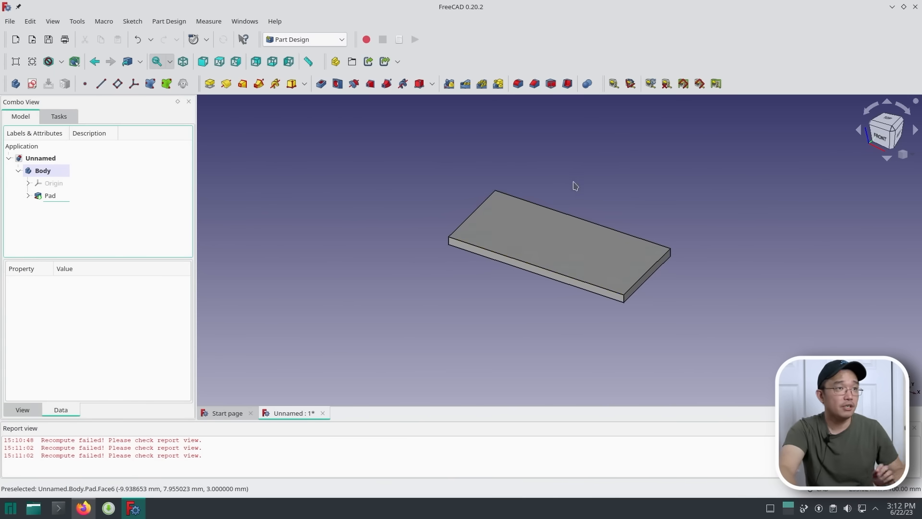
- Start a new sketch on the plate's top face
click(50, 195)
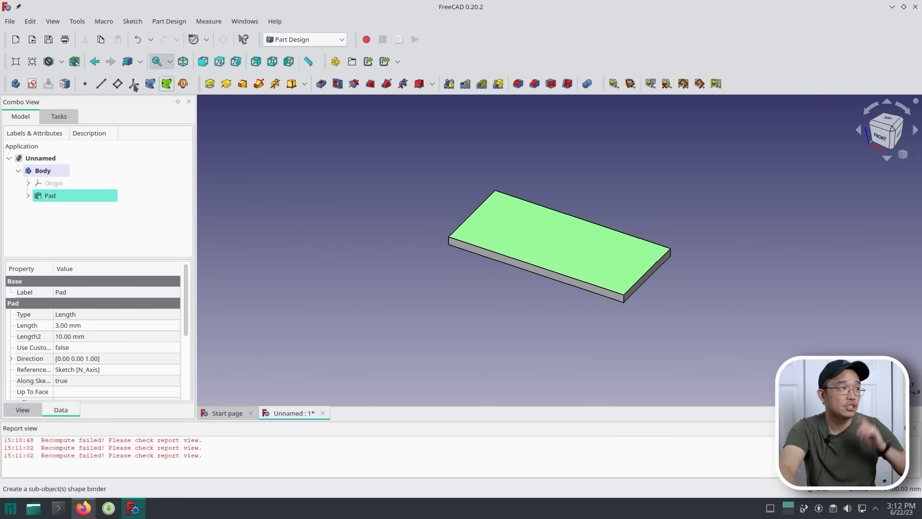
mouse_move(32, 84)
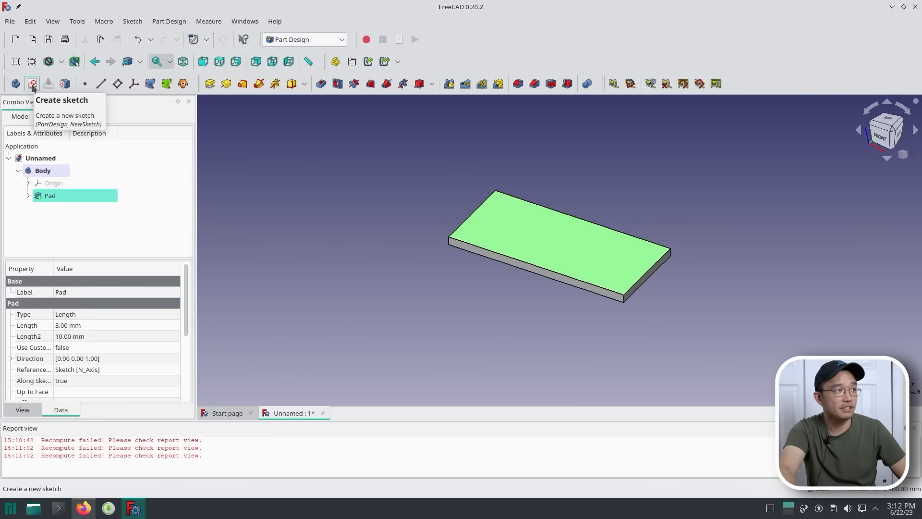
click(33, 83)
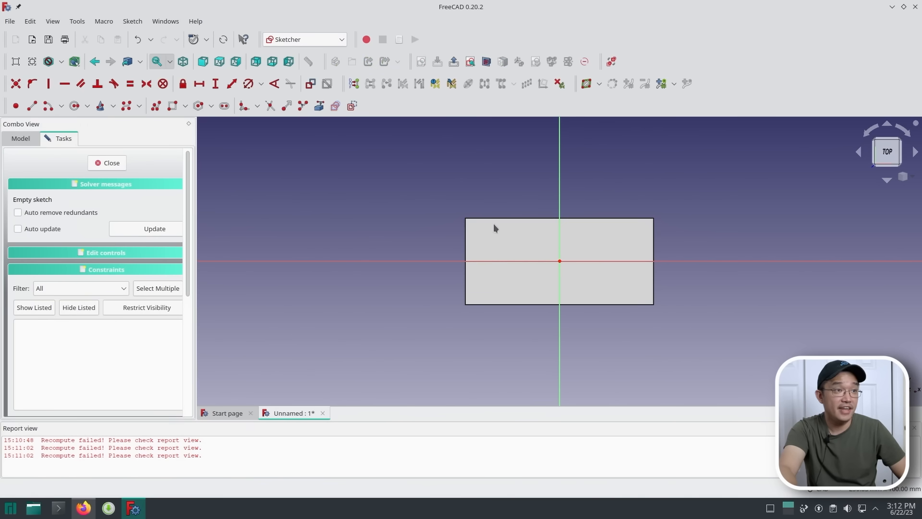
mouse_move(558, 268)
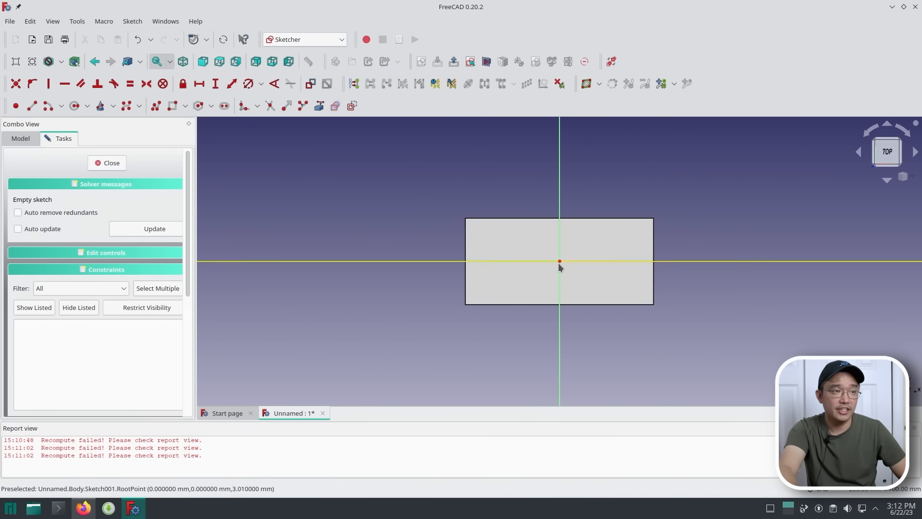
mouse_move(484, 241)
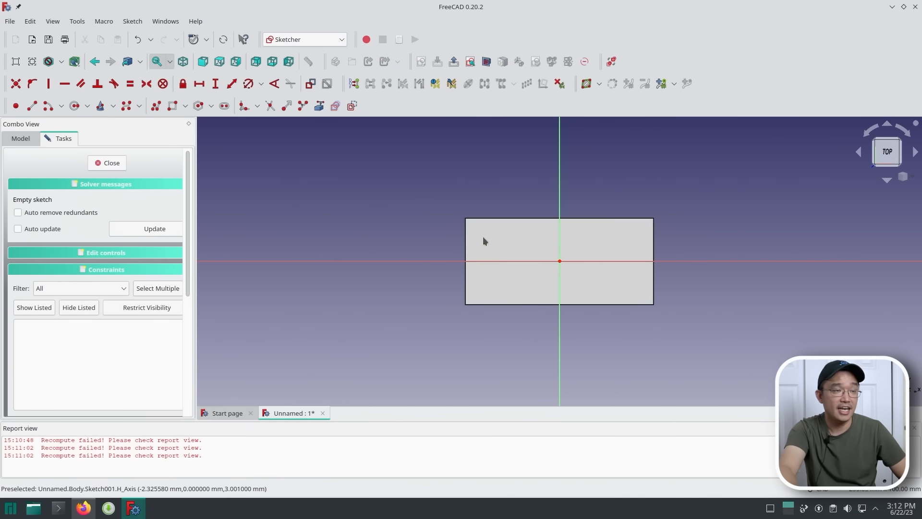
mouse_move(568, 256)
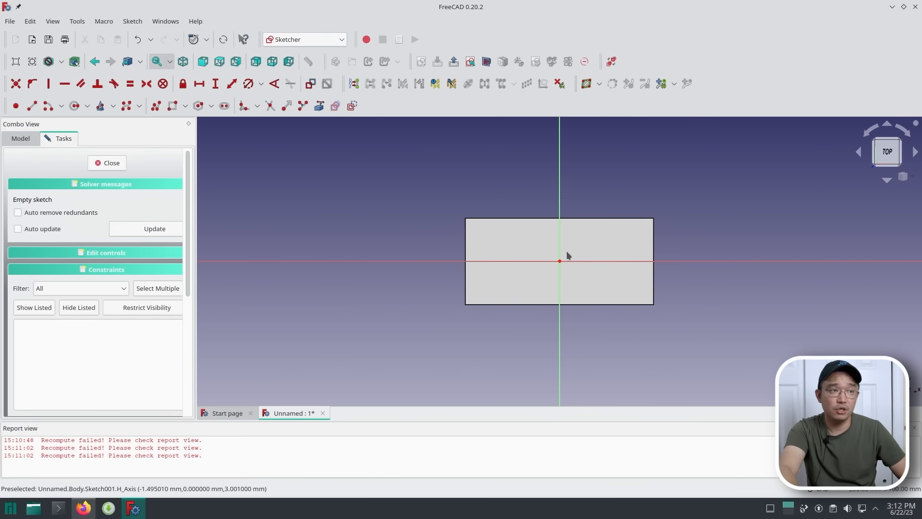
mouse_move(418, 122)
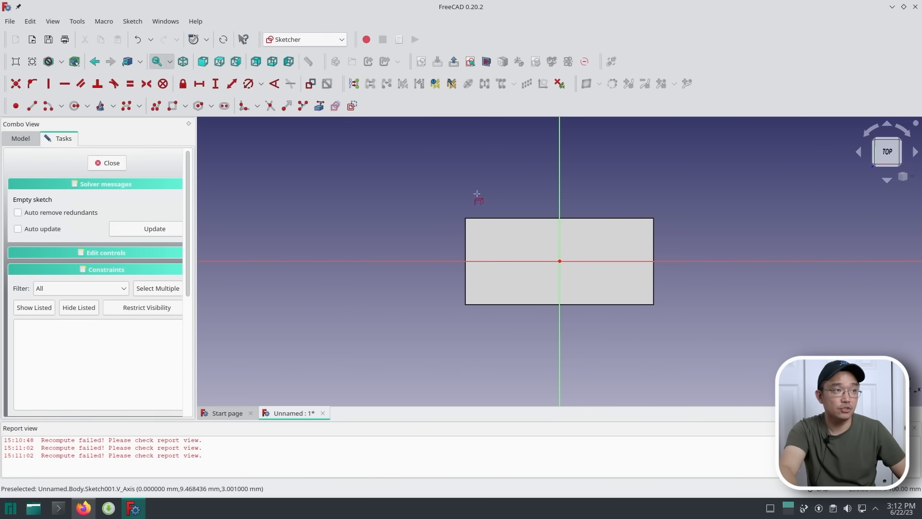
mouse_move(319, 105)
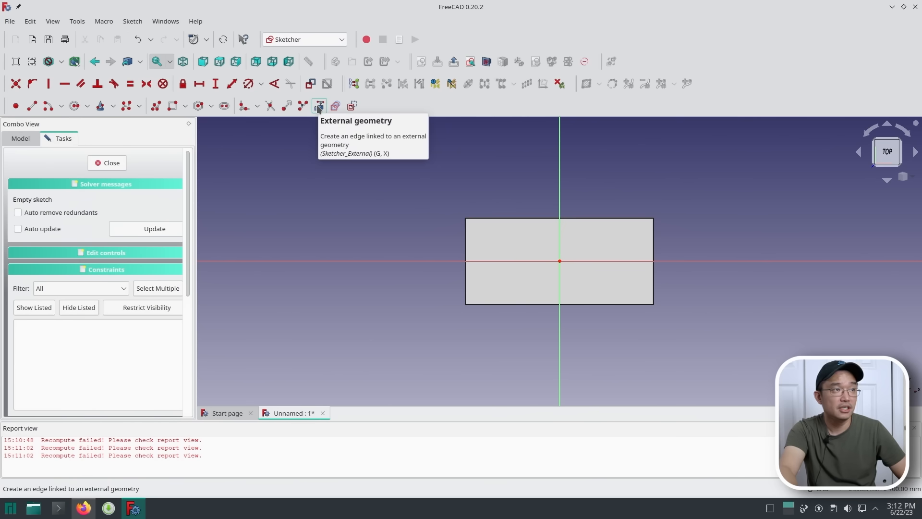
mouse_move(520, 222)
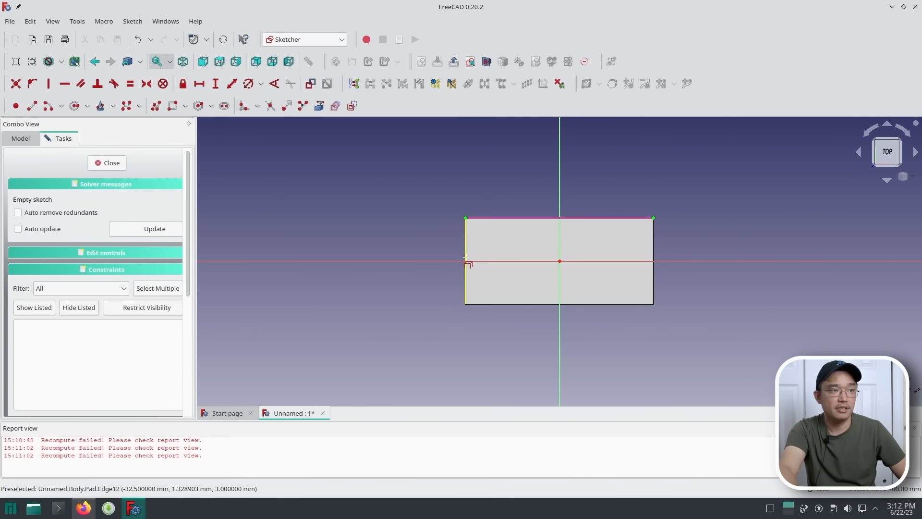
mouse_move(654, 246)
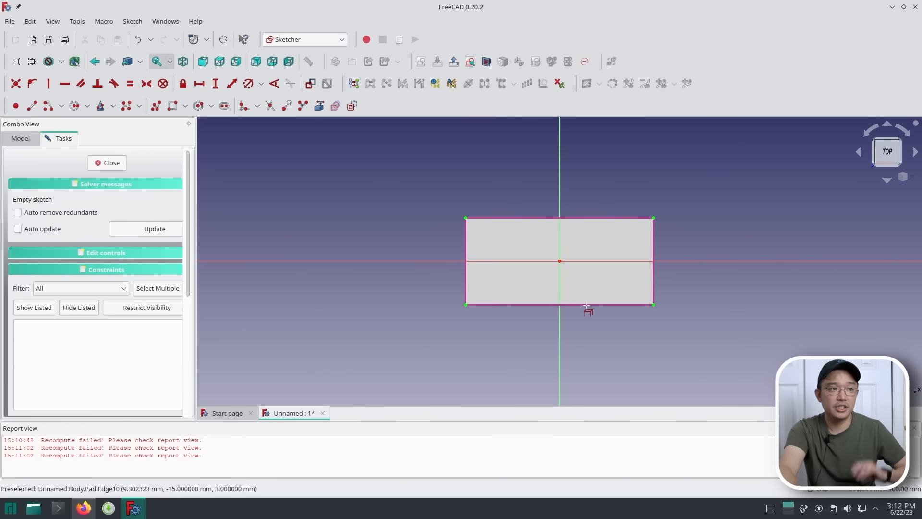
mouse_move(695, 222)
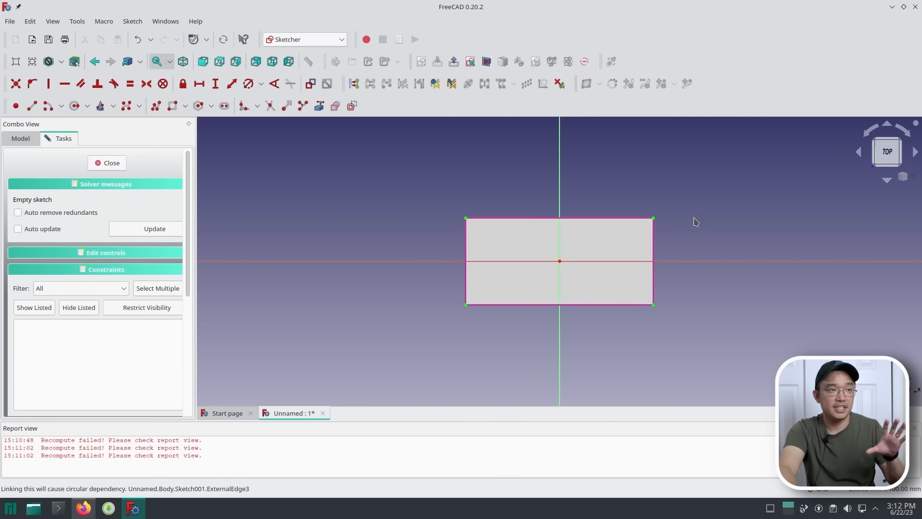
mouse_move(179, 118)
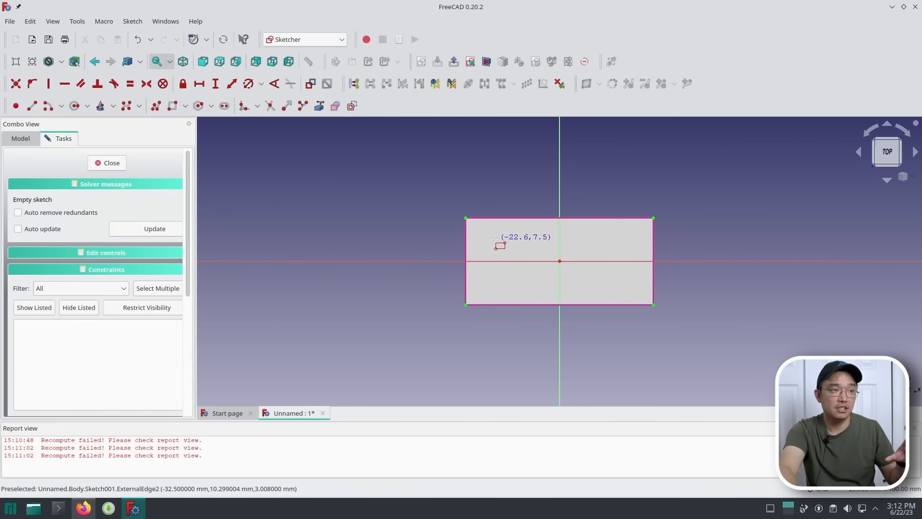
mouse_move(526, 296)
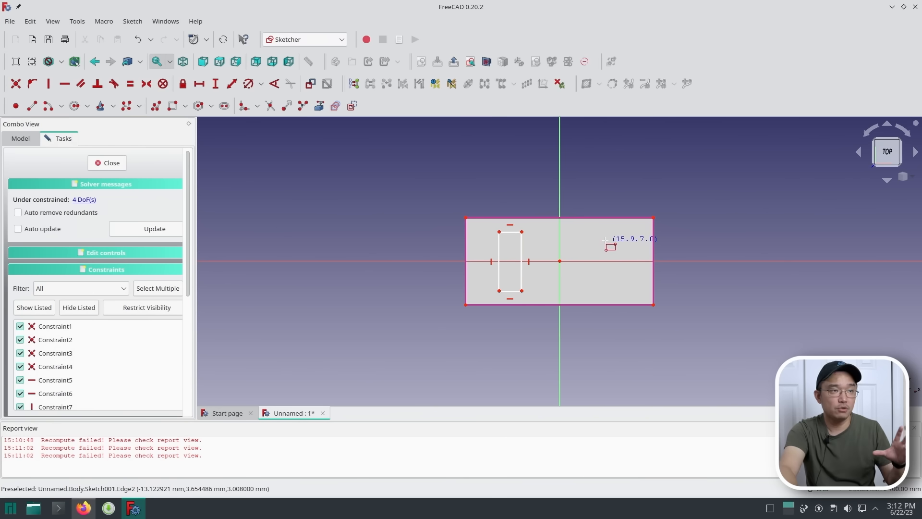
mouse_move(624, 291)
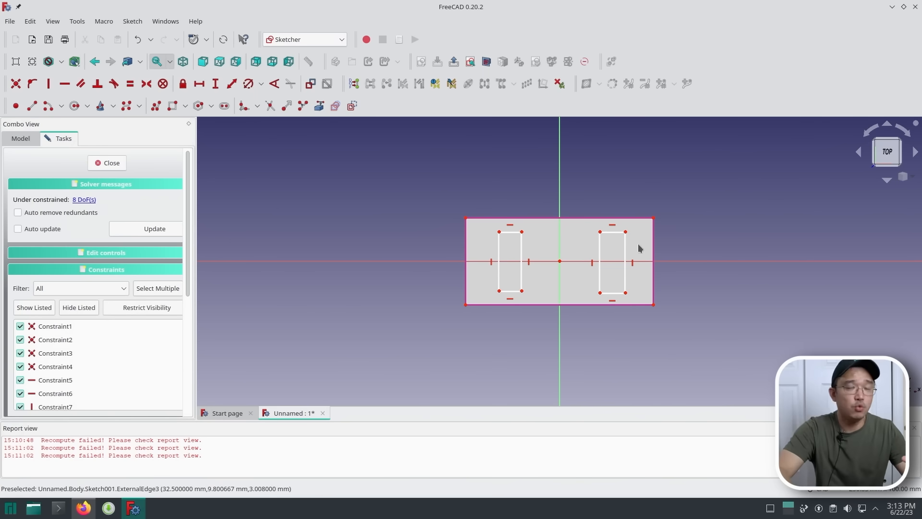
mouse_move(595, 257)
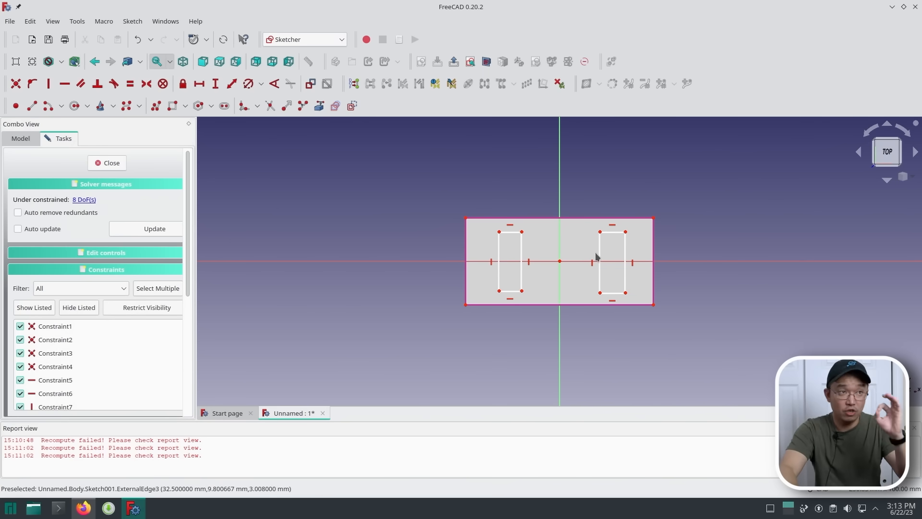
mouse_move(524, 245)
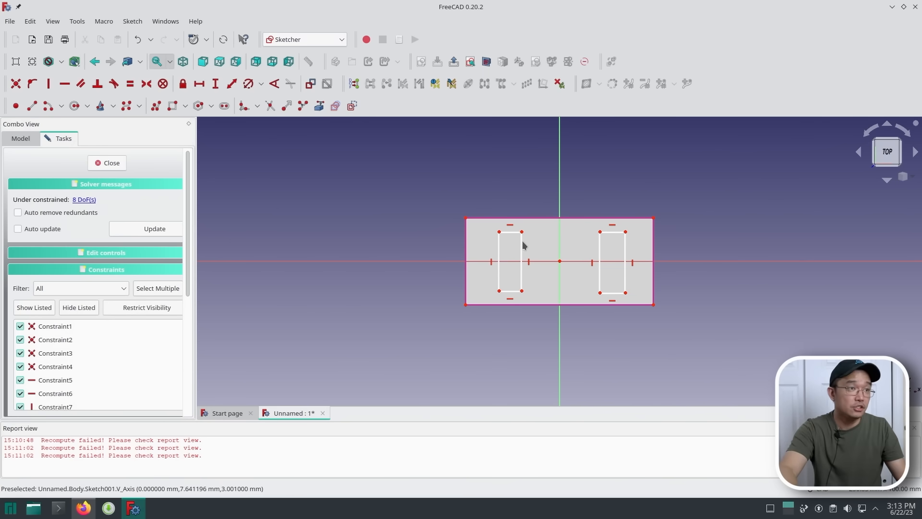
mouse_move(515, 232)
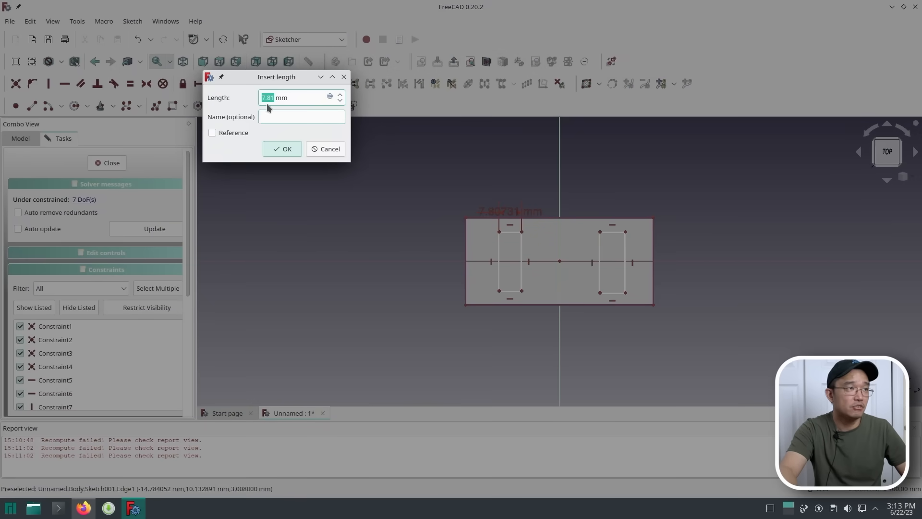
mouse_move(247, 104)
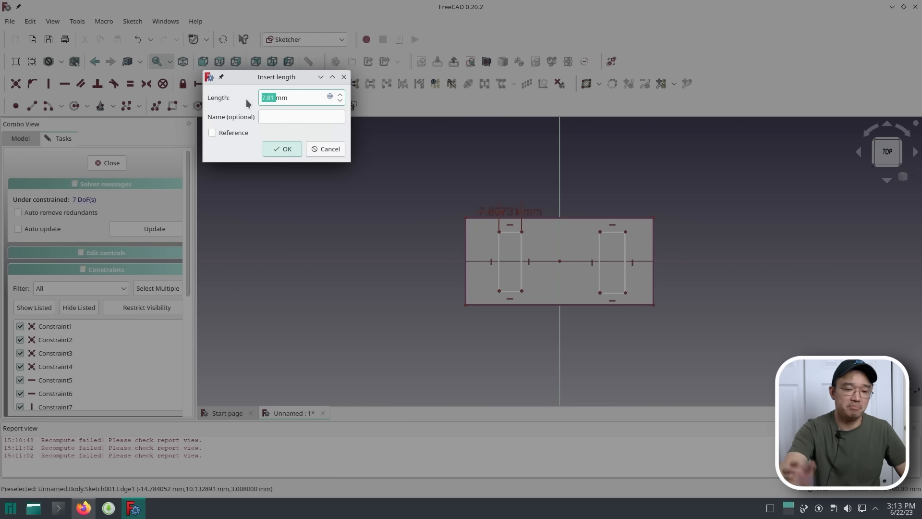
- Dimension the left rectangle's top edge to an 8 mm width
text(8mm)
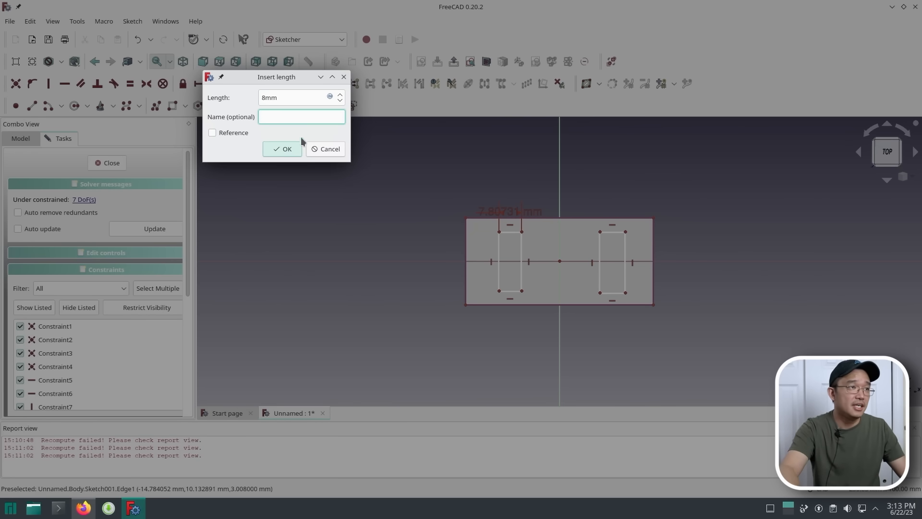
click(283, 148)
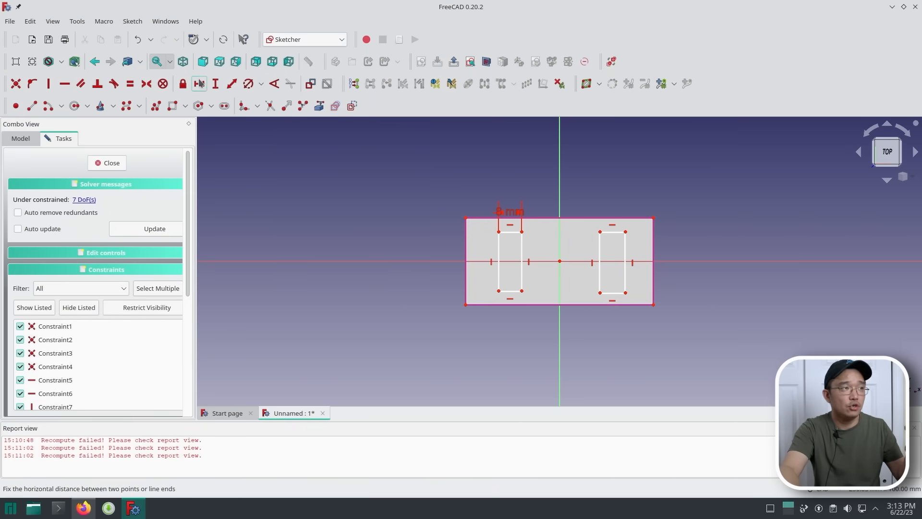
mouse_move(614, 233)
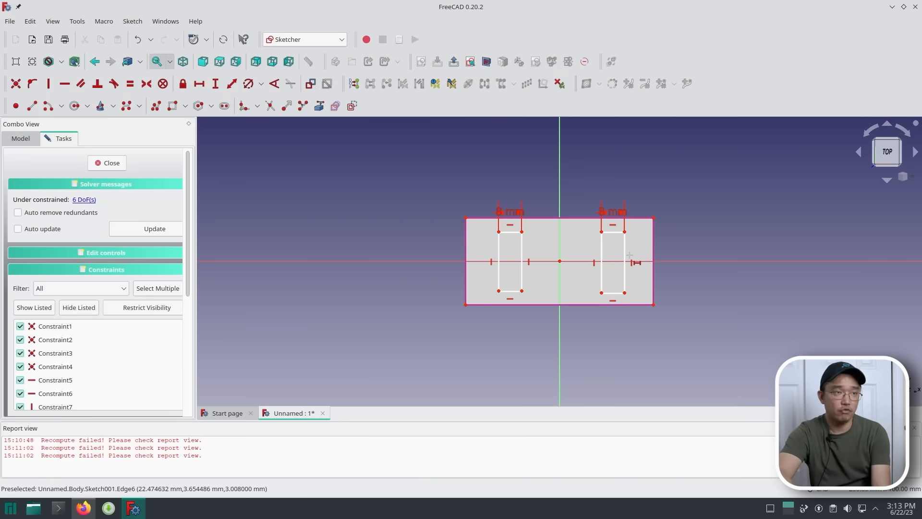
mouse_move(214, 83)
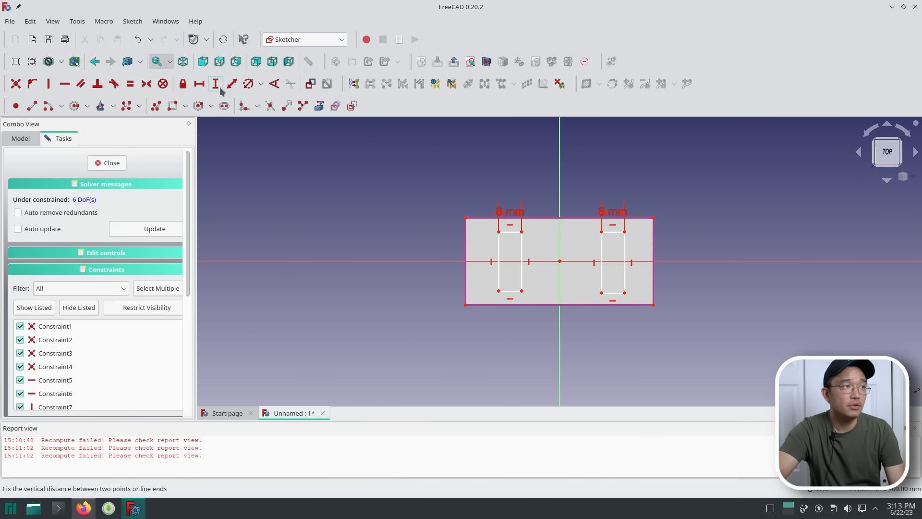
mouse_move(498, 258)
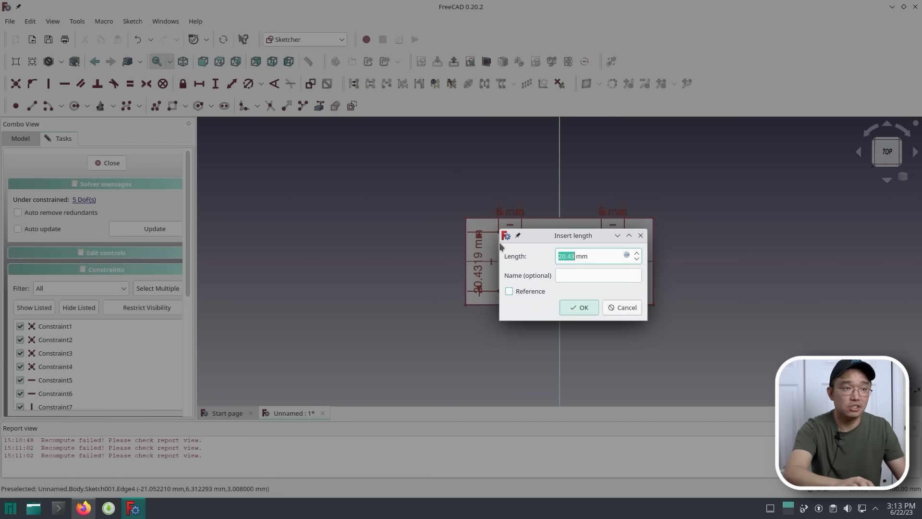
- Constrain both rectangles' side edges to a 16 mm height
text(16 mm)
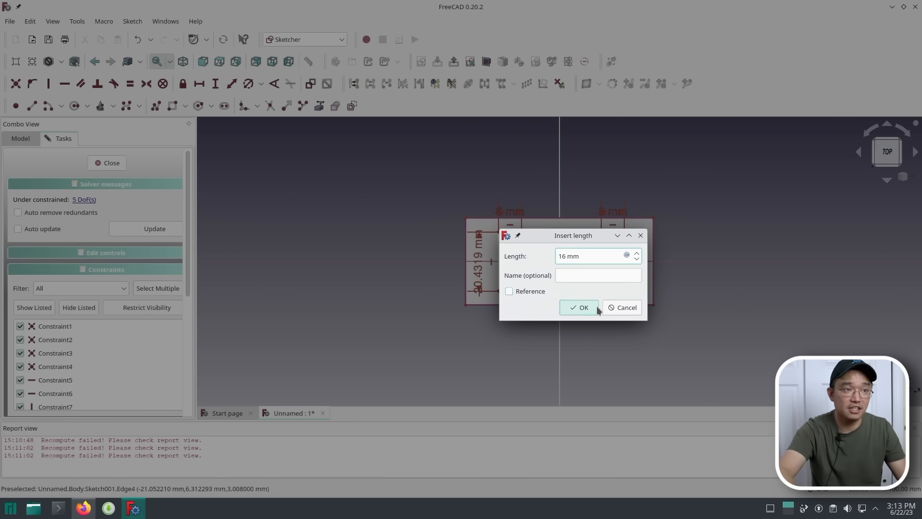
click(580, 307)
text(1)
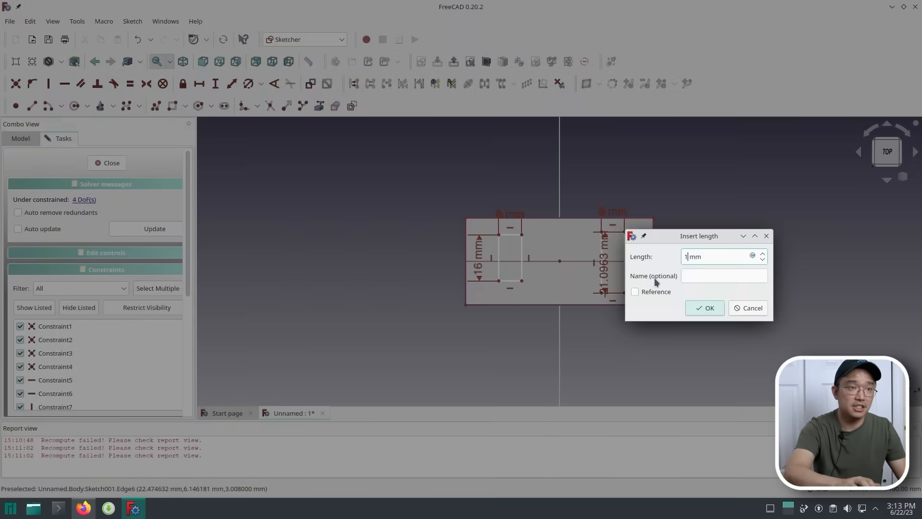
click(704, 307)
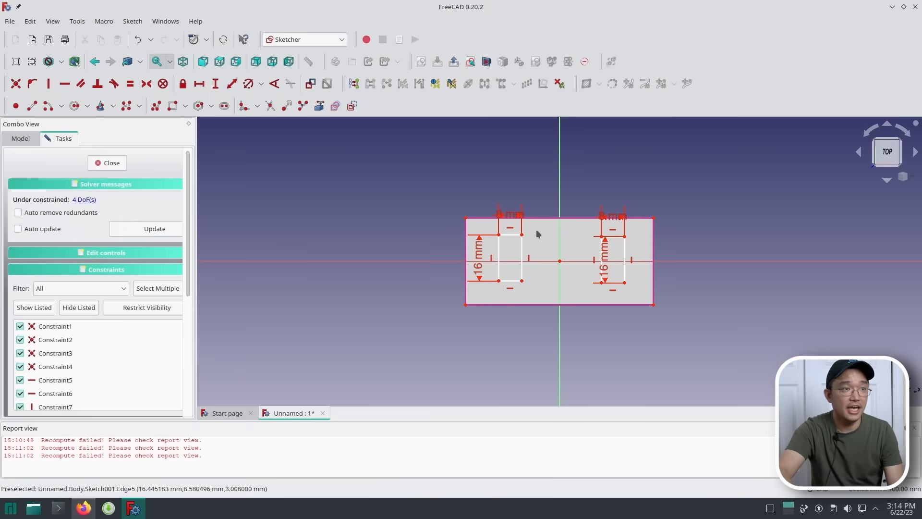
mouse_move(603, 261)
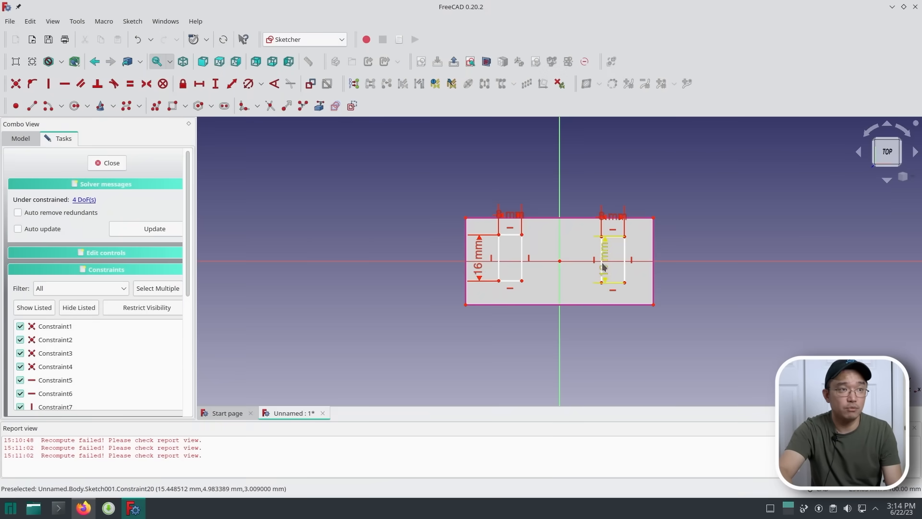
mouse_move(343, 145)
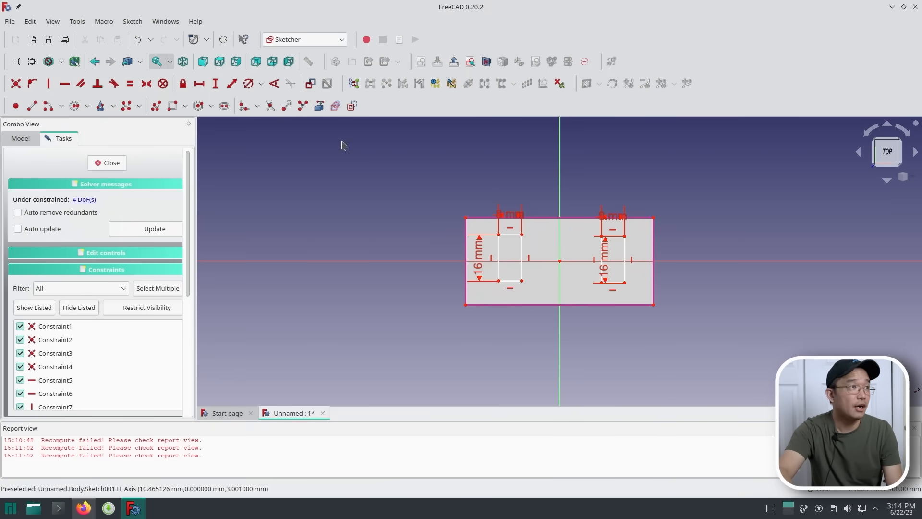
mouse_move(599, 240)
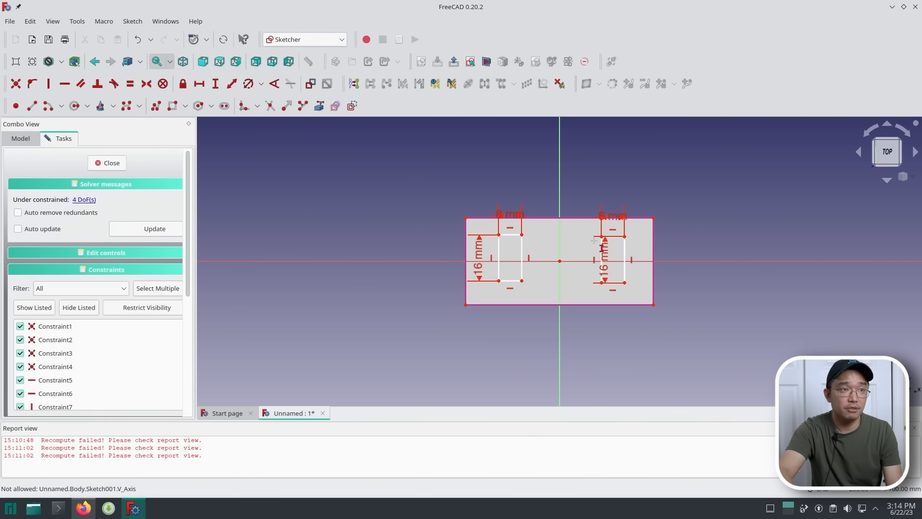
mouse_move(567, 266)
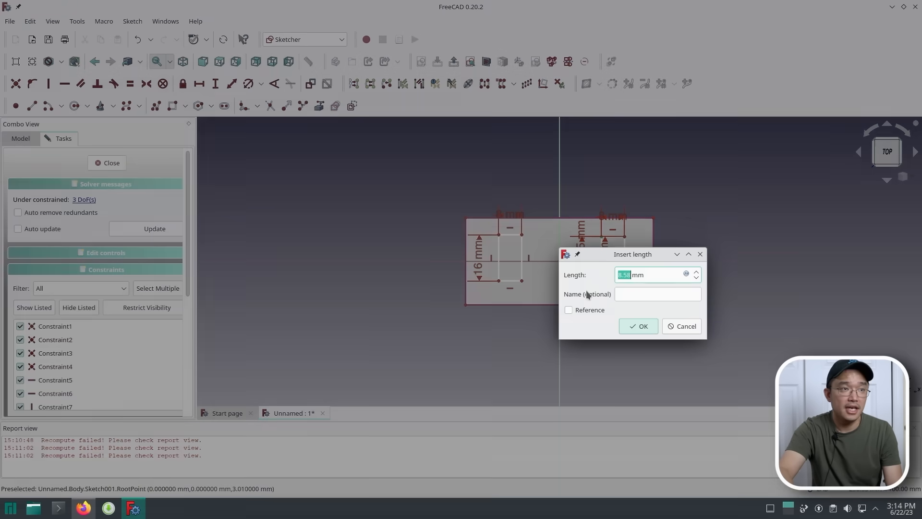
- Confirm the 3 mm vertical offsets and 13 mm centre gaps, fully constraining both rectangles
click(638, 325)
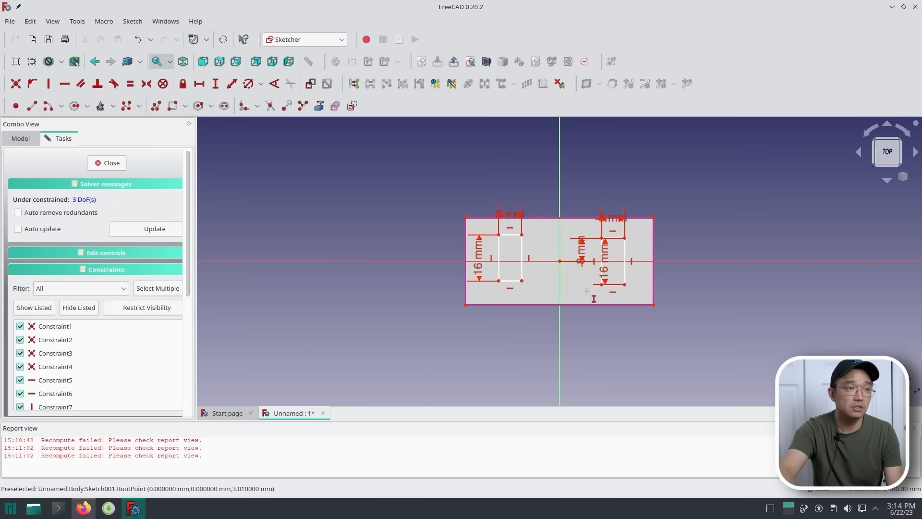
mouse_move(528, 241)
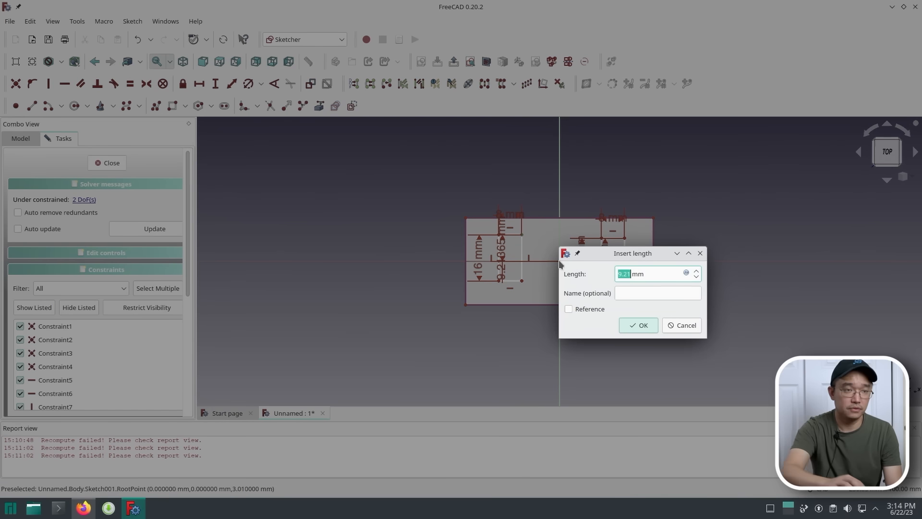
click(638, 324)
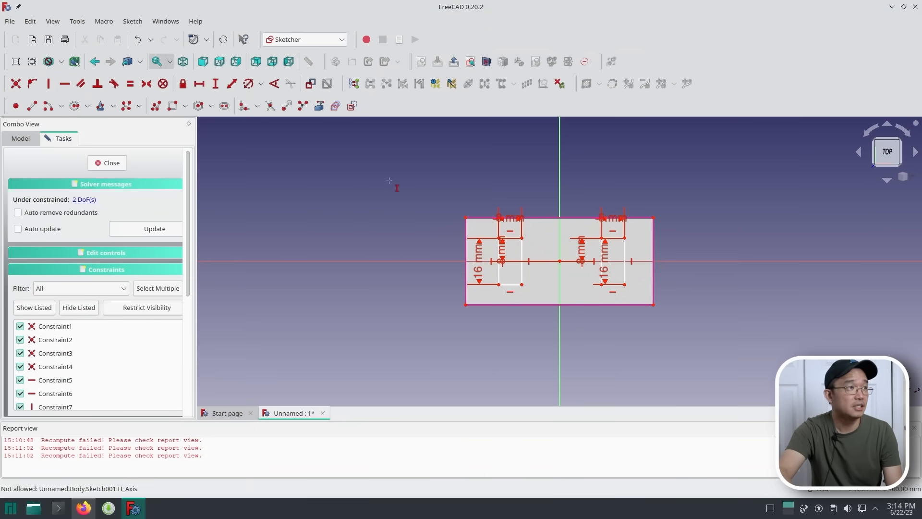
mouse_move(435, 191)
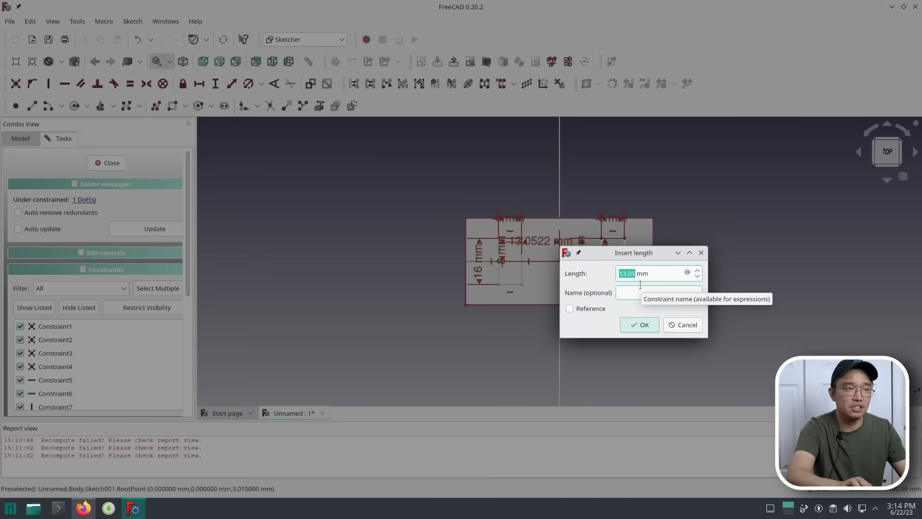
click(640, 325)
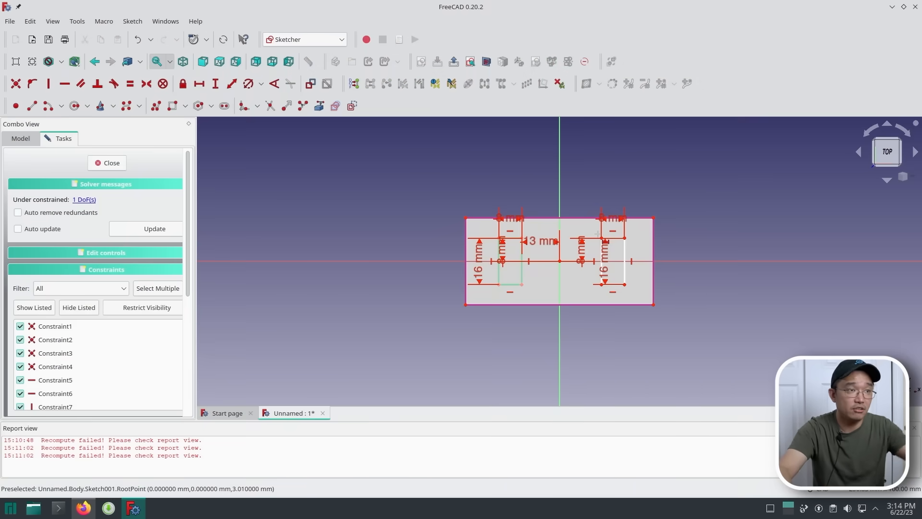
mouse_move(579, 264)
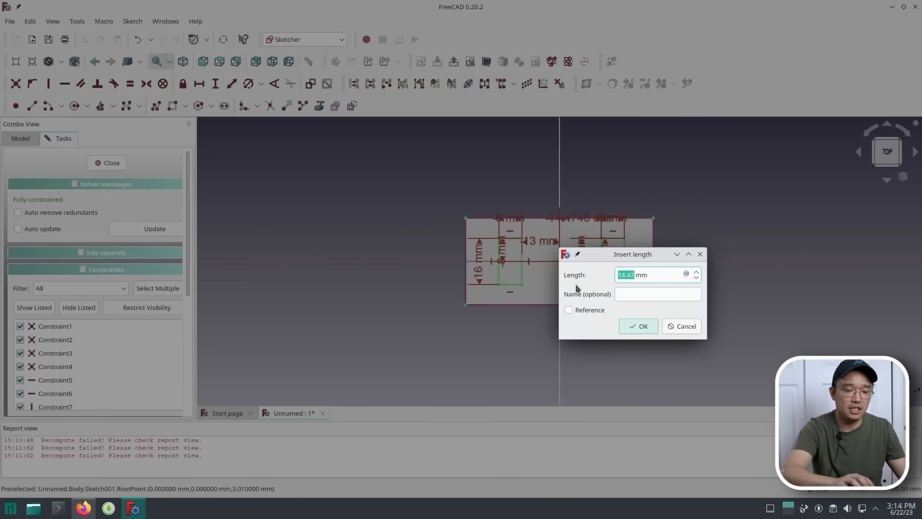
click(638, 325)
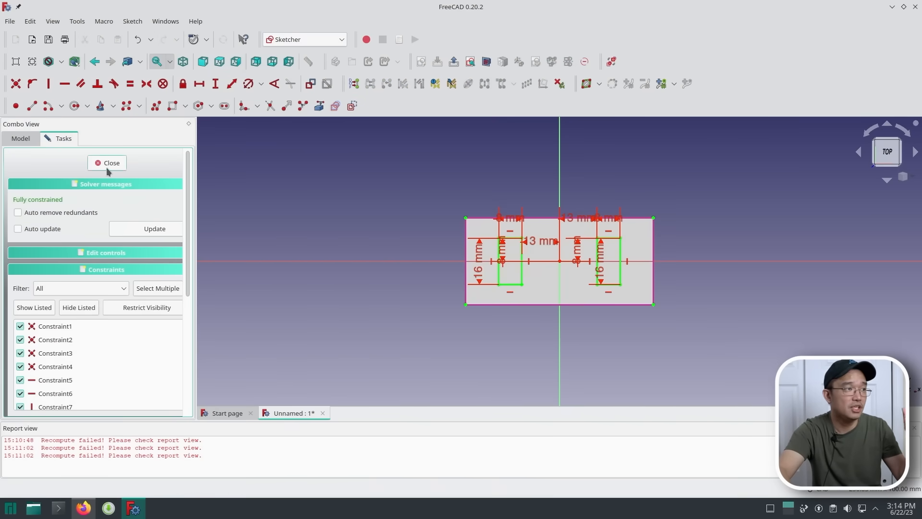
- Close the sketch and pad the two rectangles 15 mm into upright blocks
click(112, 164)
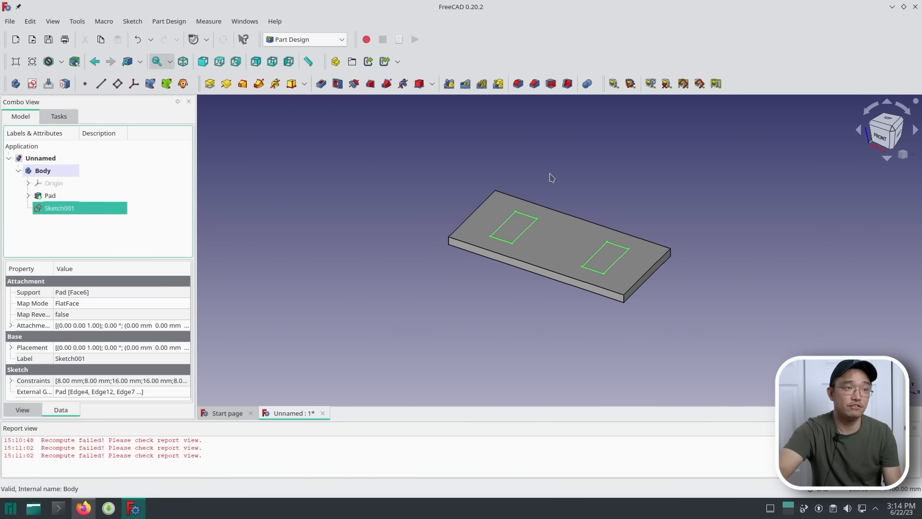
mouse_move(536, 225)
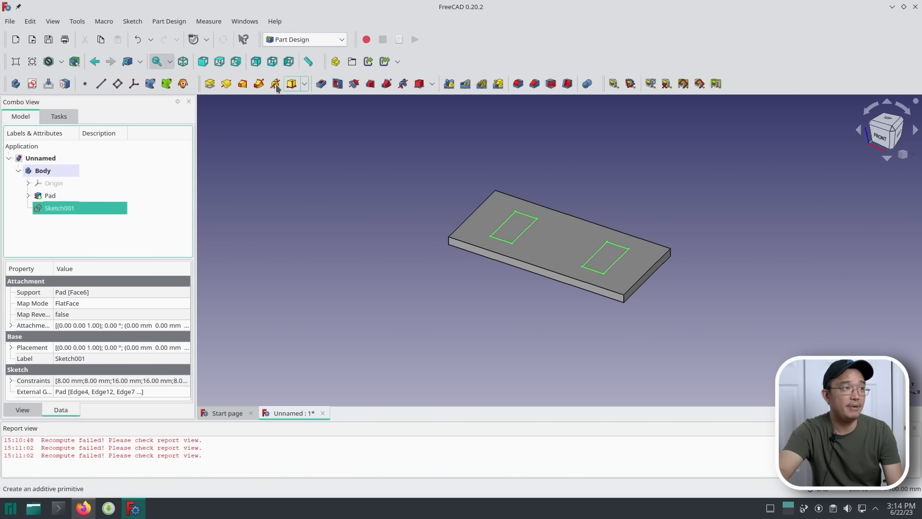
click(291, 83)
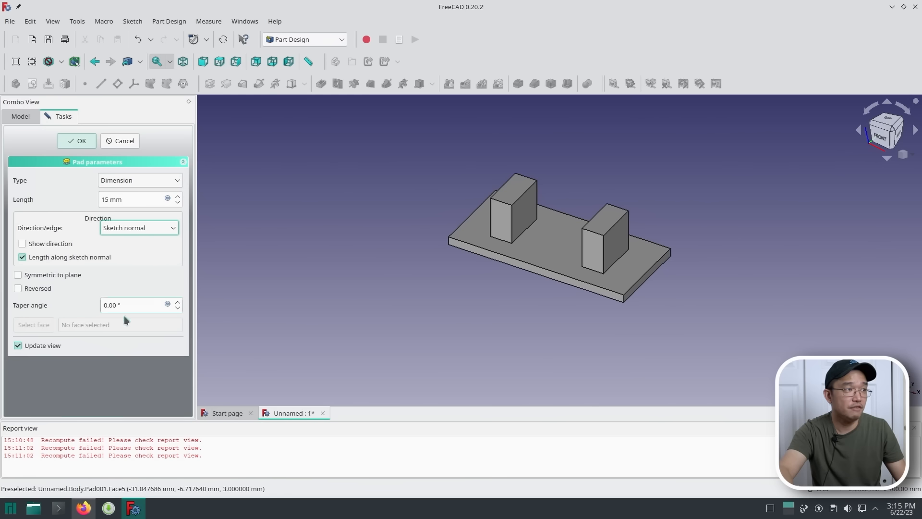
click(76, 140)
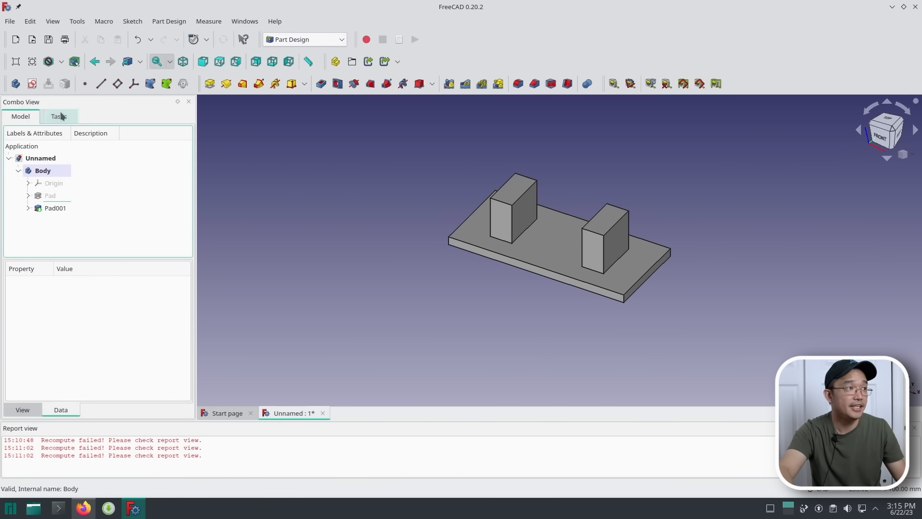
mouse_move(612, 236)
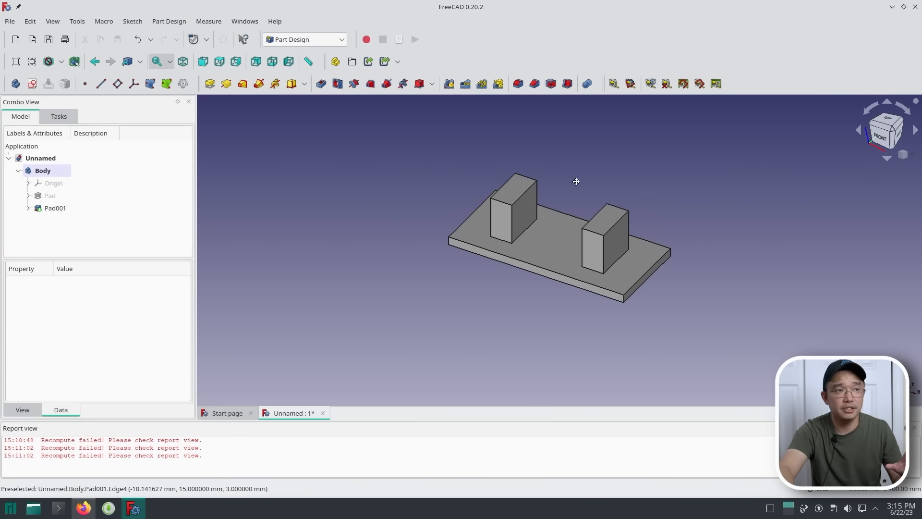
mouse_move(522, 261)
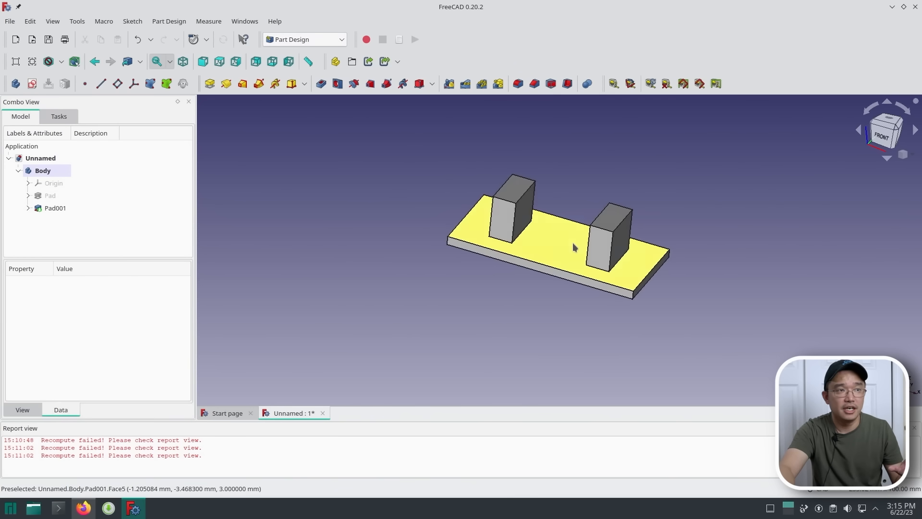
right_click(622, 183)
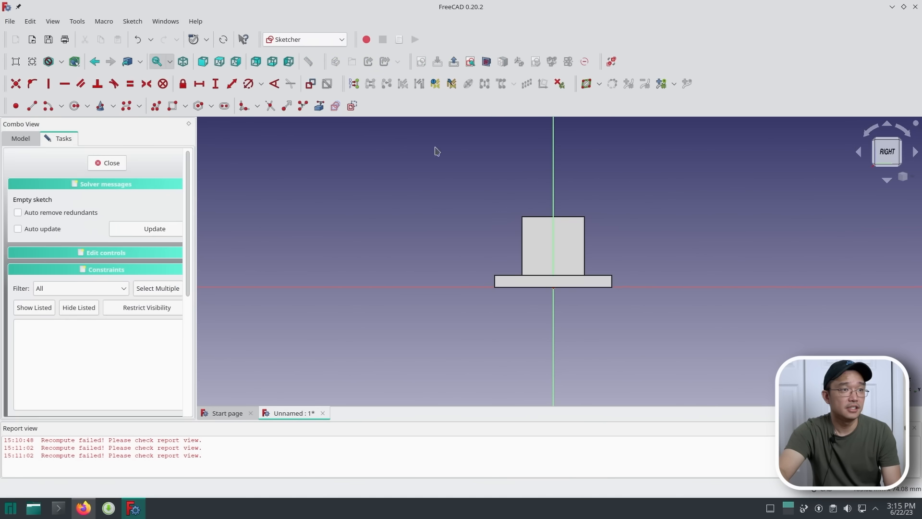
mouse_move(412, 59)
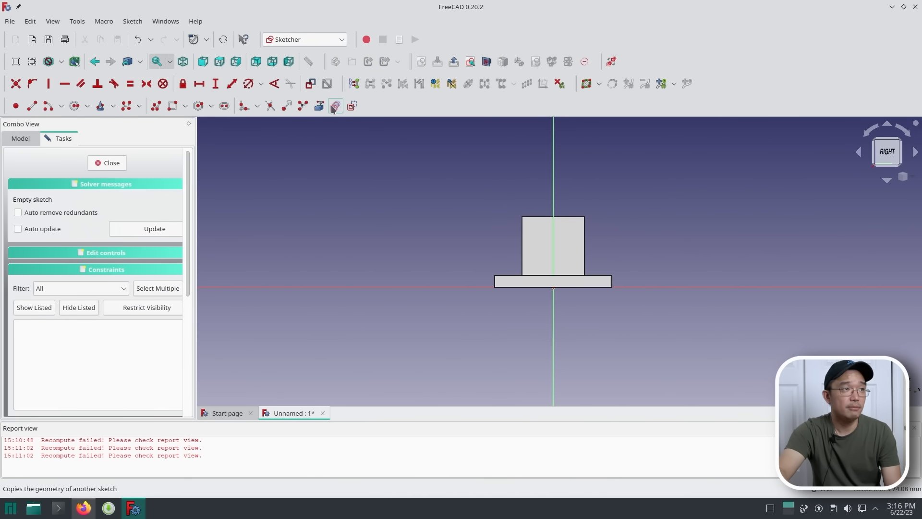
mouse_move(554, 246)
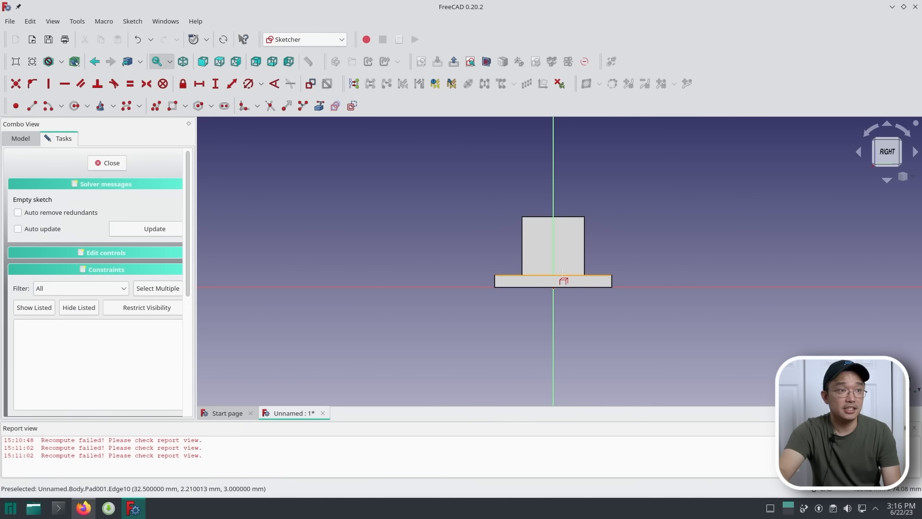
mouse_move(588, 242)
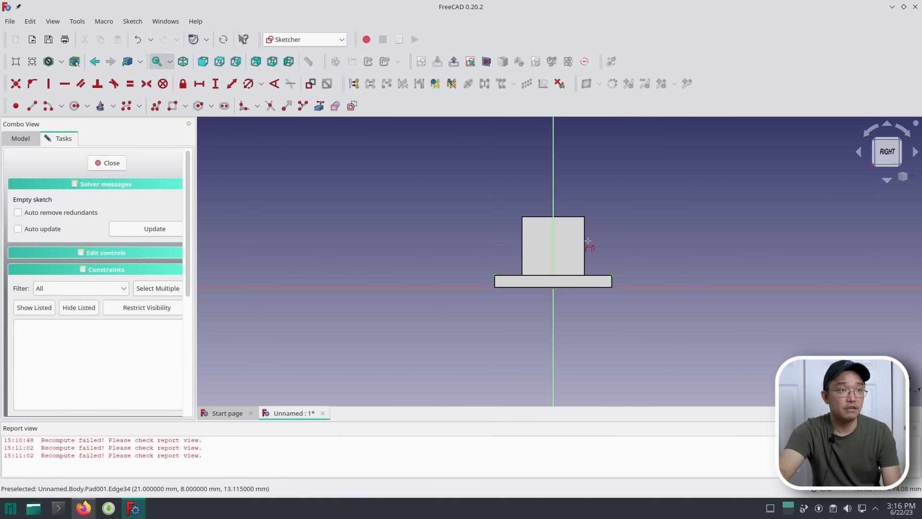
mouse_move(563, 280)
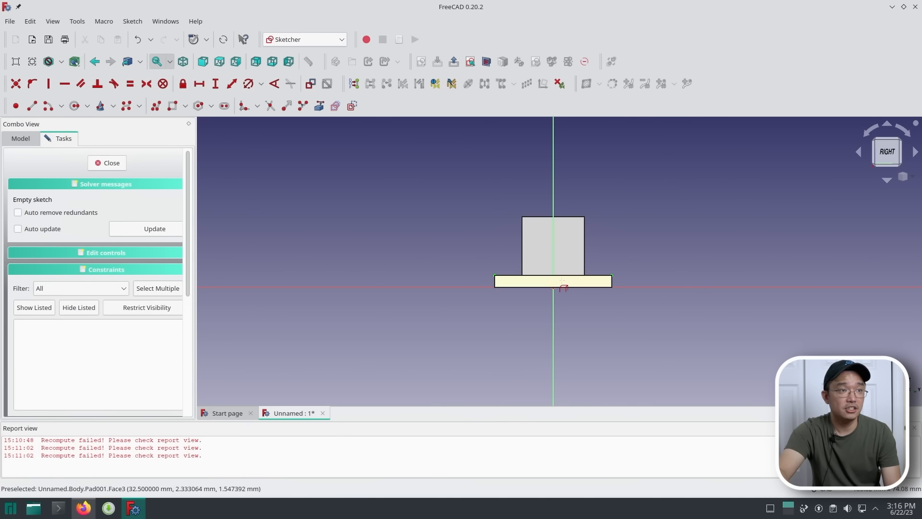
mouse_move(638, 250)
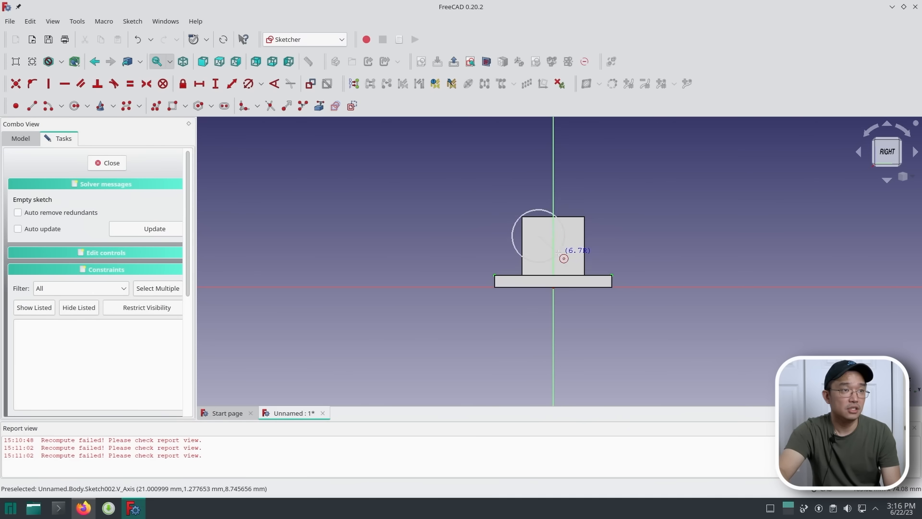
- Place a circle on the block's side face and constrain its diameter to 12 mm
click(260, 82)
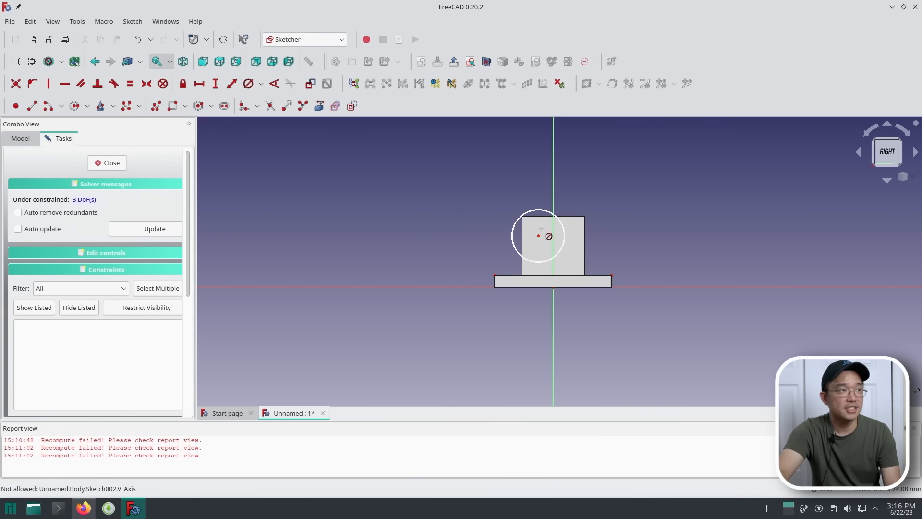
click(261, 83)
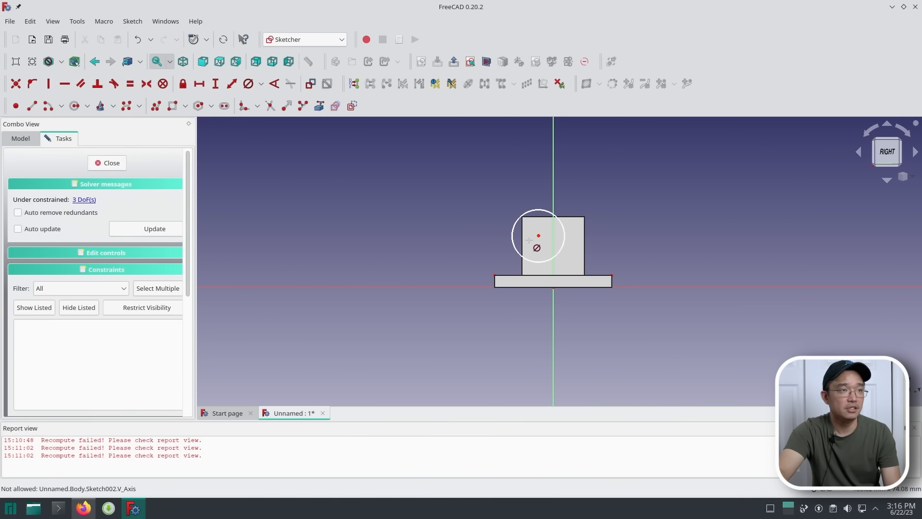
mouse_move(564, 236)
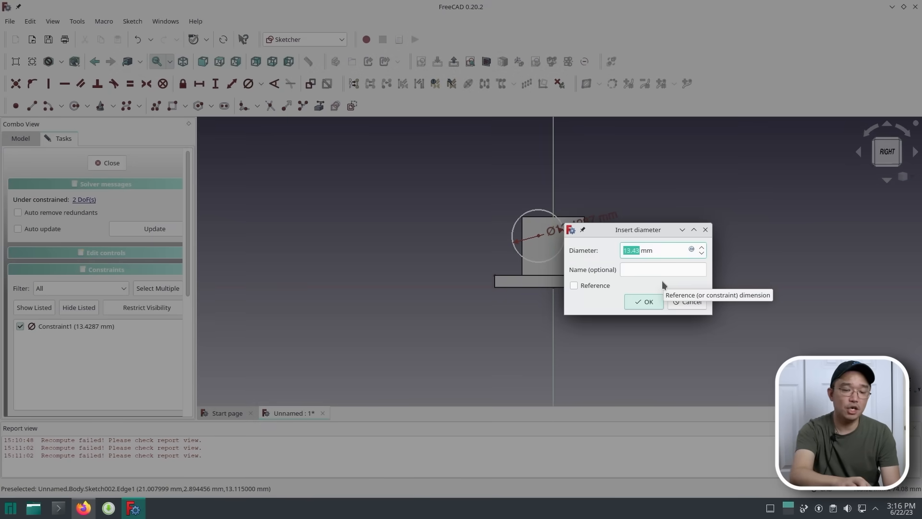
text(12)
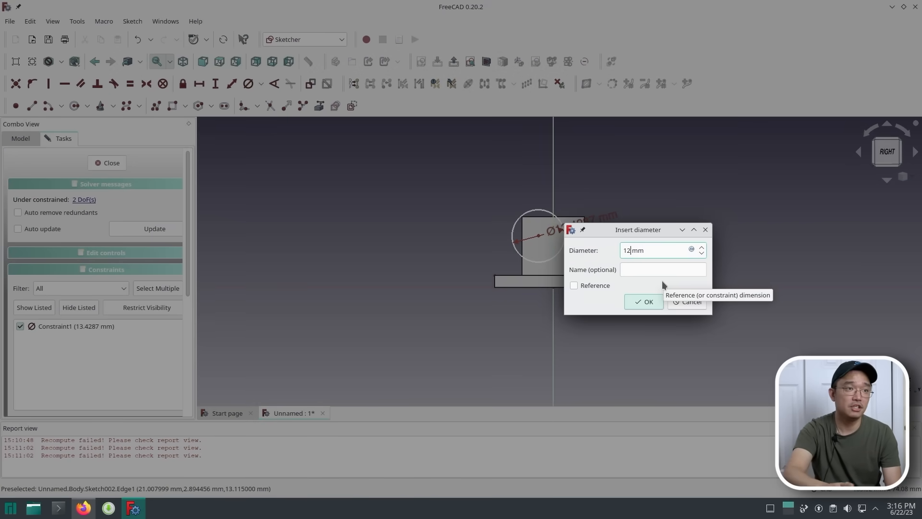
click(642, 302)
text(6)
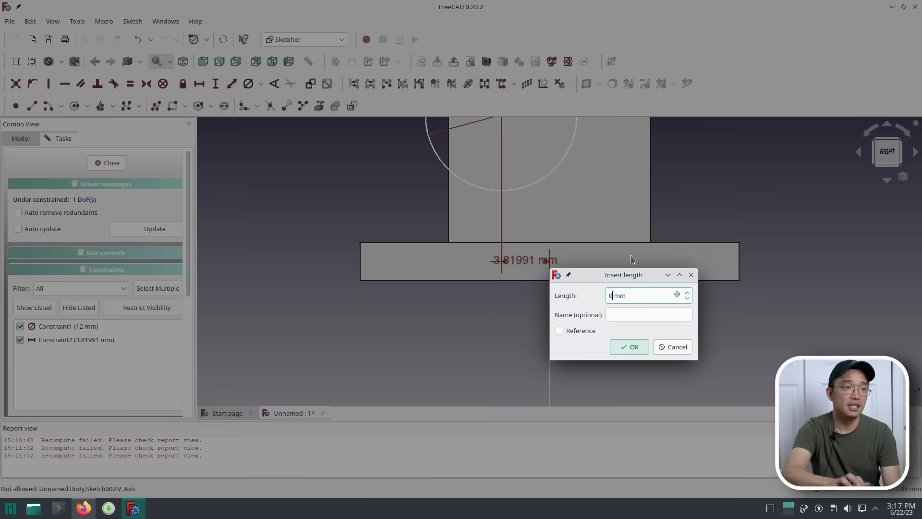
- Constrain the circle centre 0 mm from the vertical axis and 12/2 mm above the plate edge
click(628, 346)
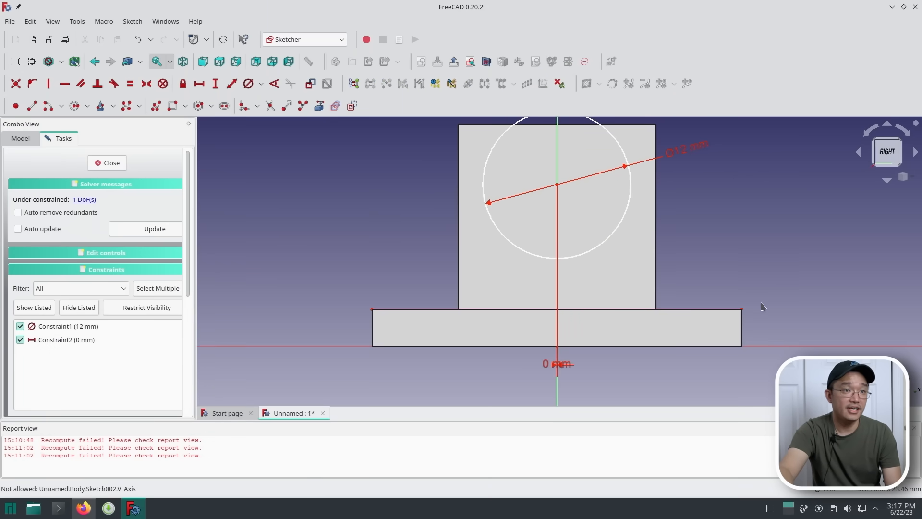
mouse_move(544, 195)
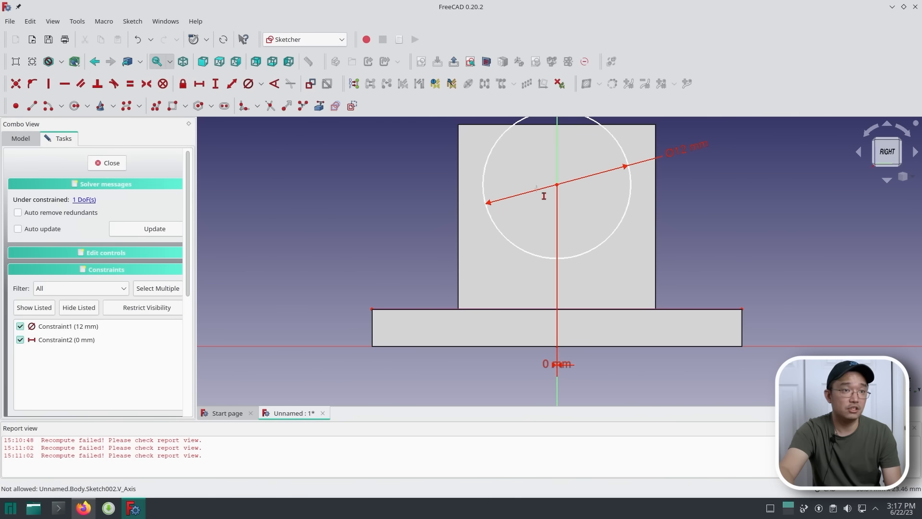
mouse_move(744, 316)
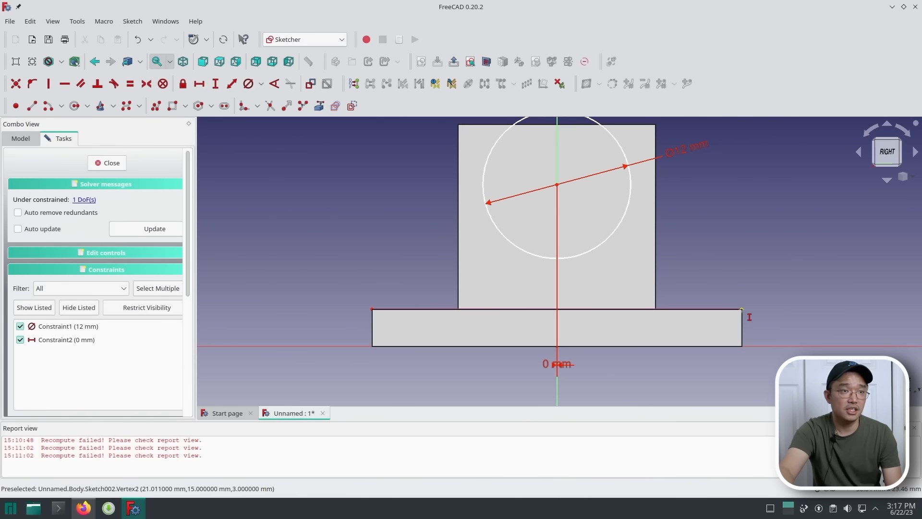
mouse_move(558, 190)
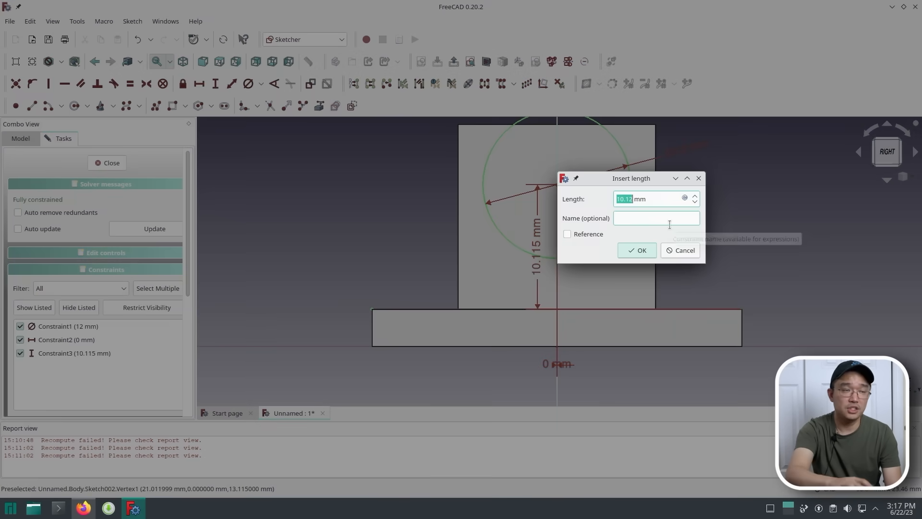
text(12)
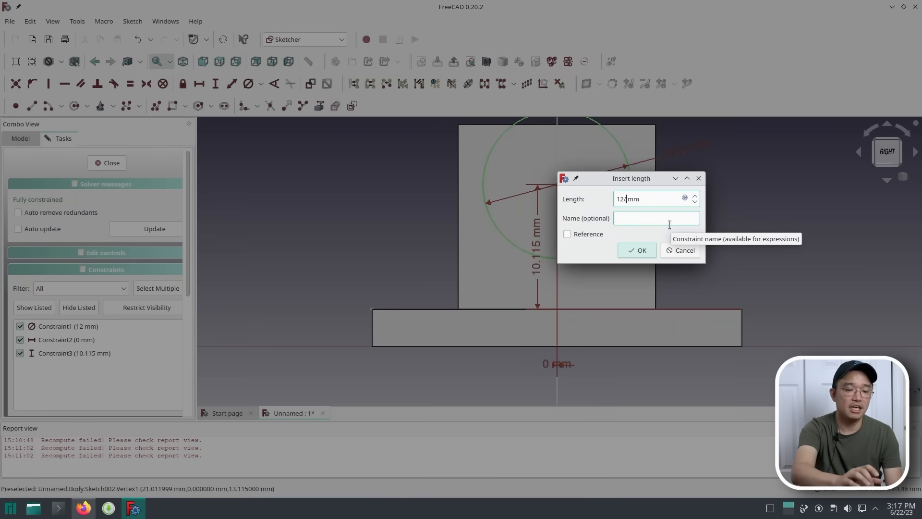
click(635, 250)
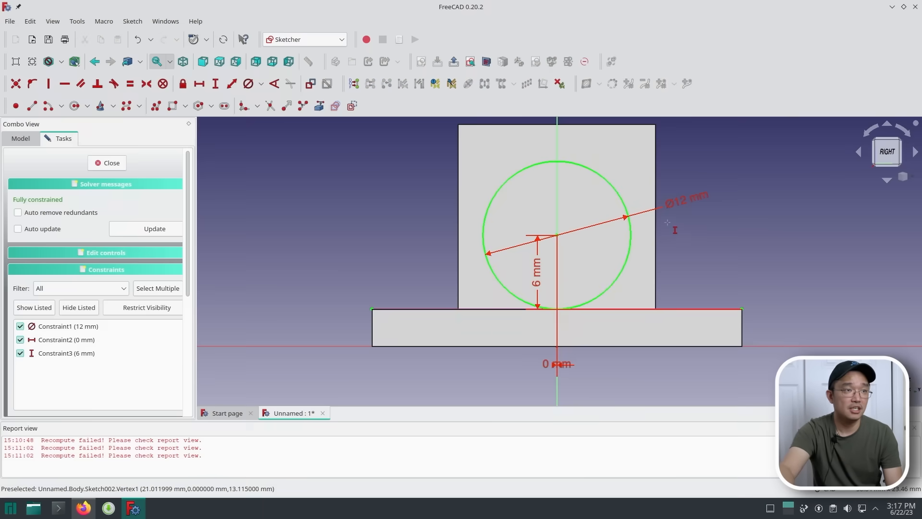
mouse_move(500, 226)
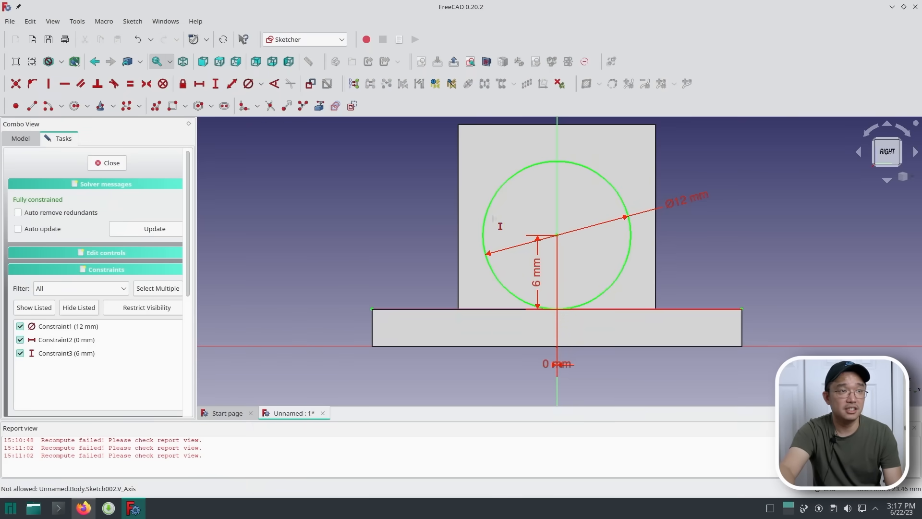
mouse_move(574, 152)
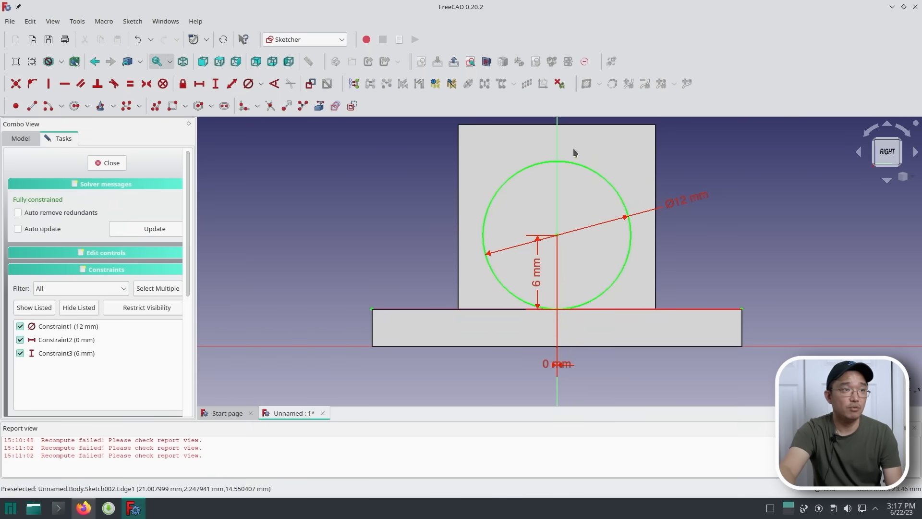
mouse_move(646, 181)
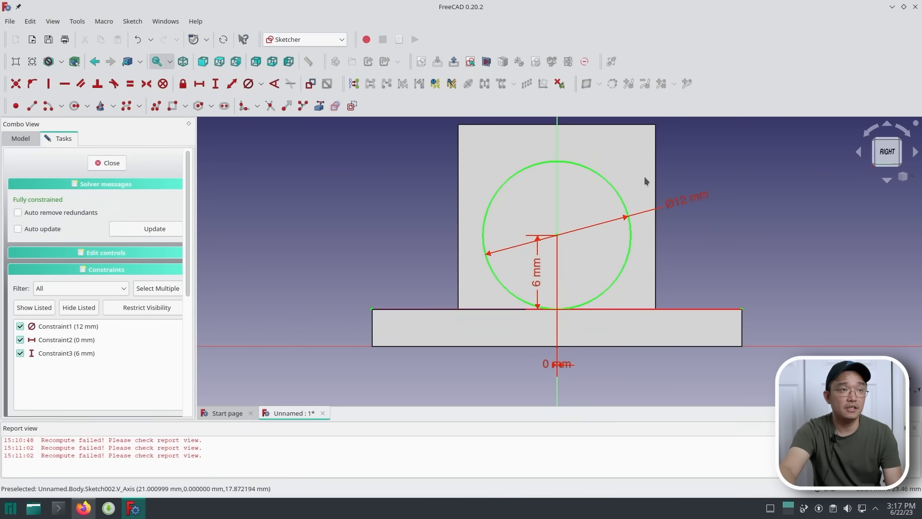
mouse_move(626, 226)
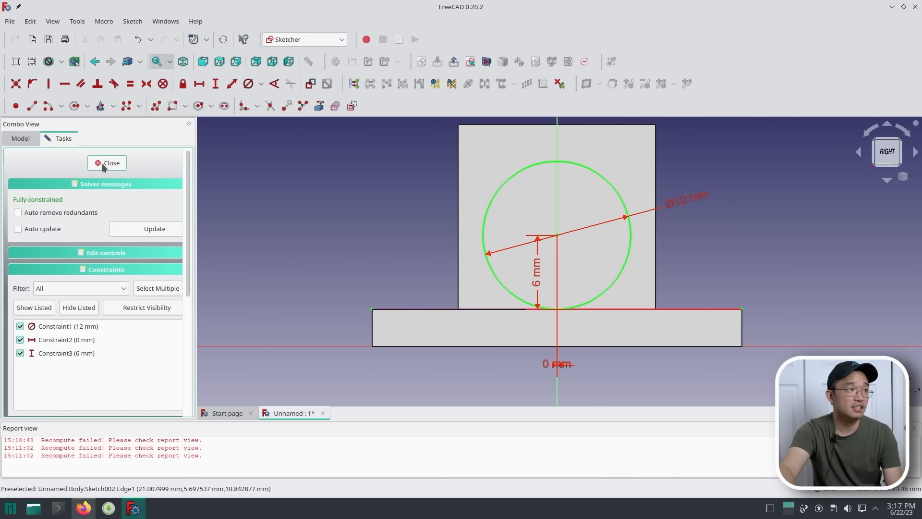
- Close the circle sketch, returning to the 3D view as Sketch002
click(110, 163)
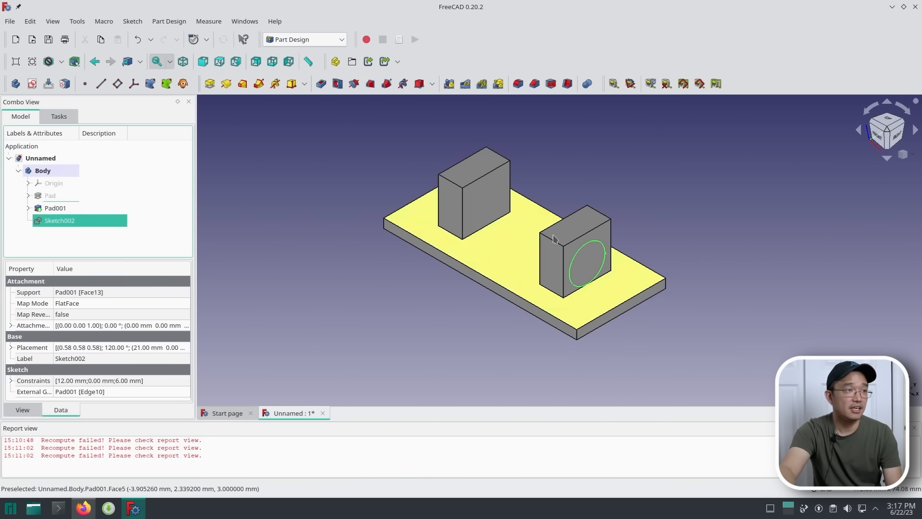
- Edit Pad001 and reduce its length so both upright blocks stand lower
click(54, 208)
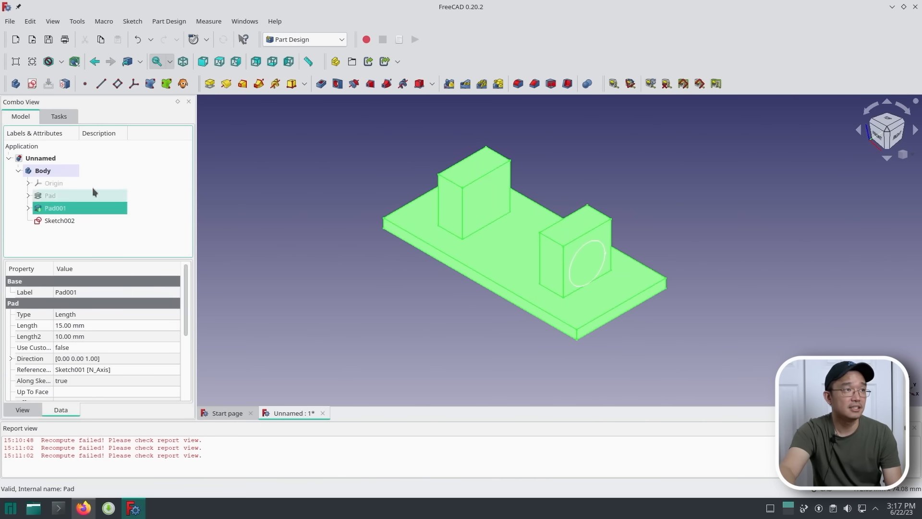
double_click(54, 208)
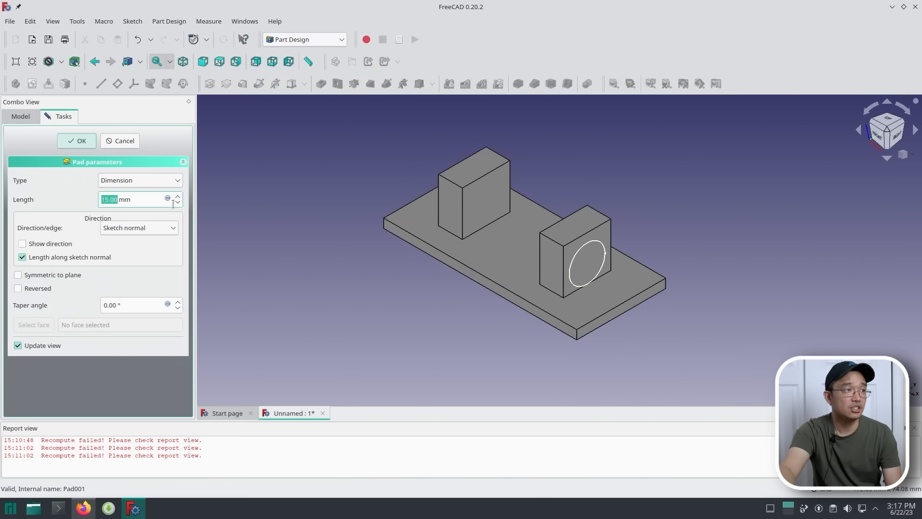
click(176, 202)
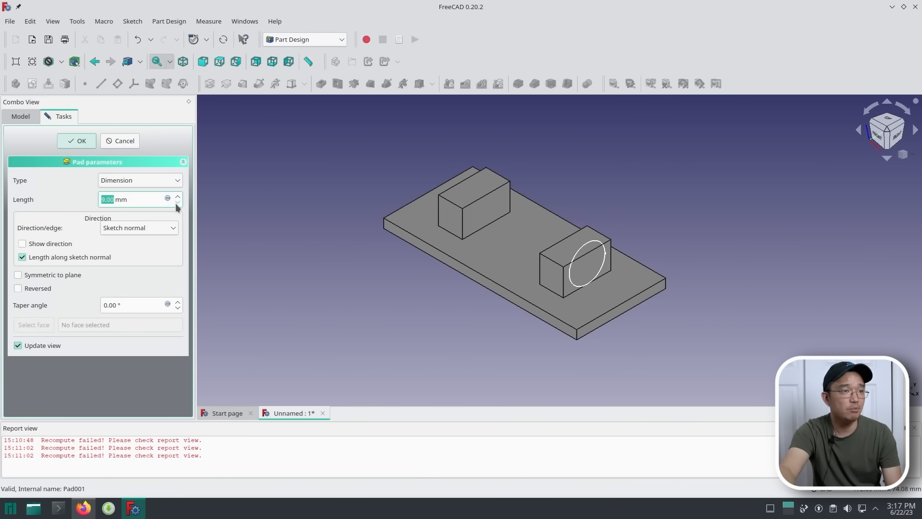
click(176, 202)
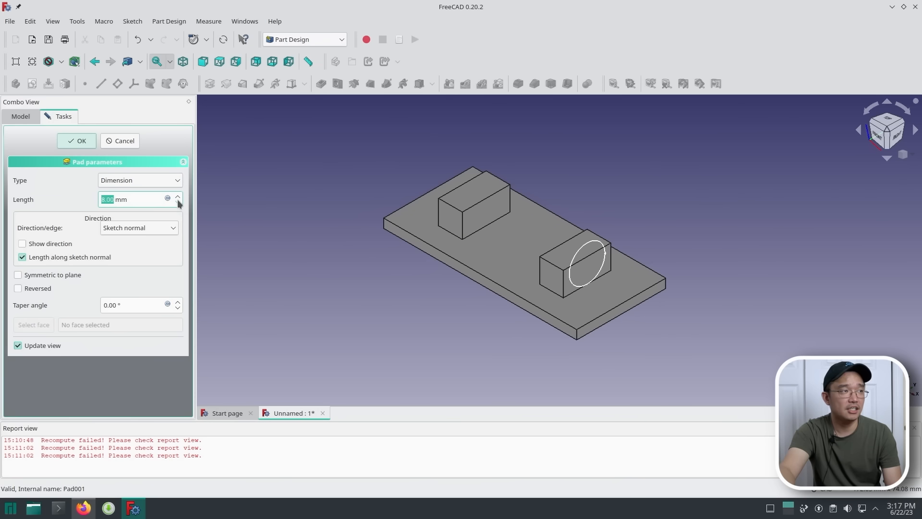
click(75, 141)
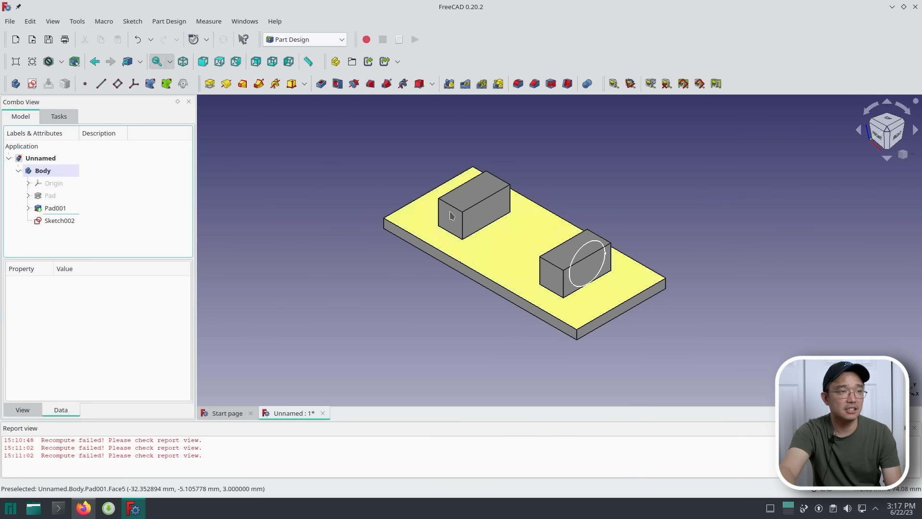
mouse_move(594, 247)
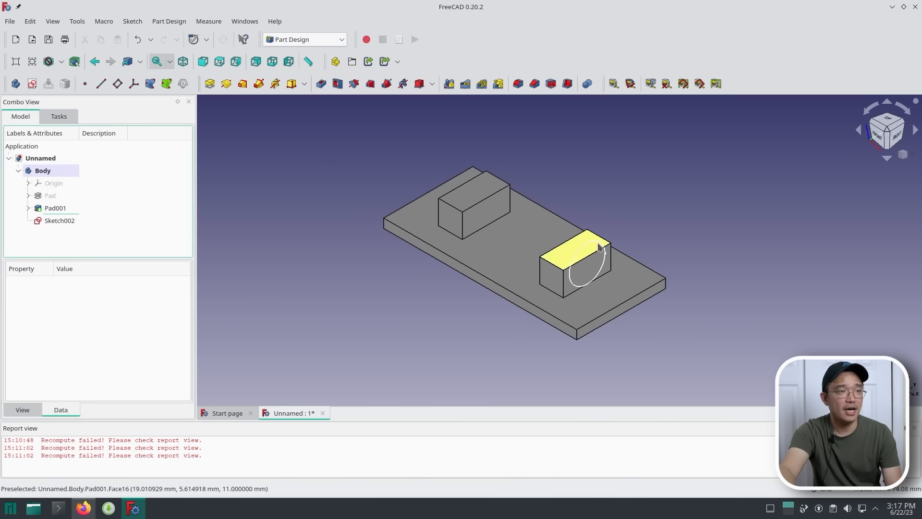
- Pocket the circle sketch 42 mm deep, cutting half-round cradles through both blocks
click(60, 220)
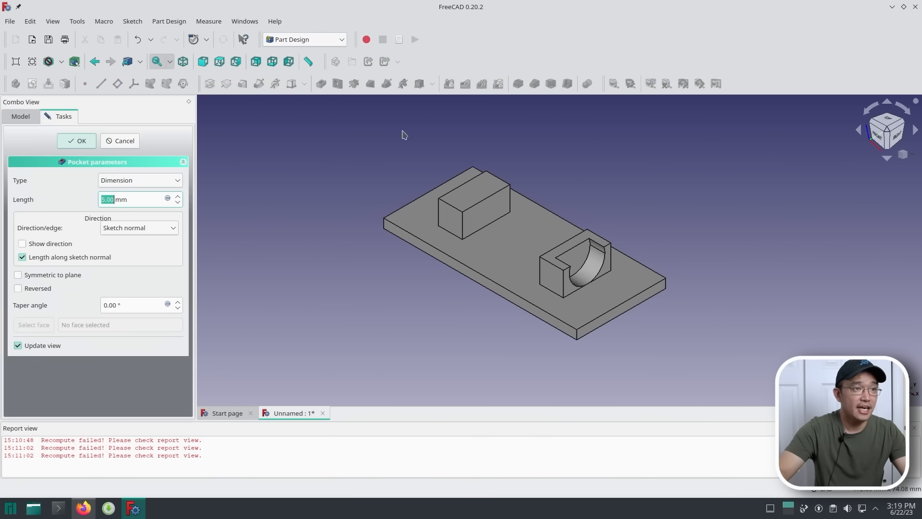
mouse_move(588, 258)
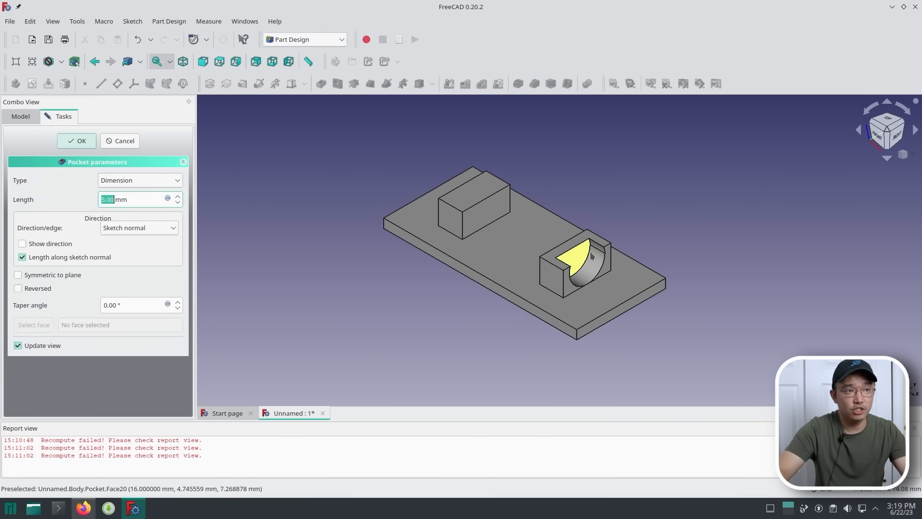
mouse_move(573, 268)
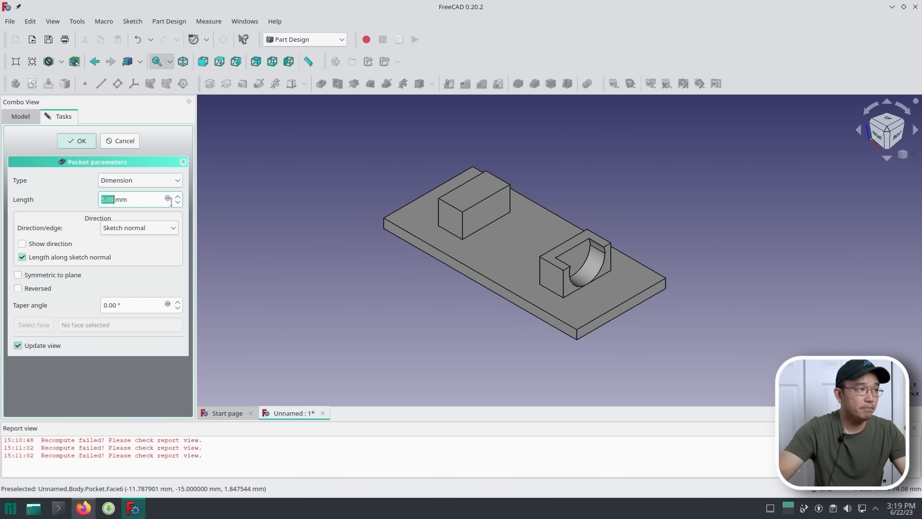
click(178, 196)
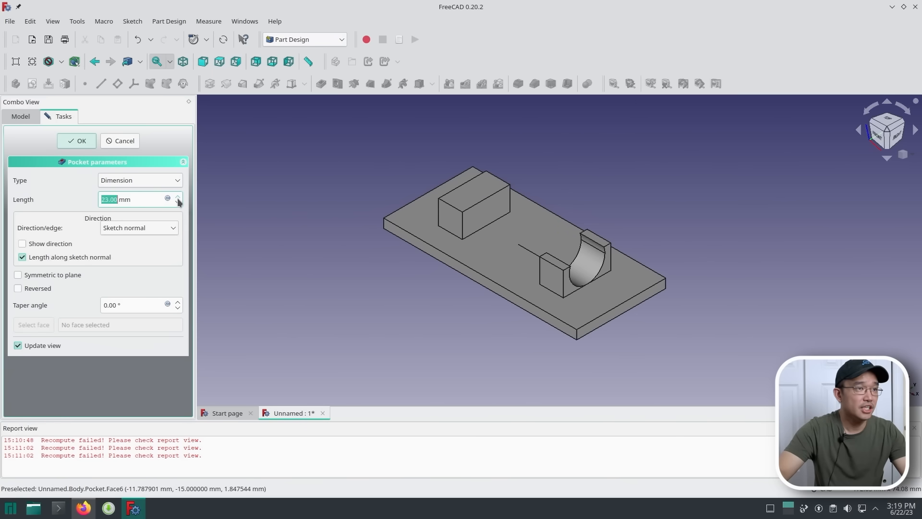
click(178, 196)
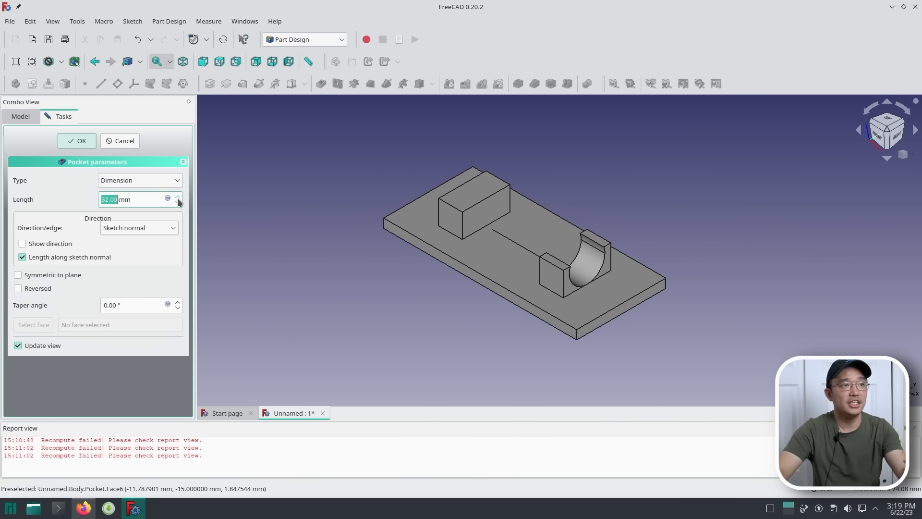
click(178, 196)
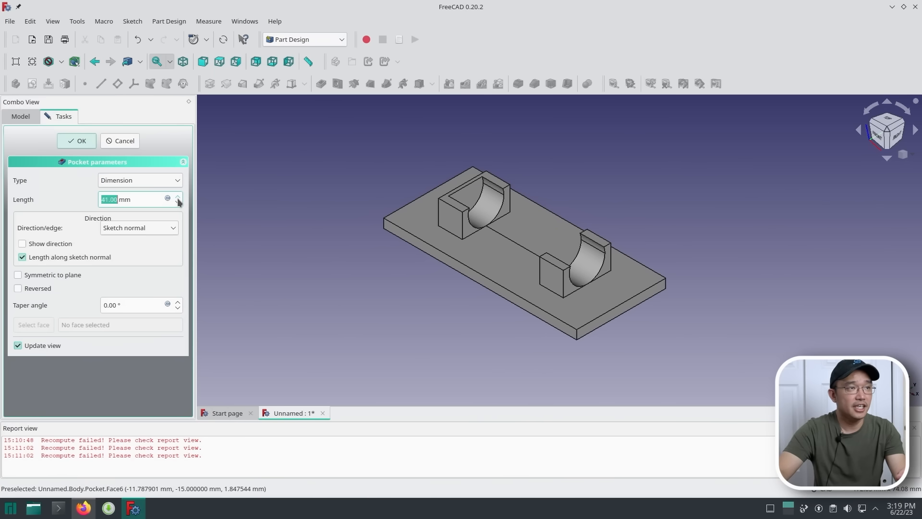
click(177, 196)
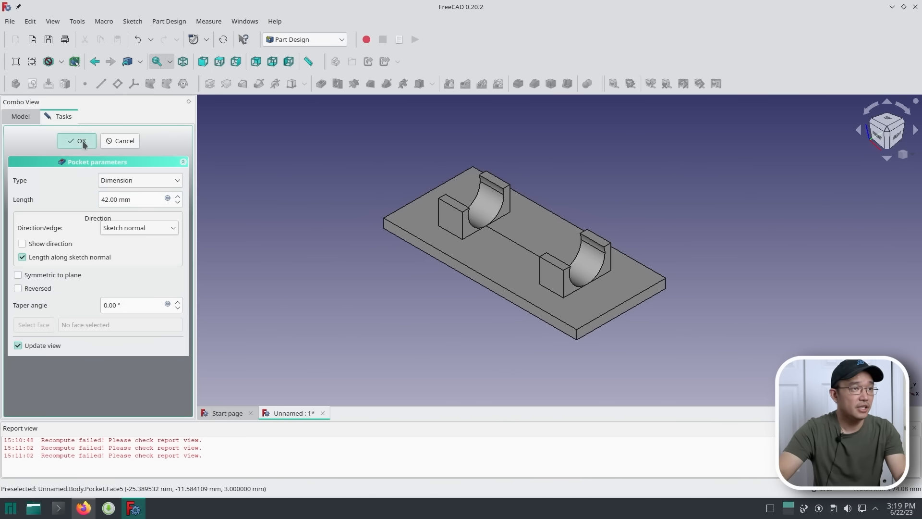
click(77, 140)
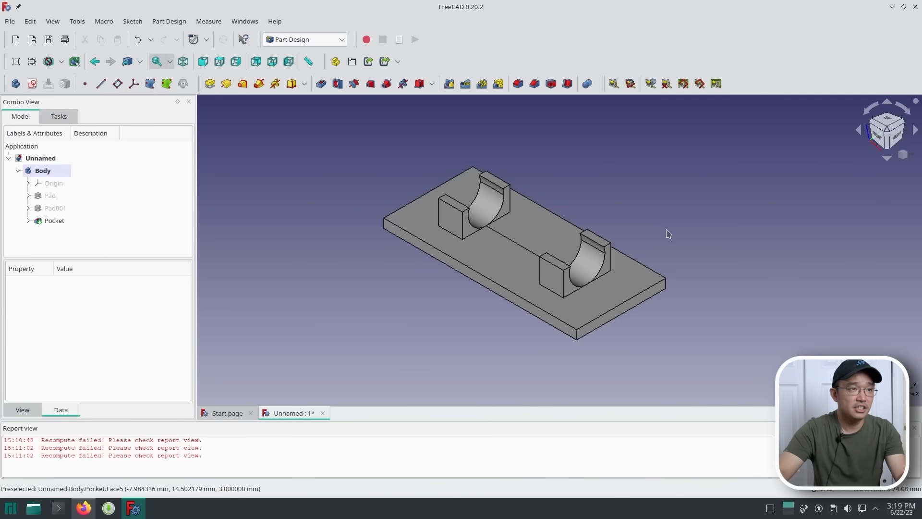
mouse_move(596, 178)
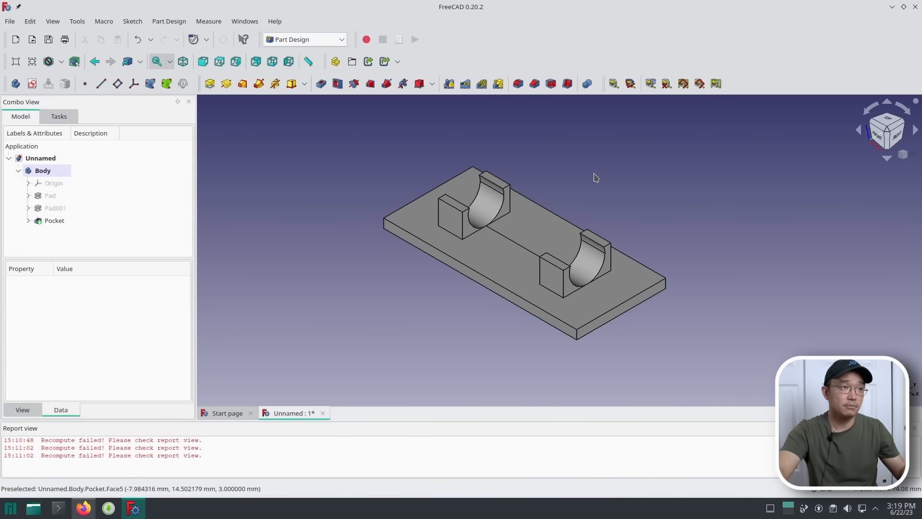
mouse_move(650, 260)
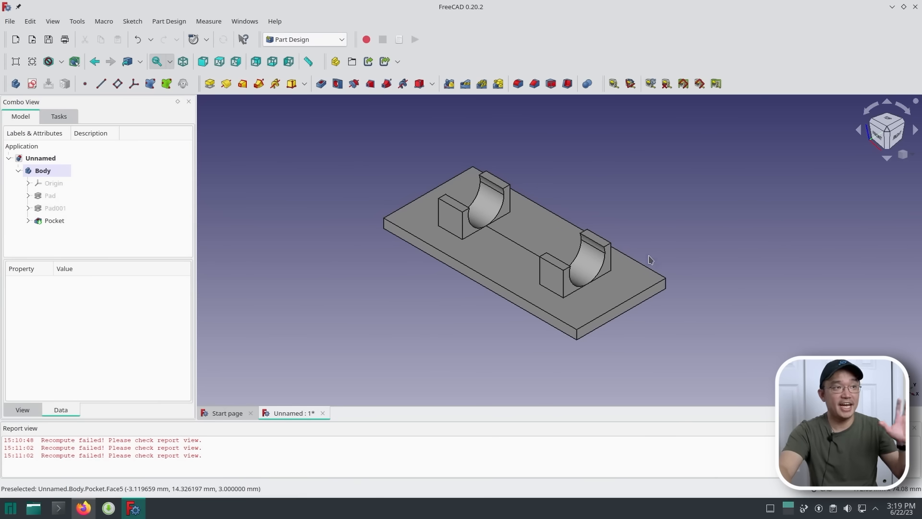
mouse_move(693, 277)
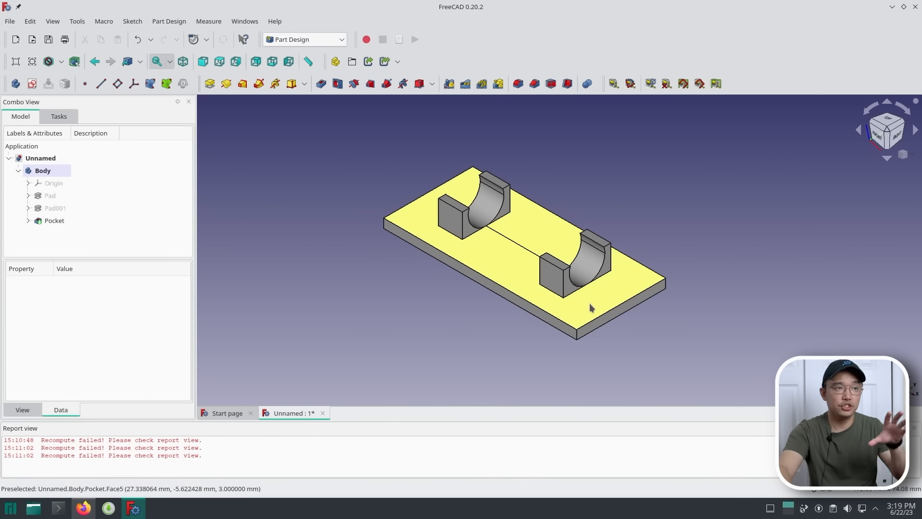
mouse_move(604, 285)
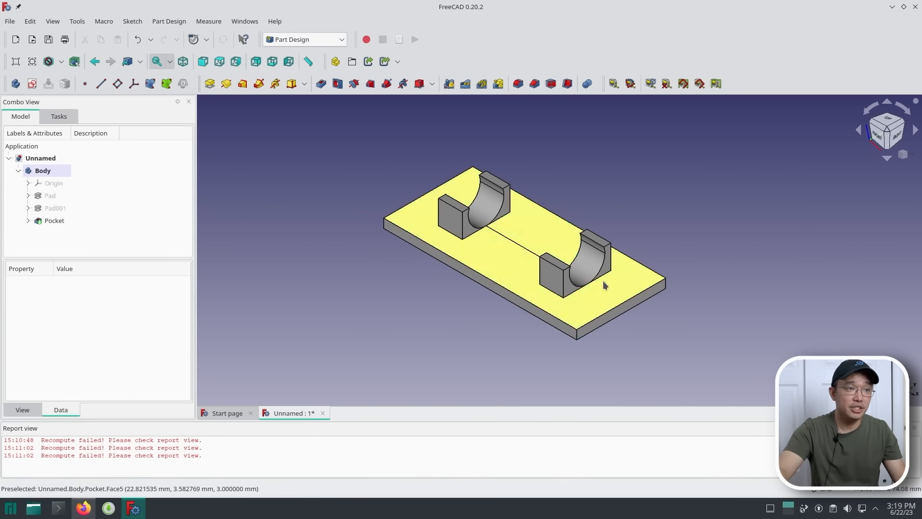
click(54, 220)
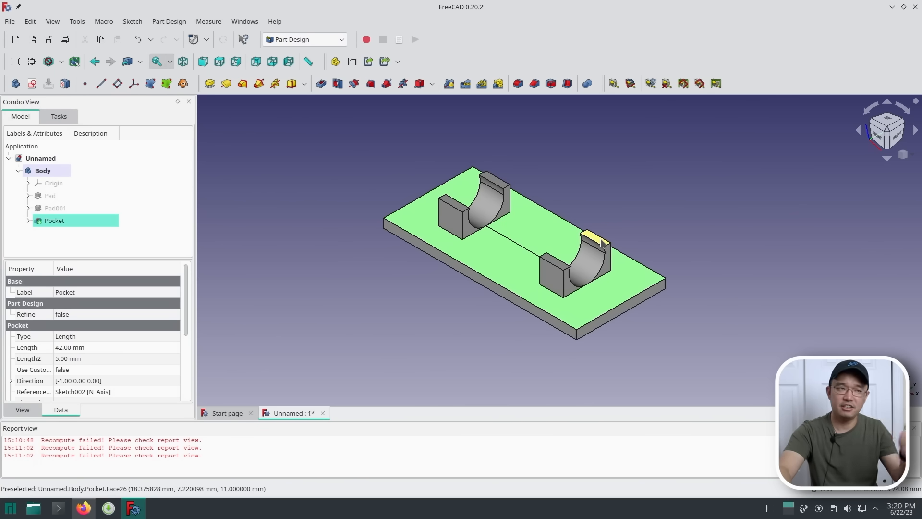
mouse_move(703, 229)
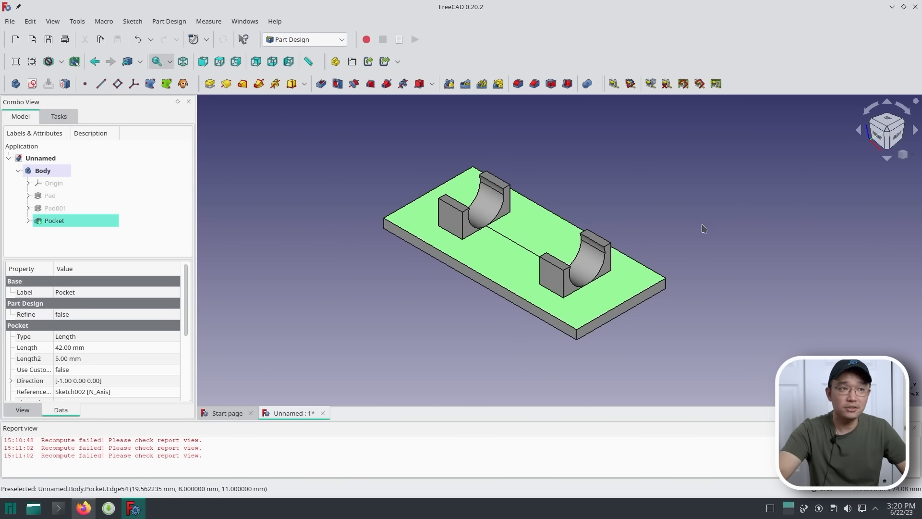
mouse_move(442, 265)
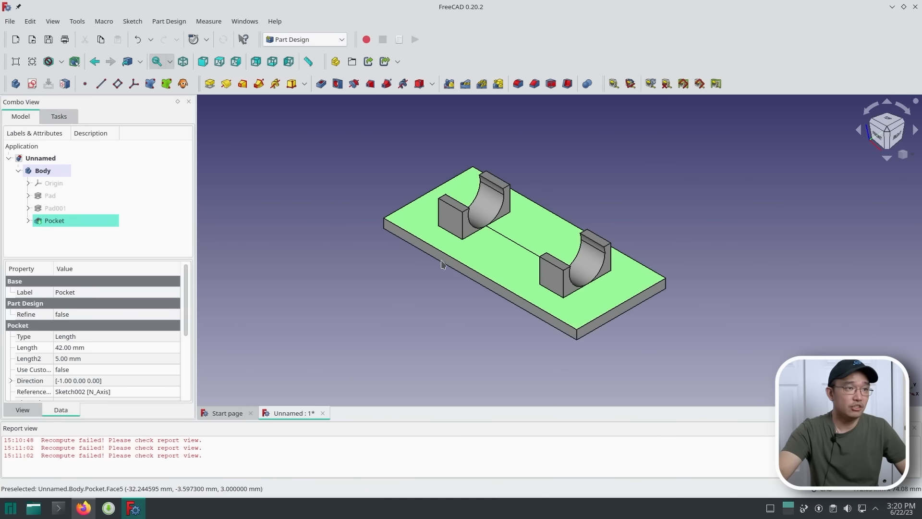
mouse_move(234, 122)
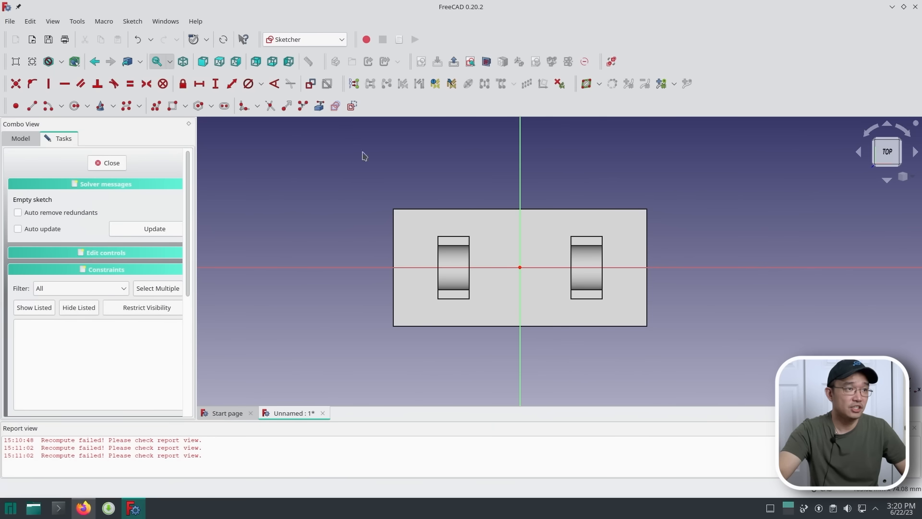
mouse_move(313, 121)
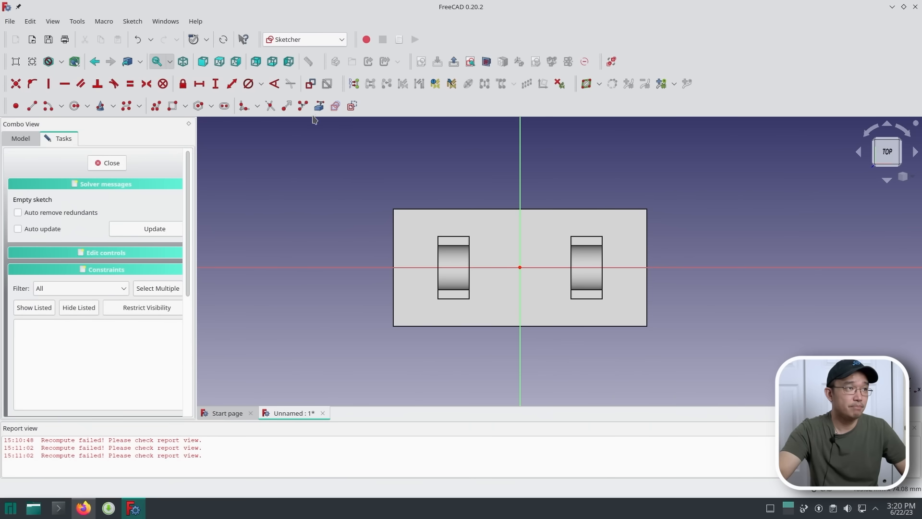
mouse_move(454, 210)
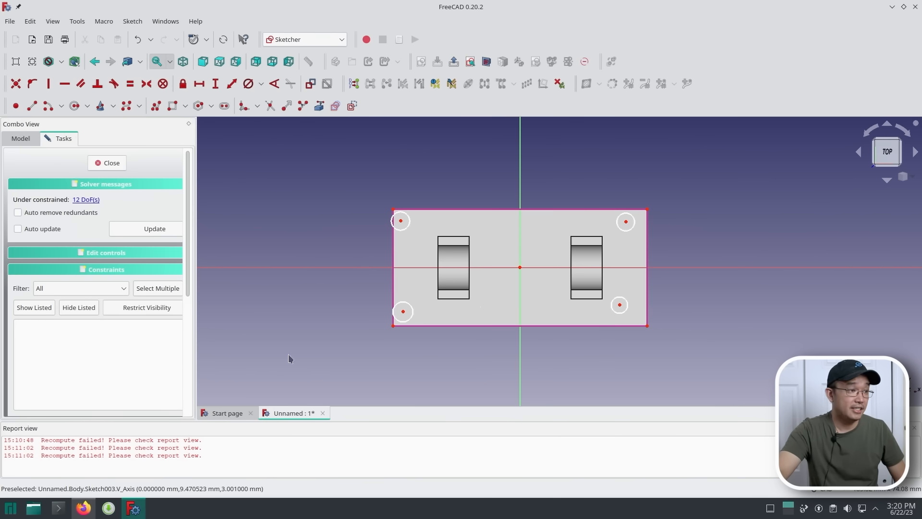
- Switch to Firefox showing the Pi Zero mounting-hole dimension drawing in Google Images
click(83, 508)
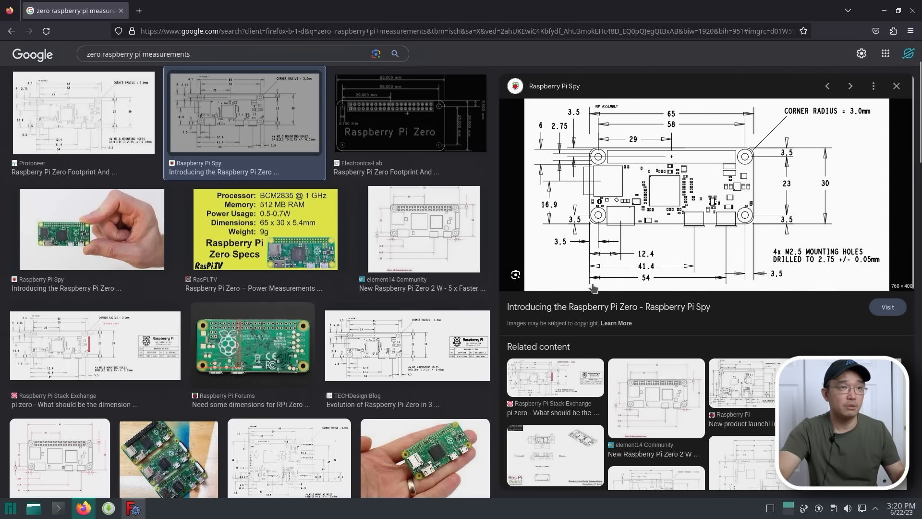
mouse_move(757, 164)
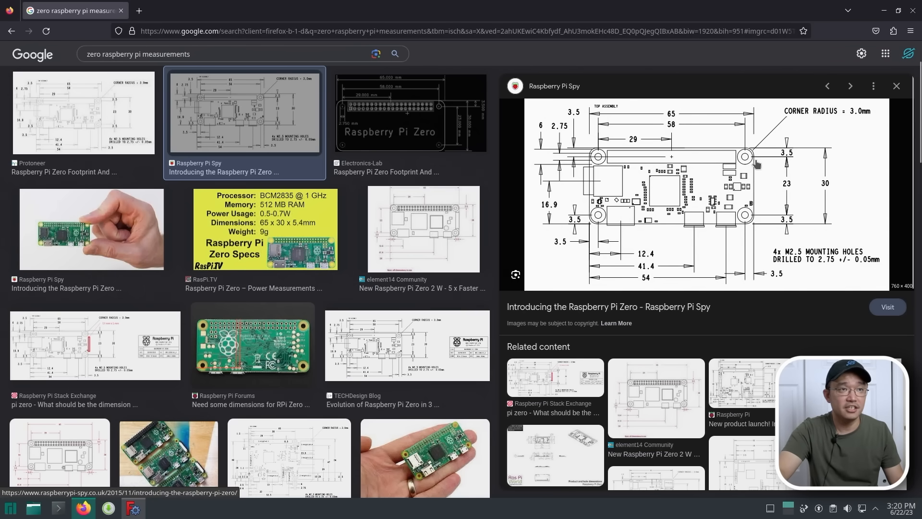
mouse_move(768, 164)
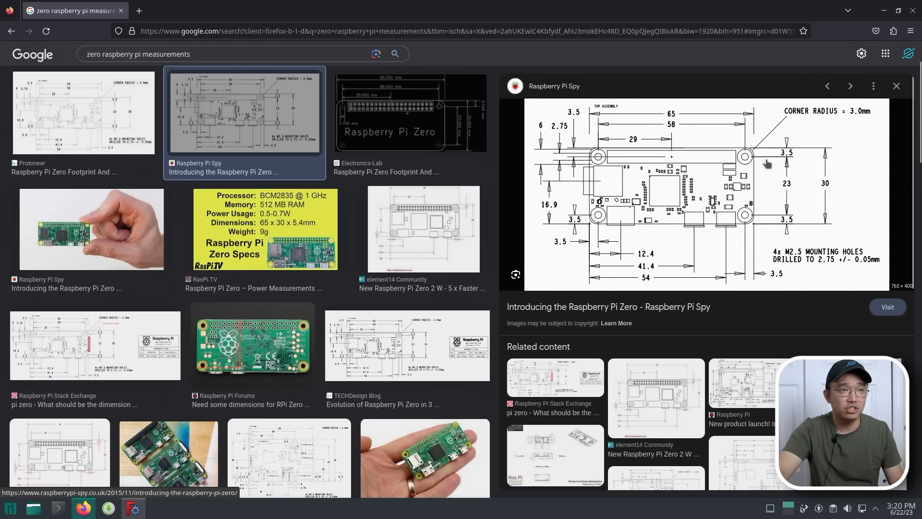
mouse_move(788, 150)
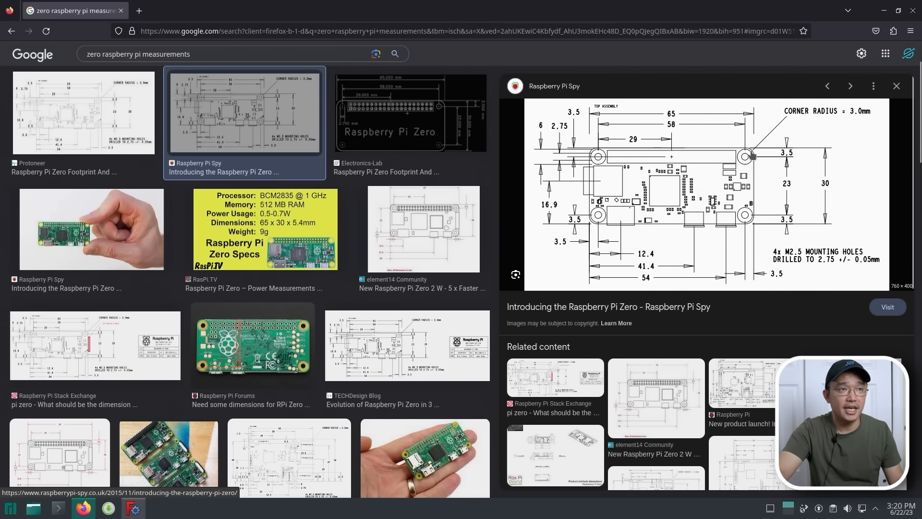
mouse_move(747, 281)
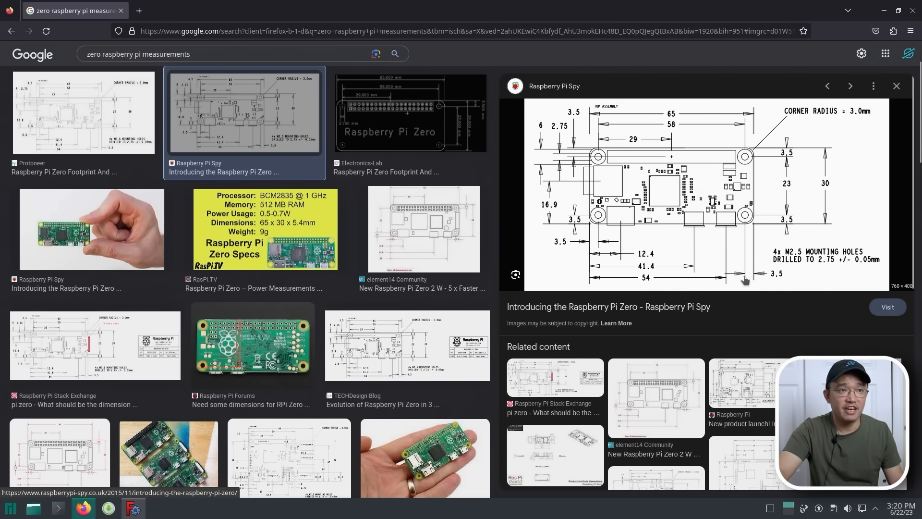
mouse_move(753, 266)
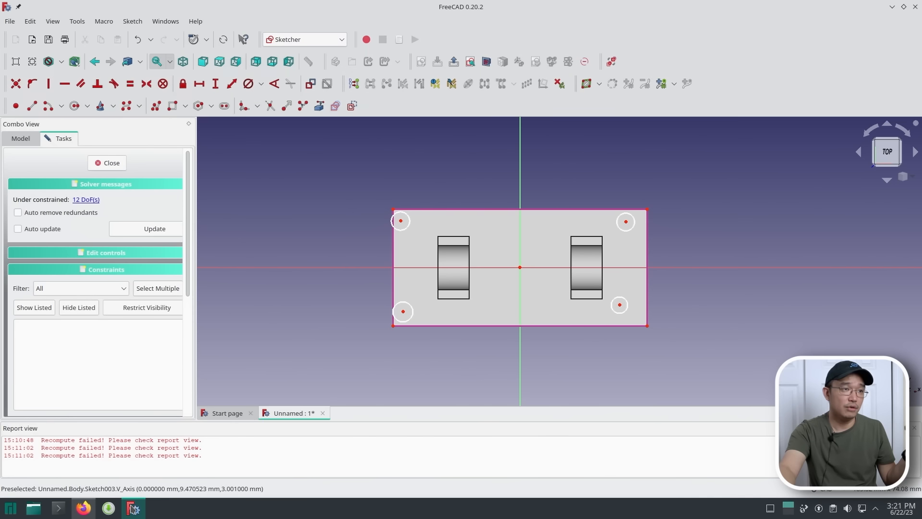
mouse_move(443, 100)
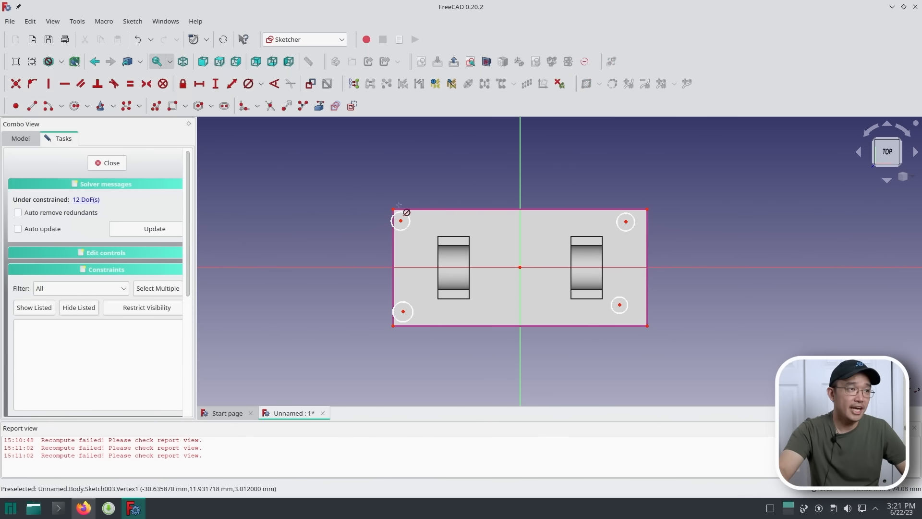
mouse_move(408, 227)
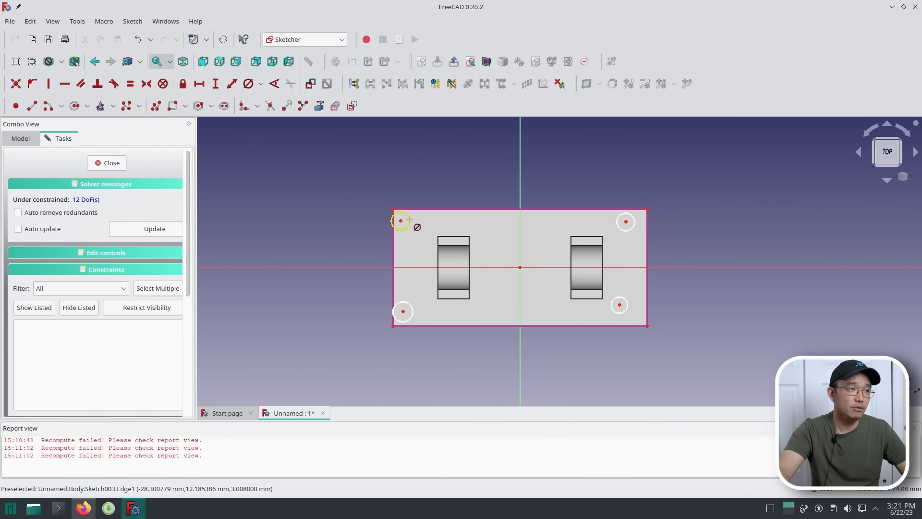
click(81, 507)
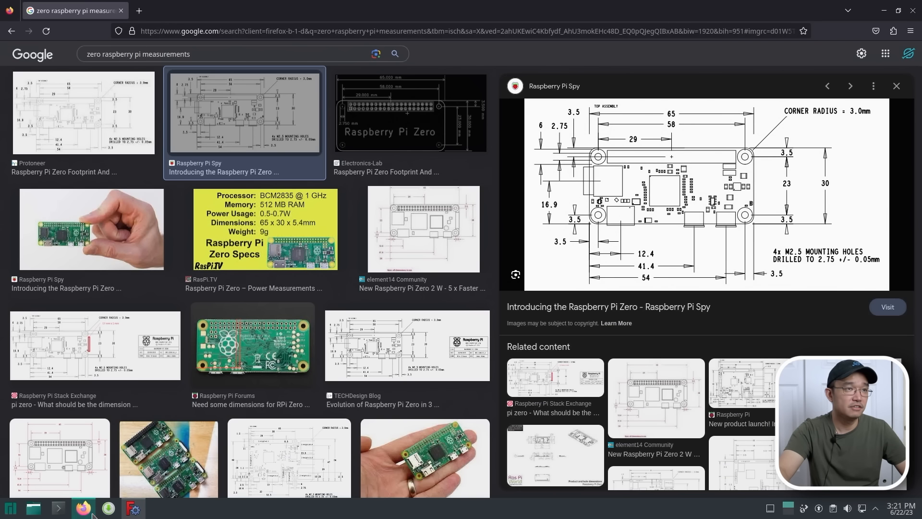
mouse_move(84, 507)
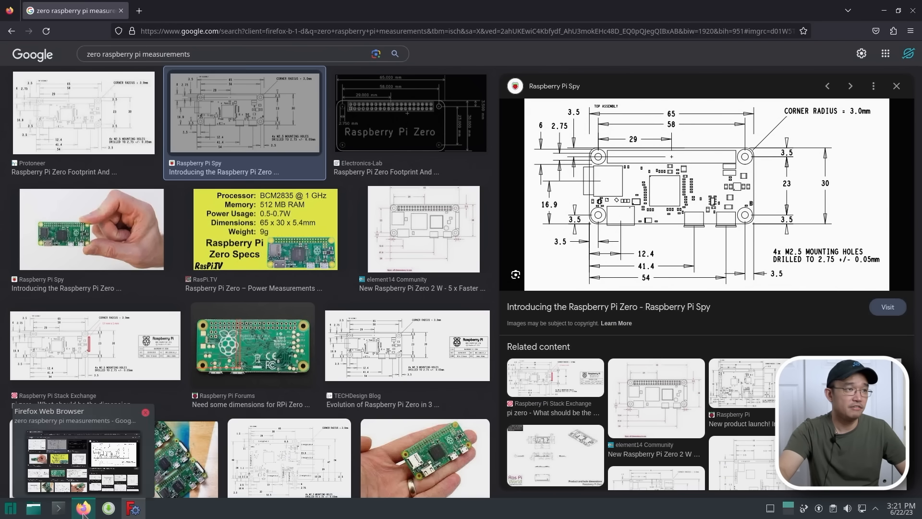
click(133, 507)
text(3)
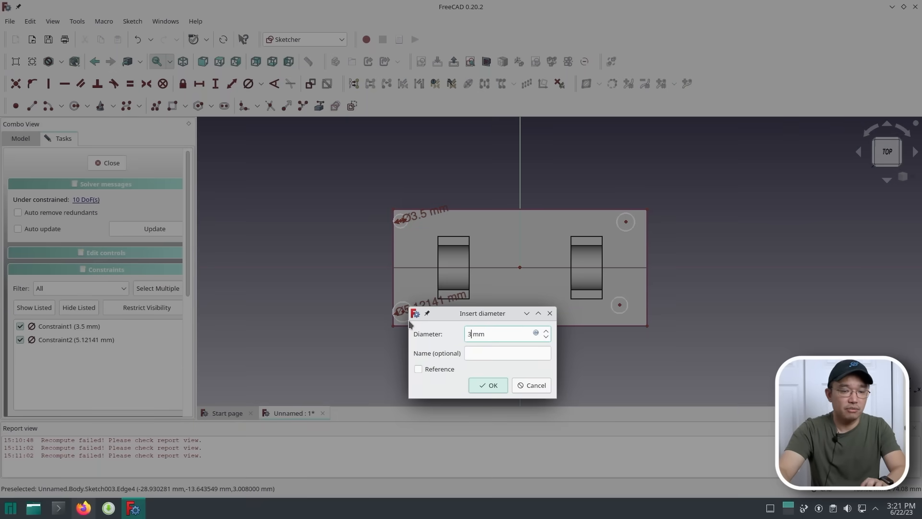
- Constrain the remaining corner hole circles to a 3.5 mm diameter
click(488, 384)
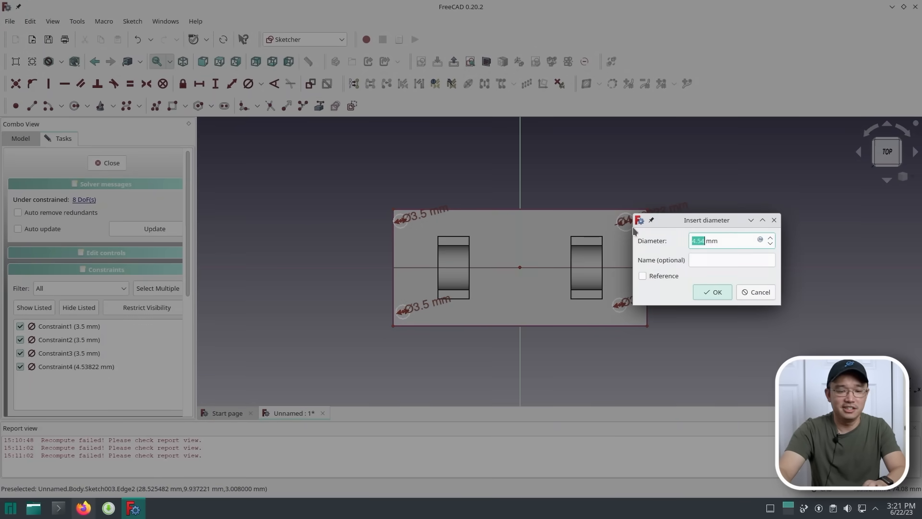
click(712, 292)
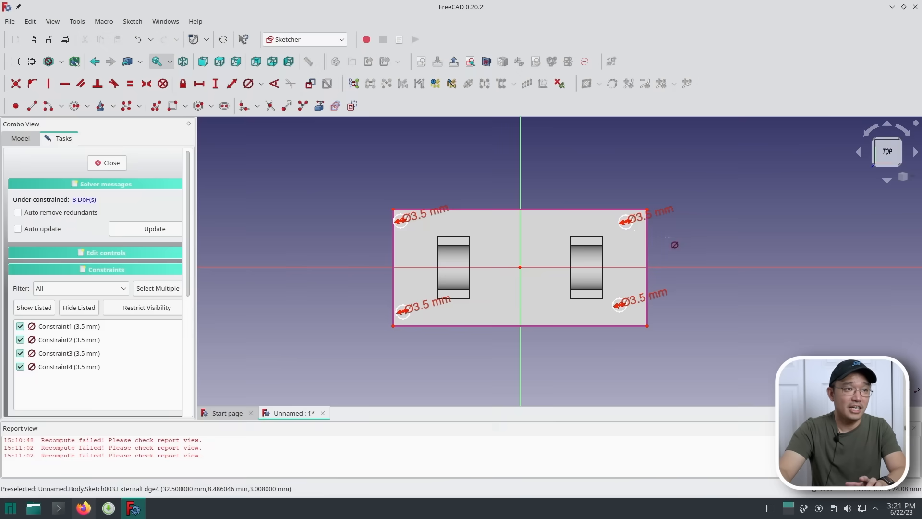
mouse_move(231, 83)
text(3.5)
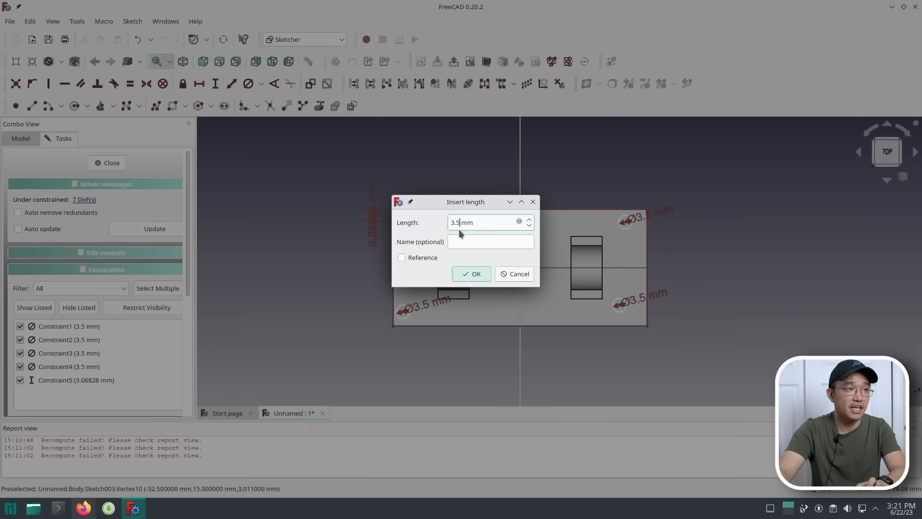
- Place the top-left, bottom-right and bottom-left holes 3.5 mm from the plate edges
click(471, 274)
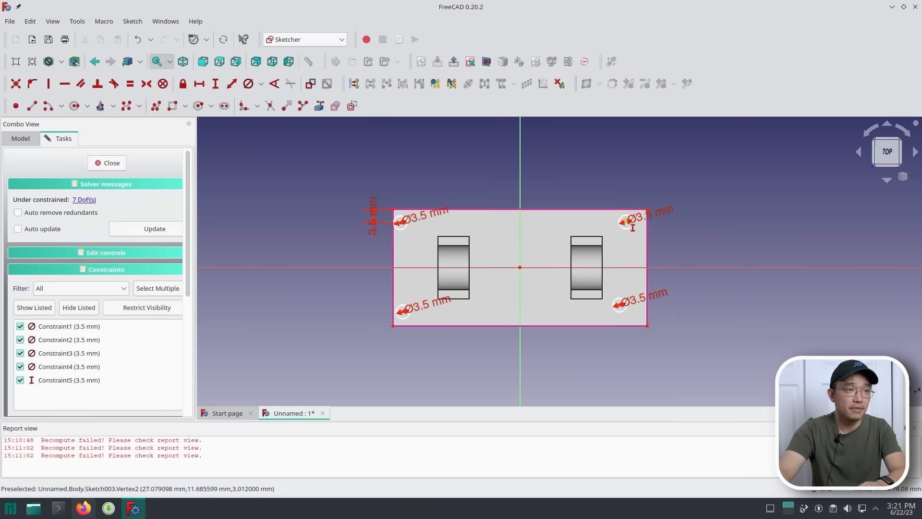
mouse_move(647, 210)
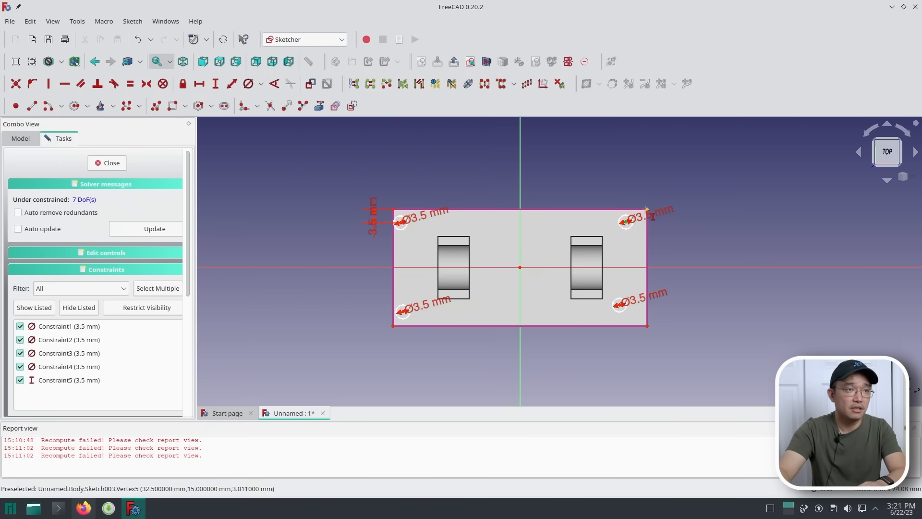
click(627, 221)
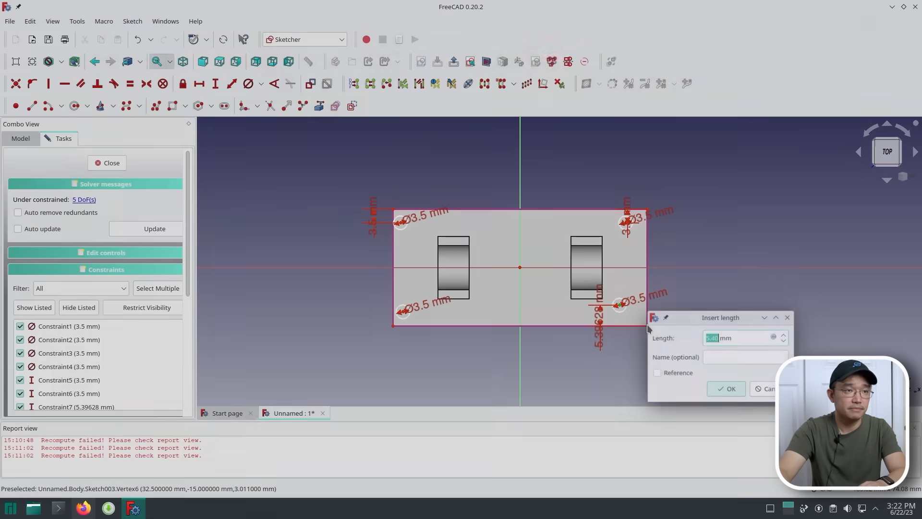
click(727, 388)
text(3)
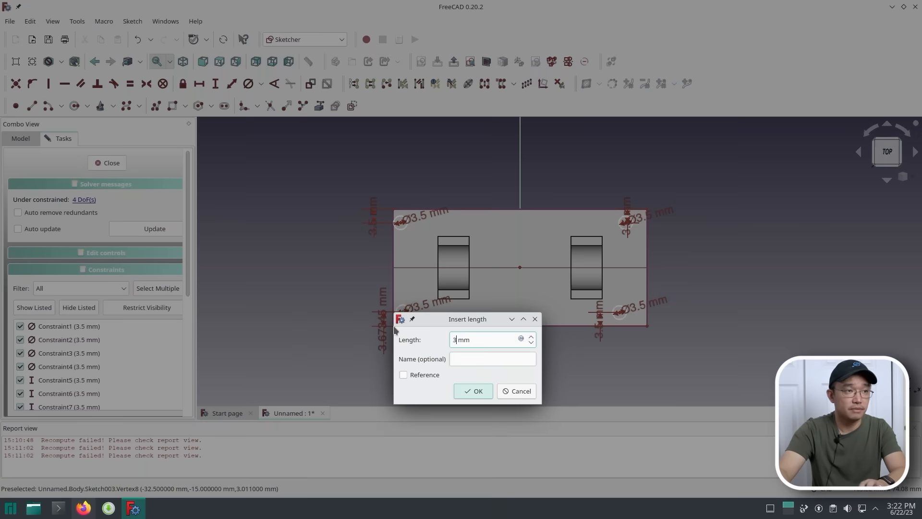
click(473, 391)
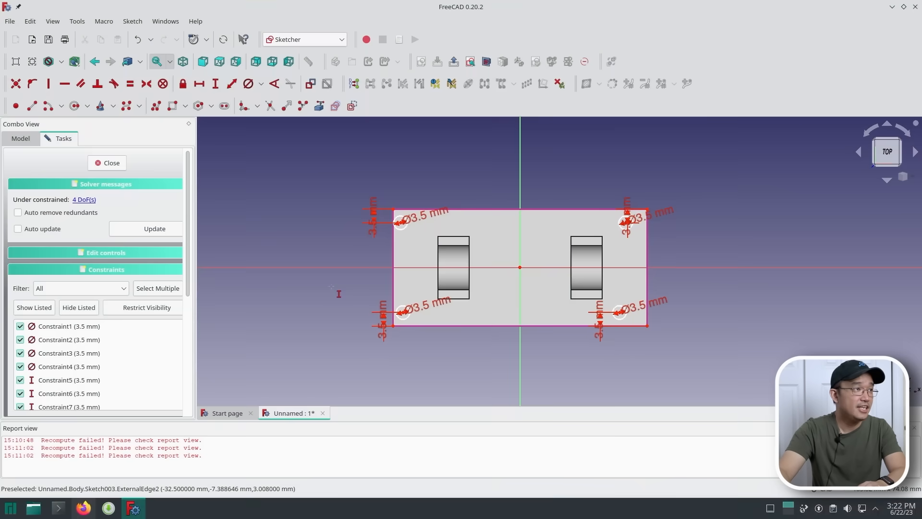
mouse_move(355, 173)
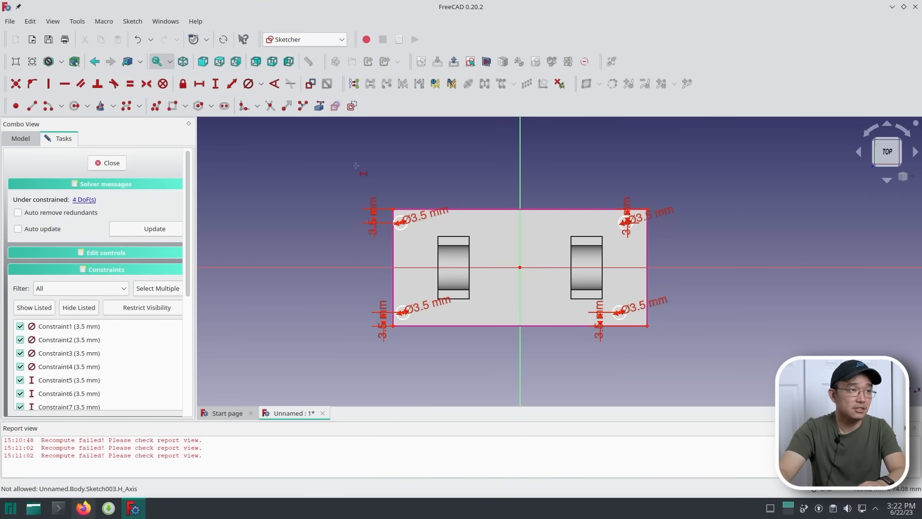
mouse_move(393, 208)
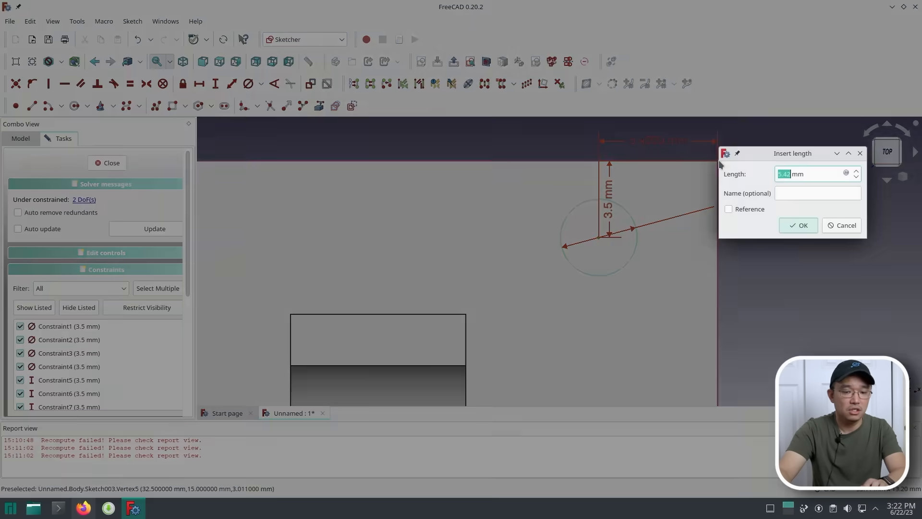
- Add the final 3.5 mm distances on the top-right hole, fully constraining Sketch003, and leave the sketch
click(797, 224)
text(3.5)
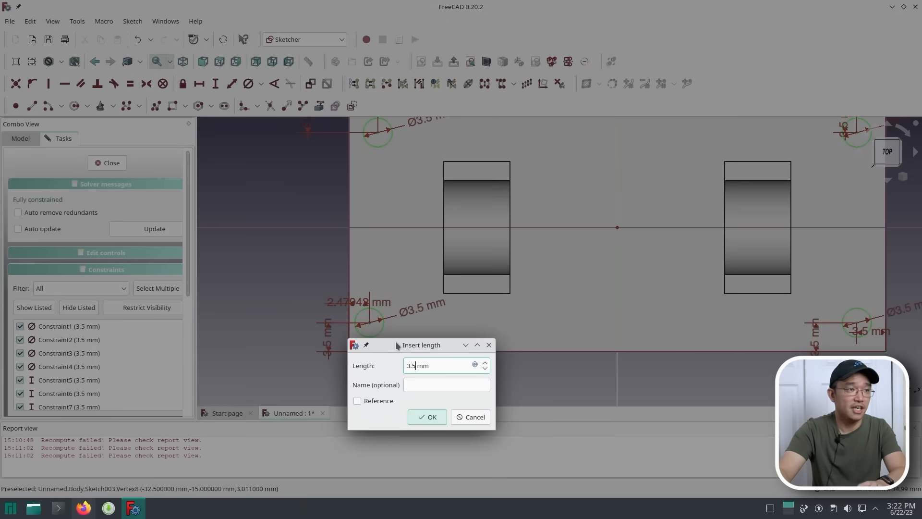
click(427, 416)
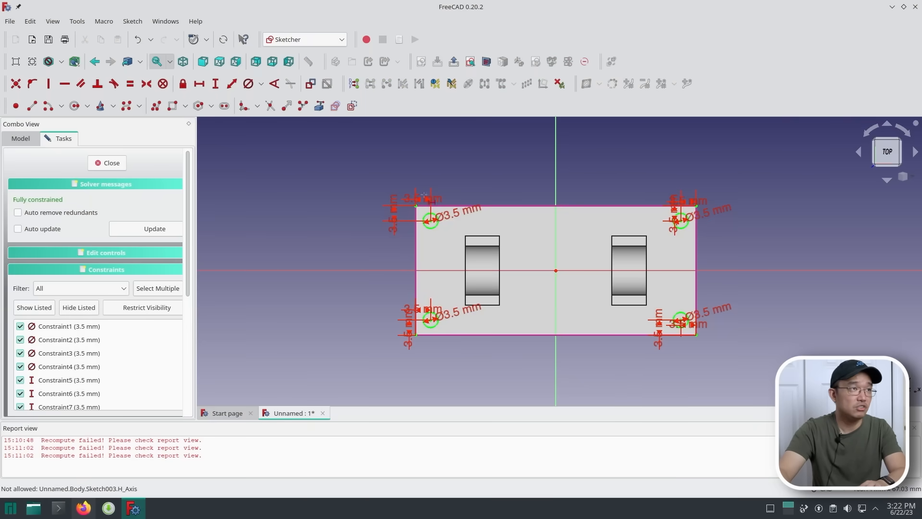
click(106, 164)
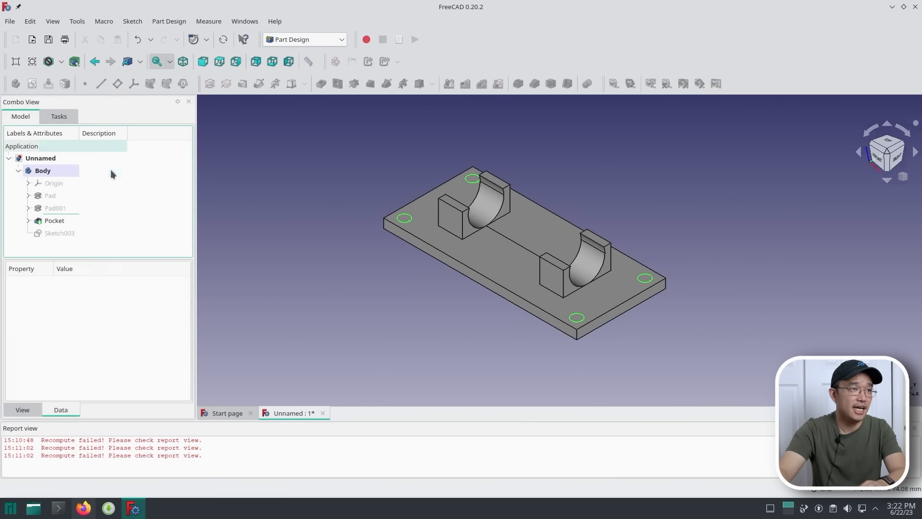
- Pocket Sketch003 3 mm through the plate to create the four corner holes as Pocket001
click(58, 232)
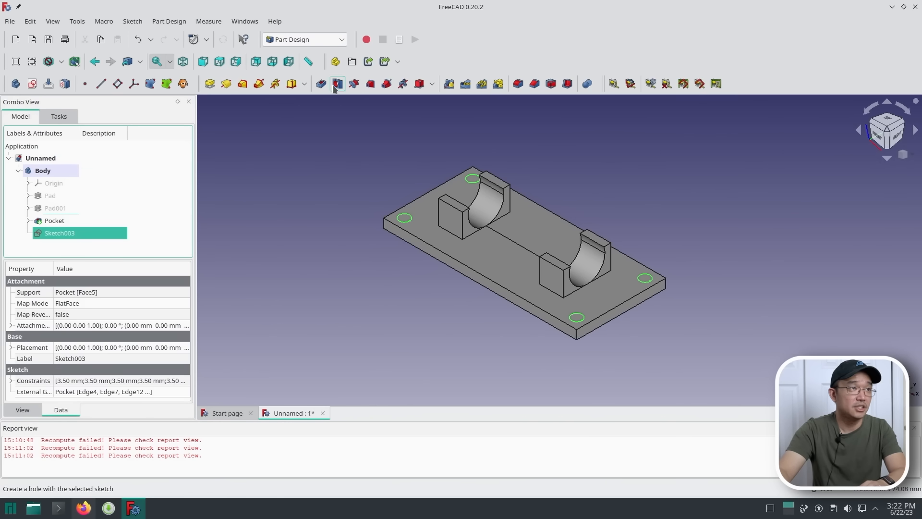
click(338, 83)
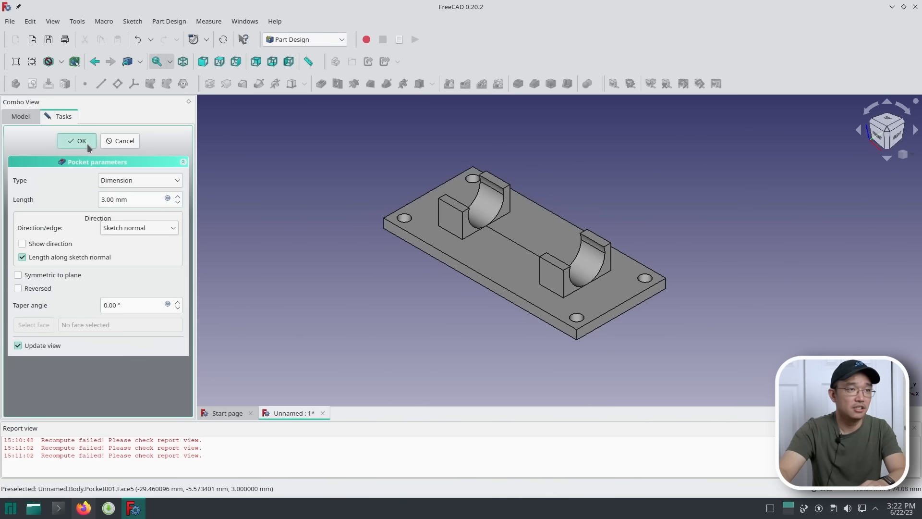
click(77, 140)
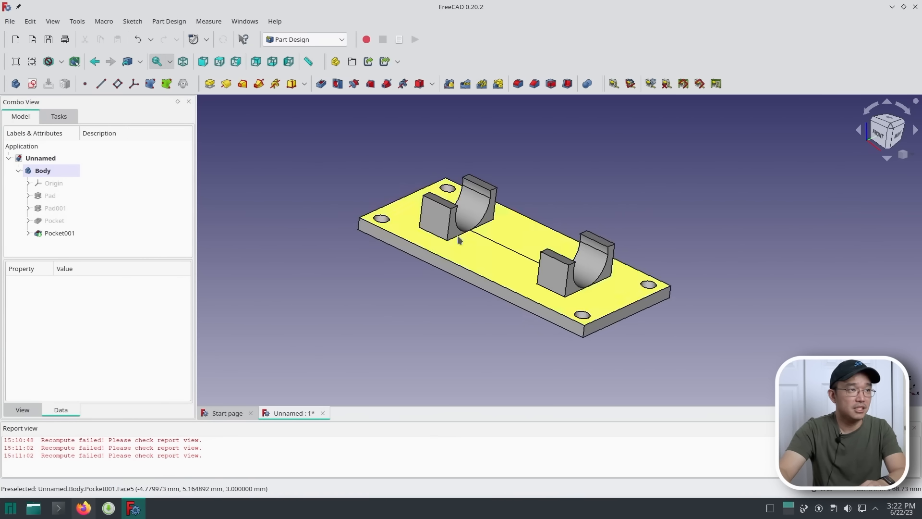
click(59, 232)
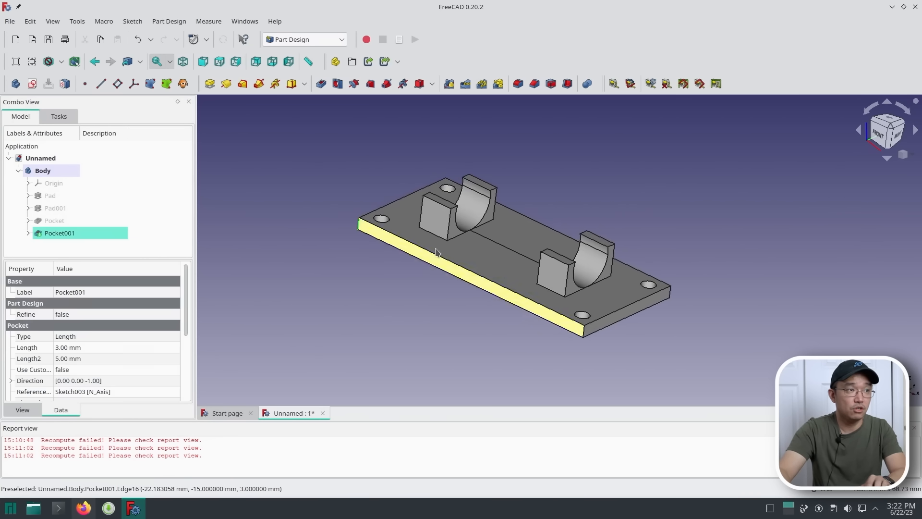
mouse_move(582, 335)
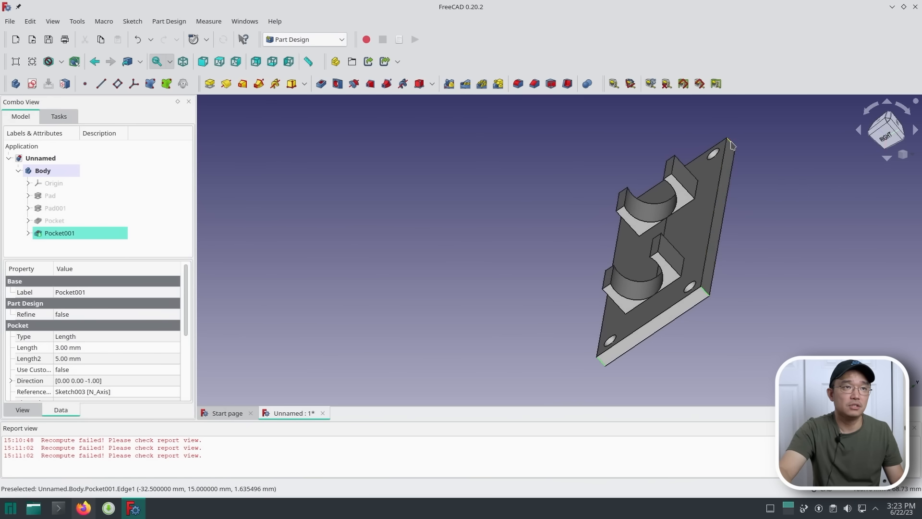
mouse_move(712, 300)
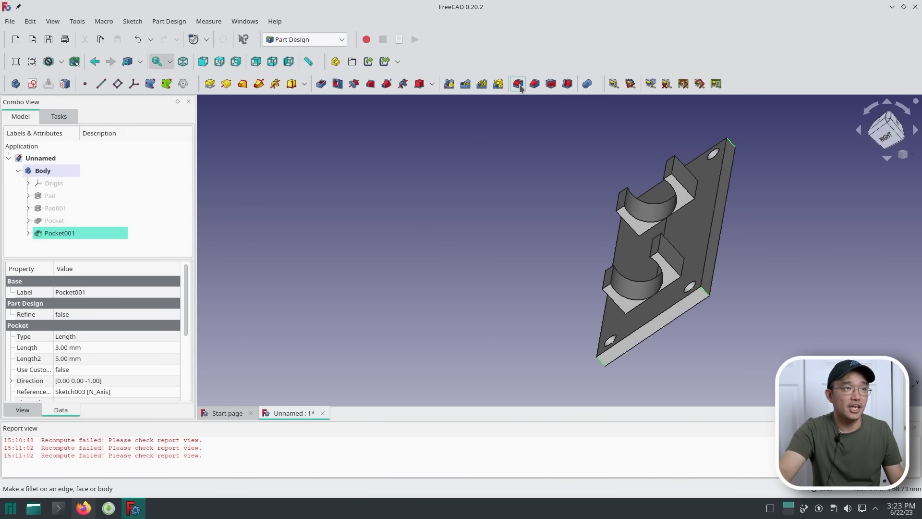
- Fillet the plate's vertical corner edges with a 3 mm radius
click(517, 84)
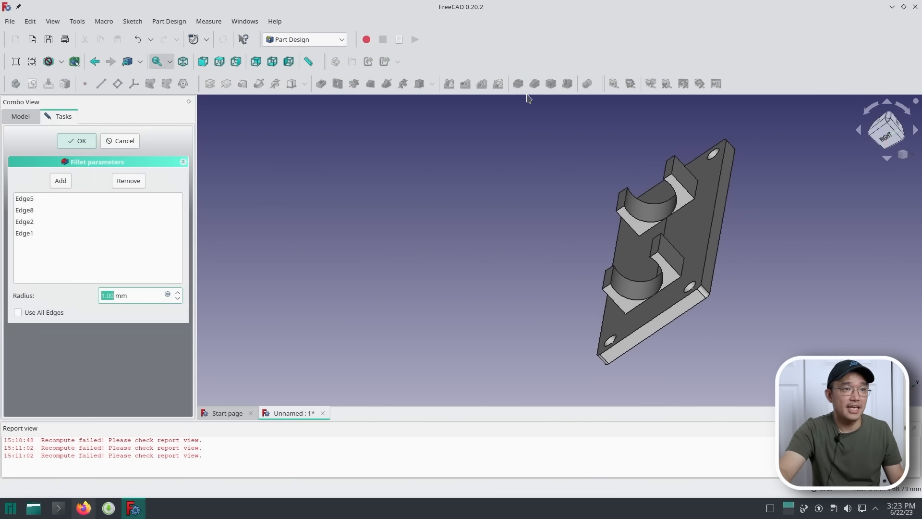
mouse_move(265, 221)
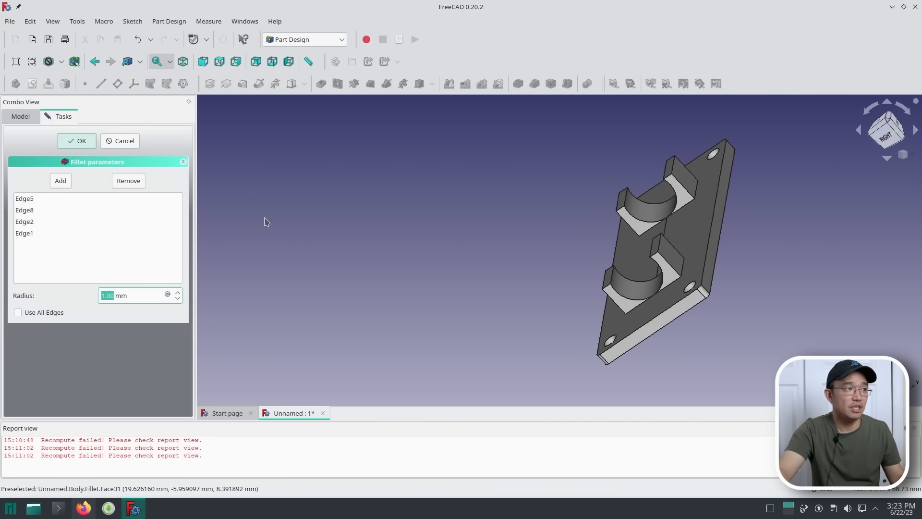
click(177, 293)
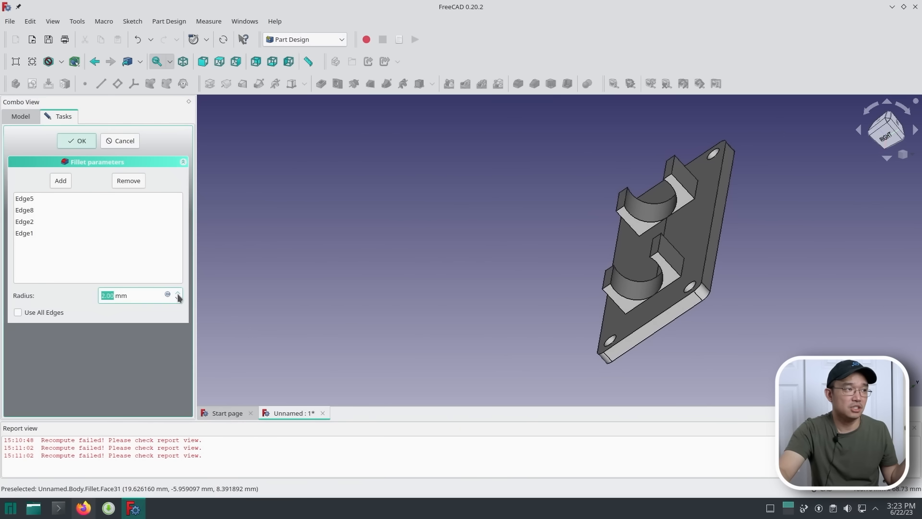
click(177, 292)
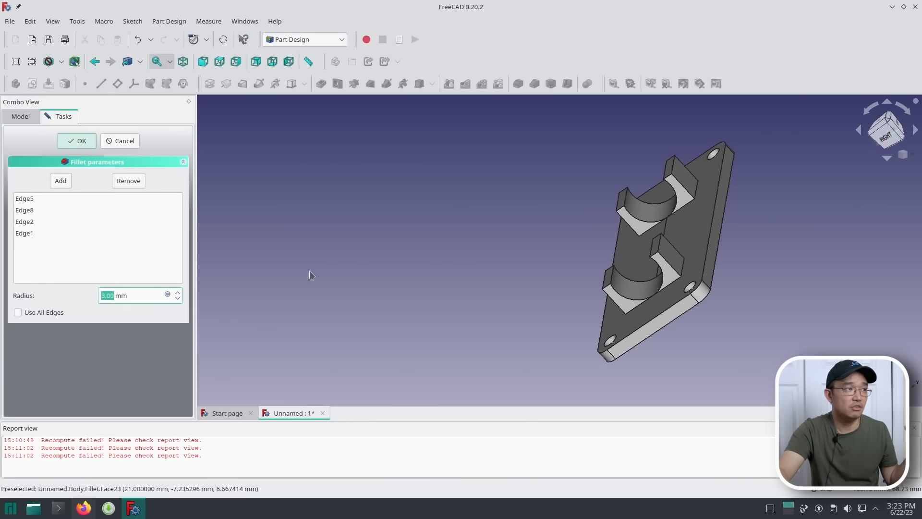
click(77, 140)
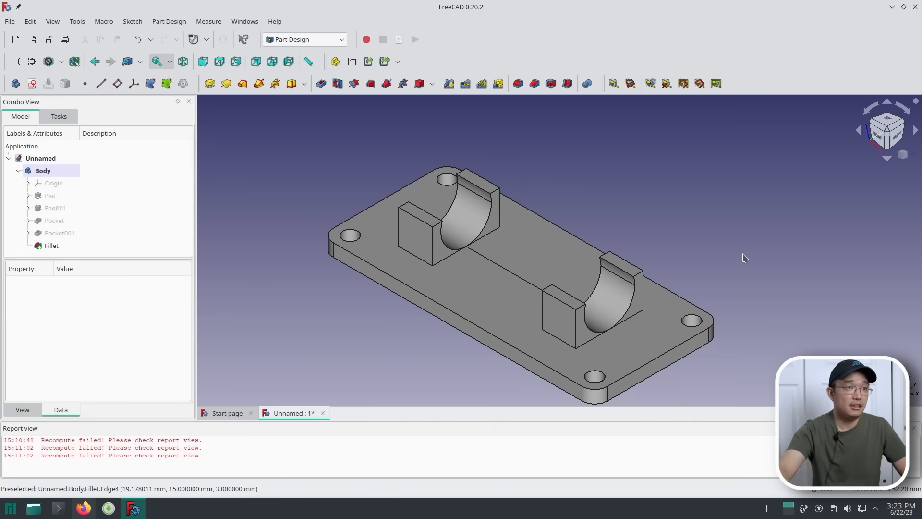
mouse_move(693, 252)
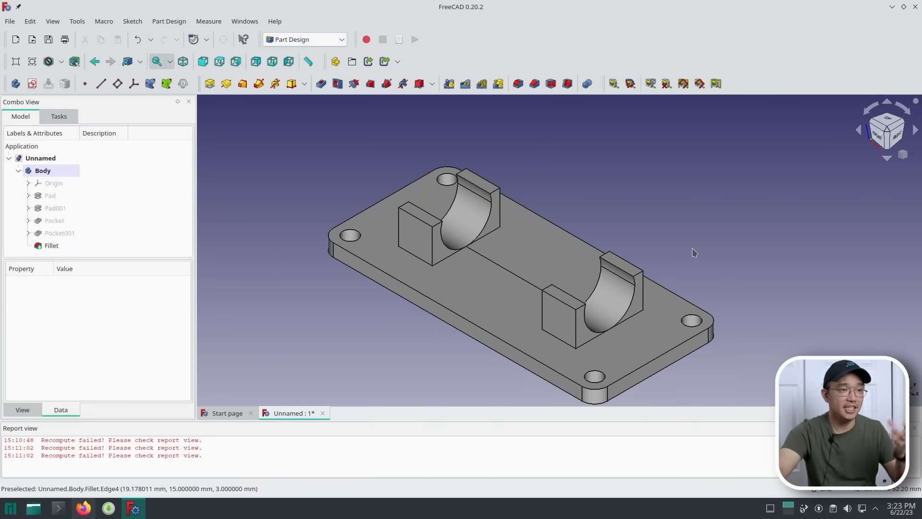
mouse_move(626, 268)
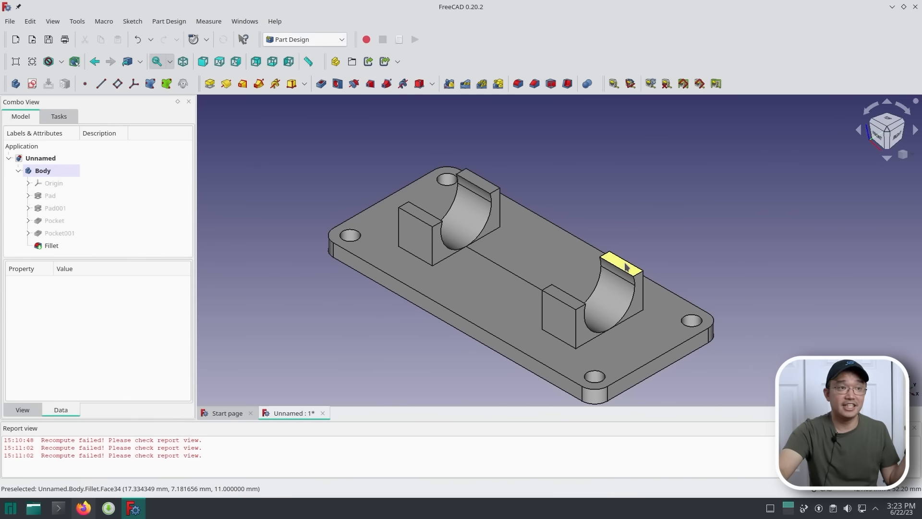
mouse_move(626, 265)
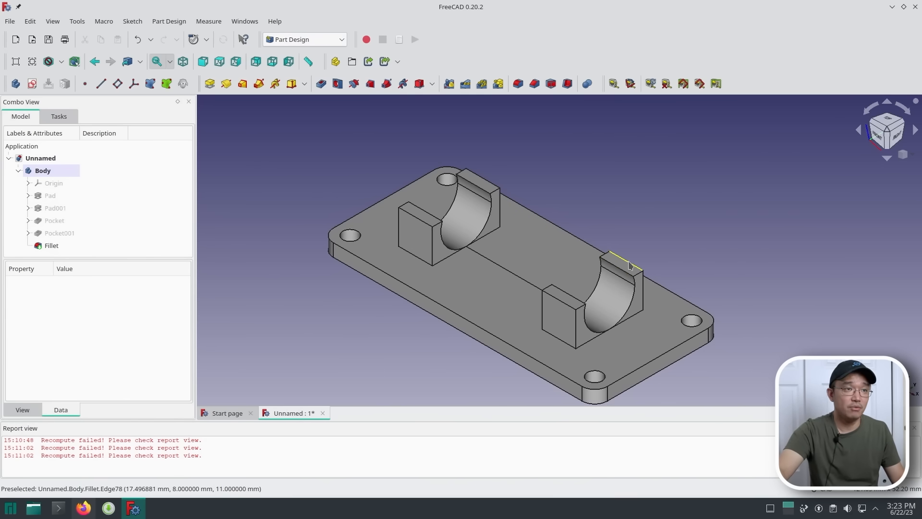
- Fillet the arm uprights' top edges, raising the radius to 2 mm
click(51, 245)
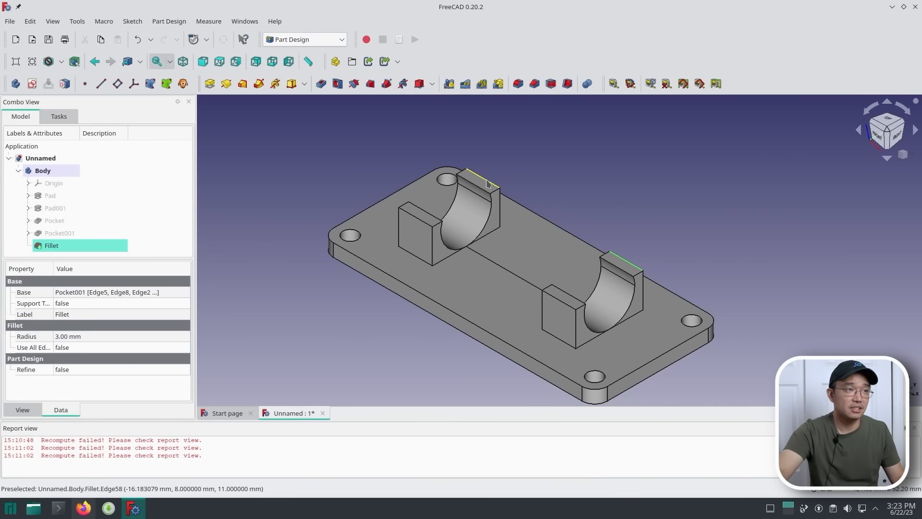
mouse_move(579, 297)
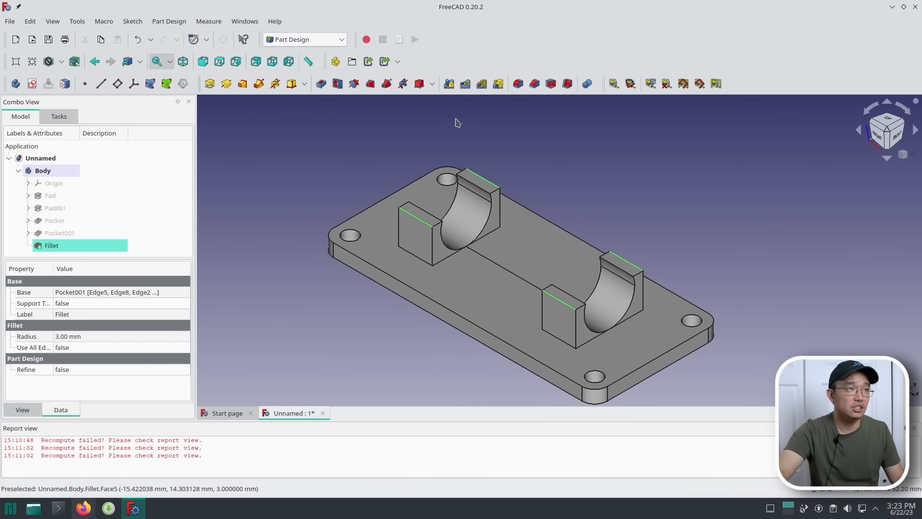
mouse_move(534, 84)
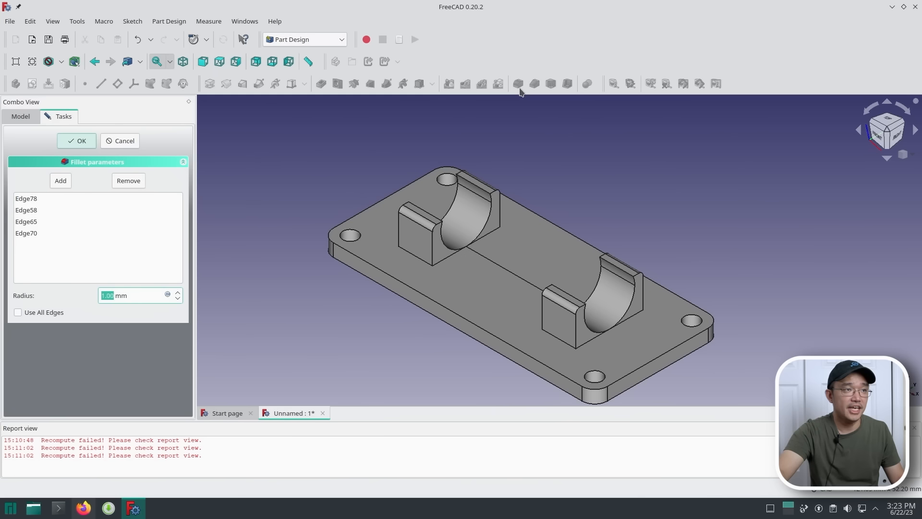
mouse_move(582, 315)
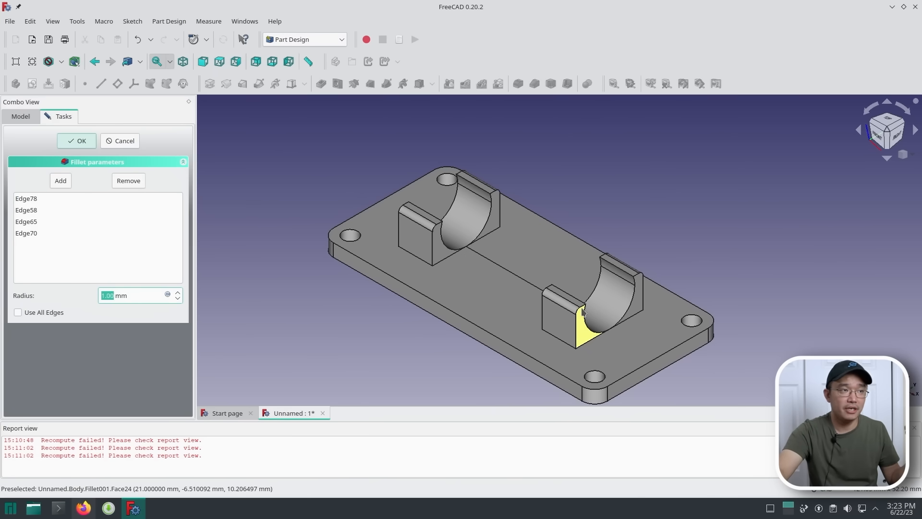
mouse_move(316, 211)
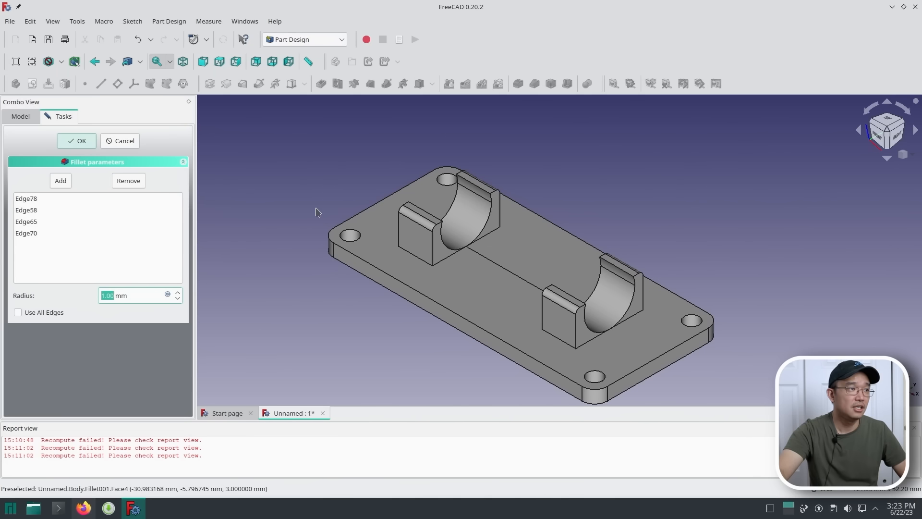
click(179, 293)
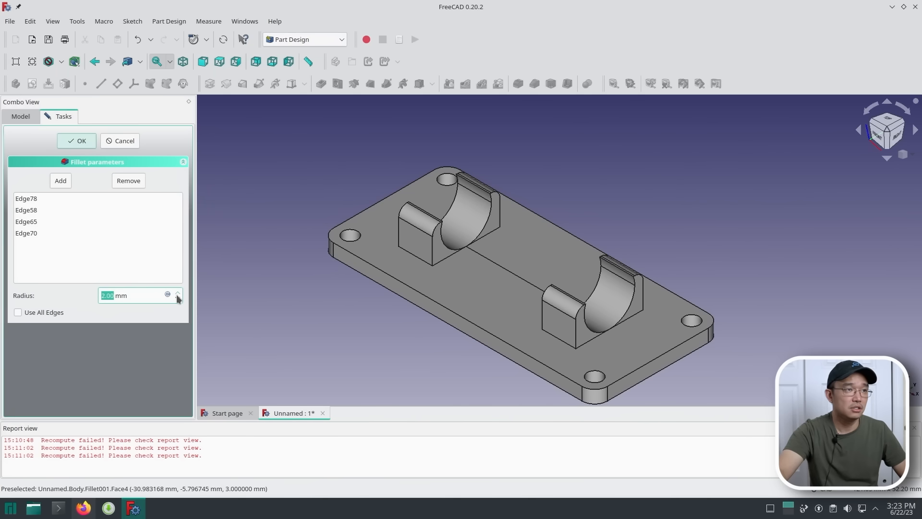
mouse_move(553, 308)
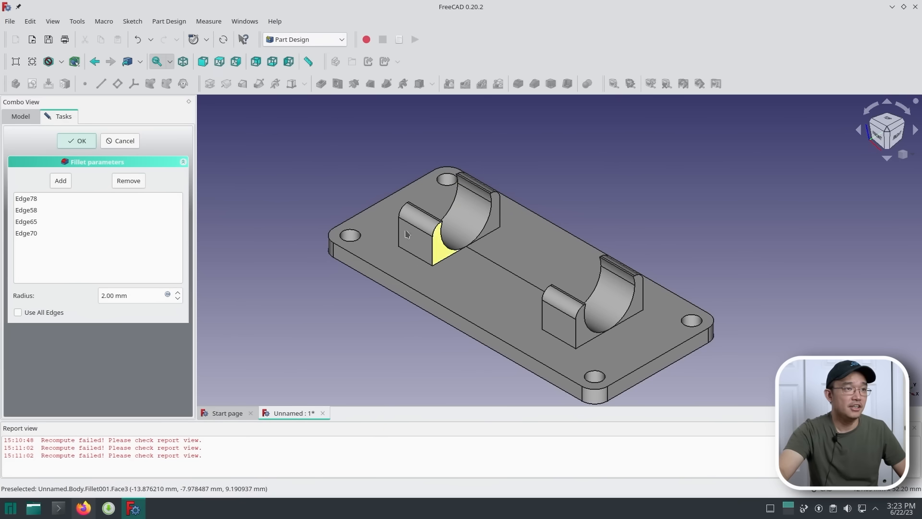
mouse_move(637, 247)
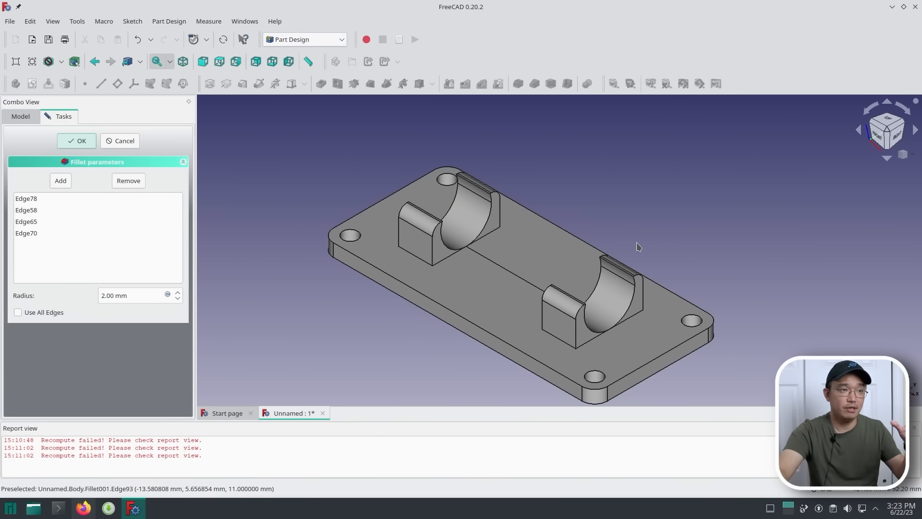
mouse_move(636, 247)
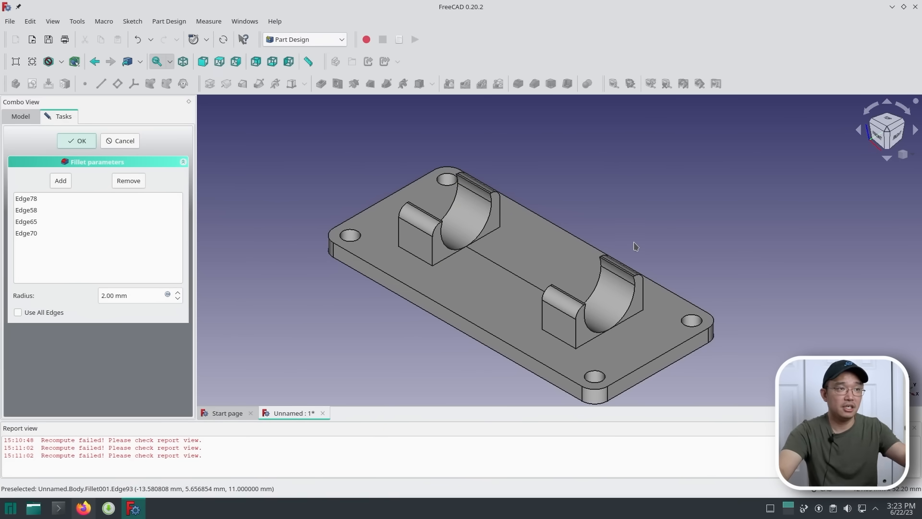
mouse_move(628, 226)
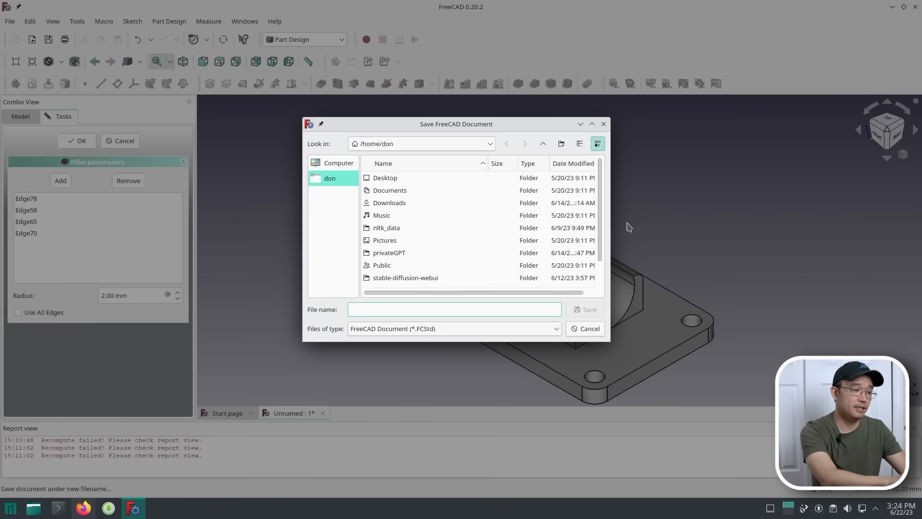
- Save the document as 'neewer arm'
text(nee)
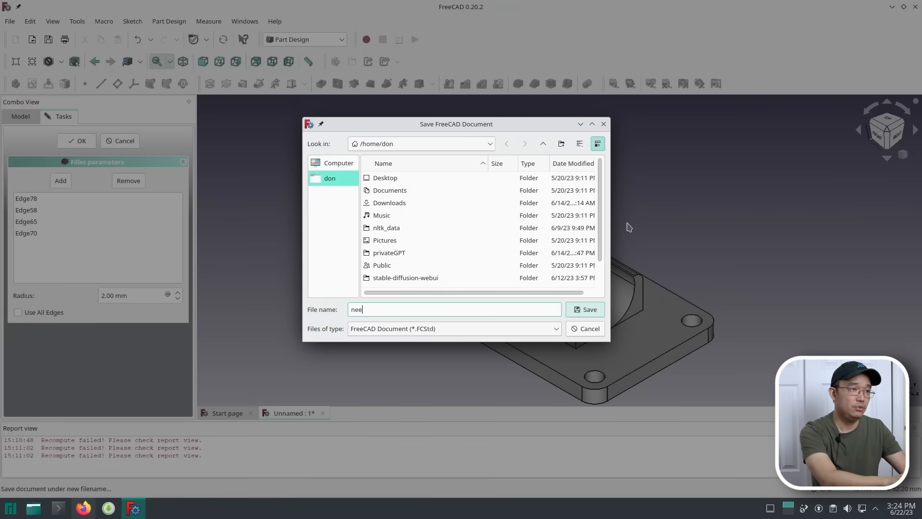
text(wer)
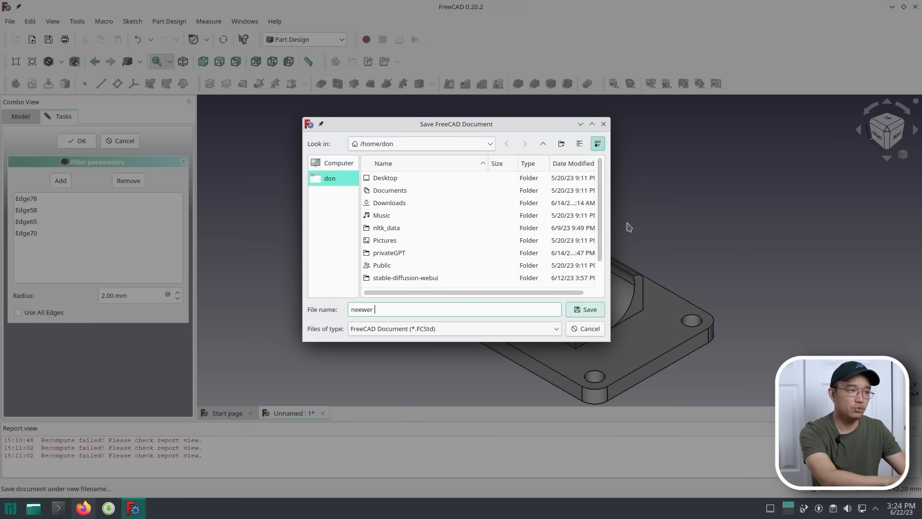
click(585, 308)
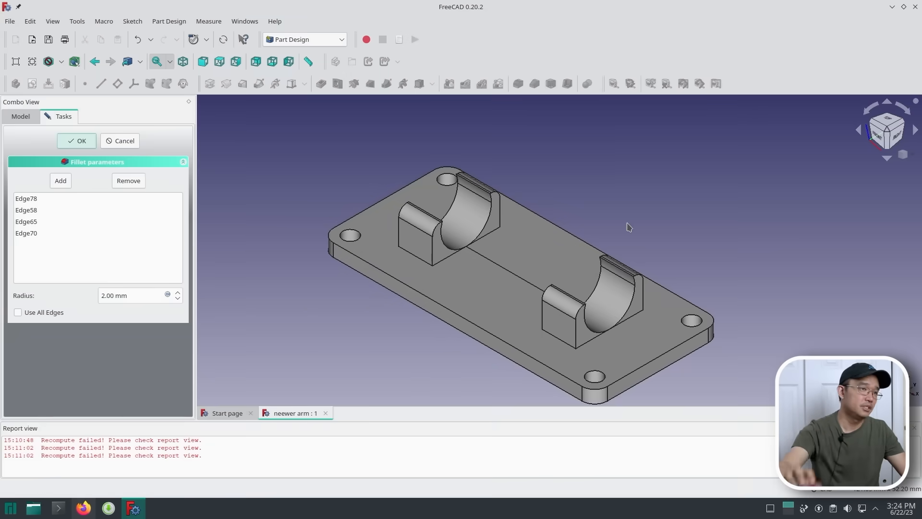
- After a nothing-selected export warning, accept the 2 mm arm fillet and select the Body
click(9, 21)
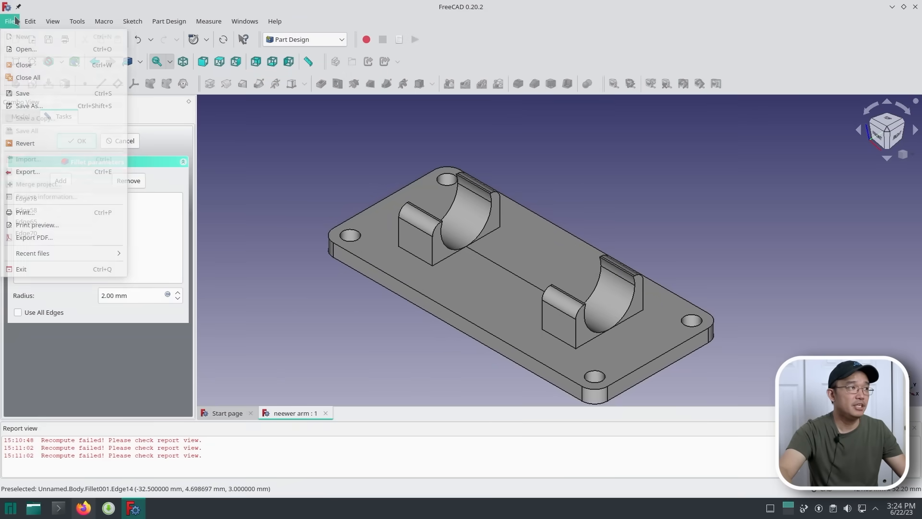
click(27, 171)
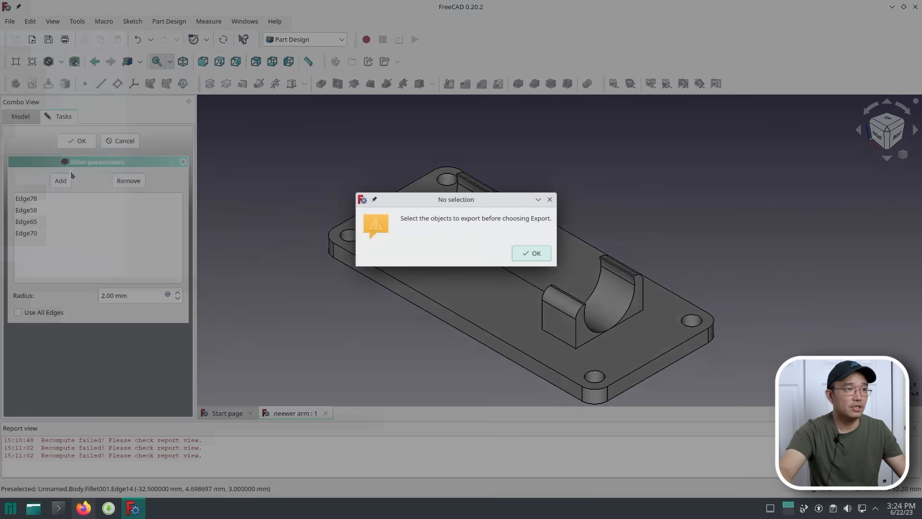
click(530, 253)
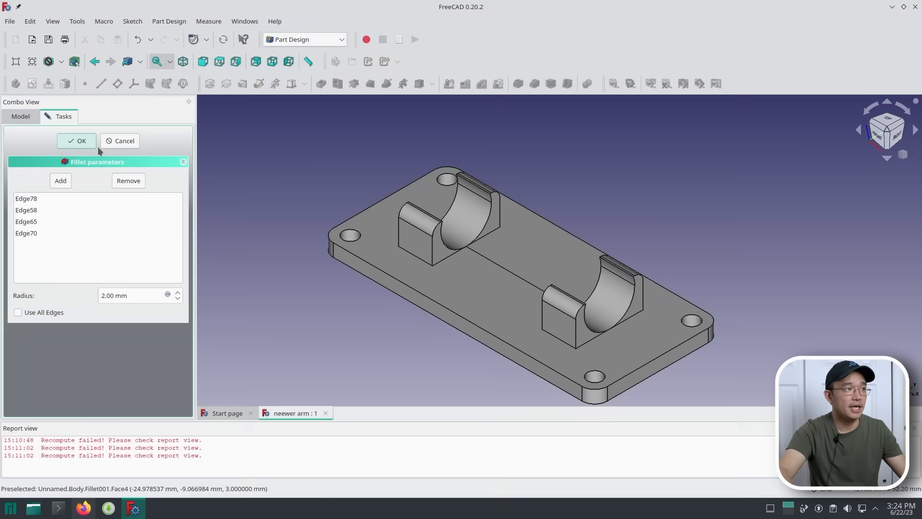
click(77, 140)
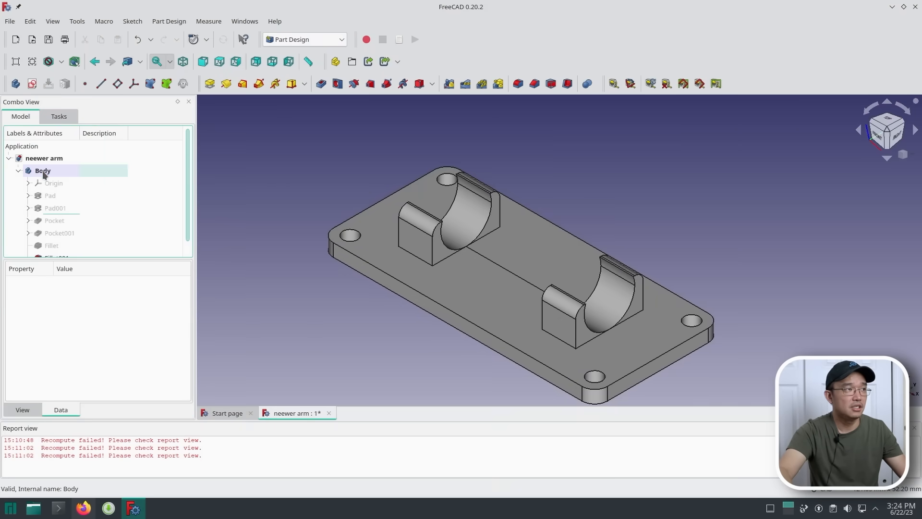
click(42, 171)
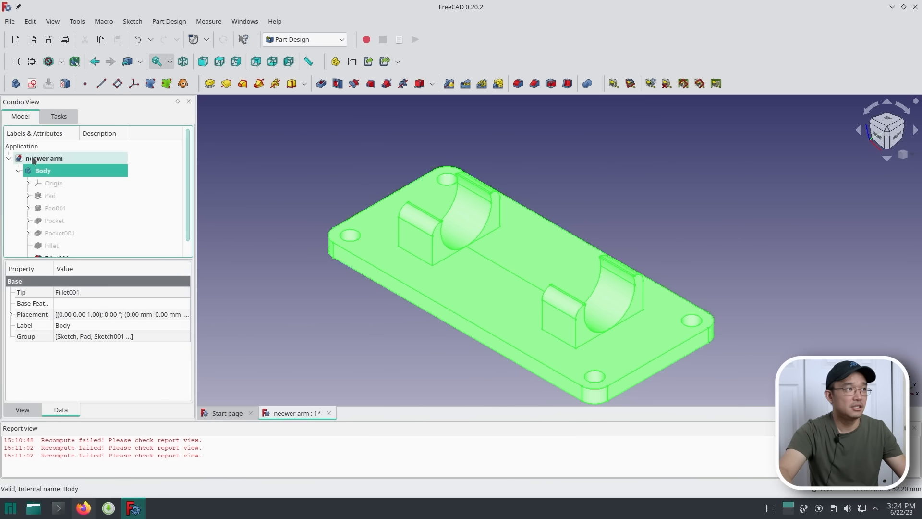
- Export the Body as an STL mesh named 'neewer arm-Body'
click(10, 21)
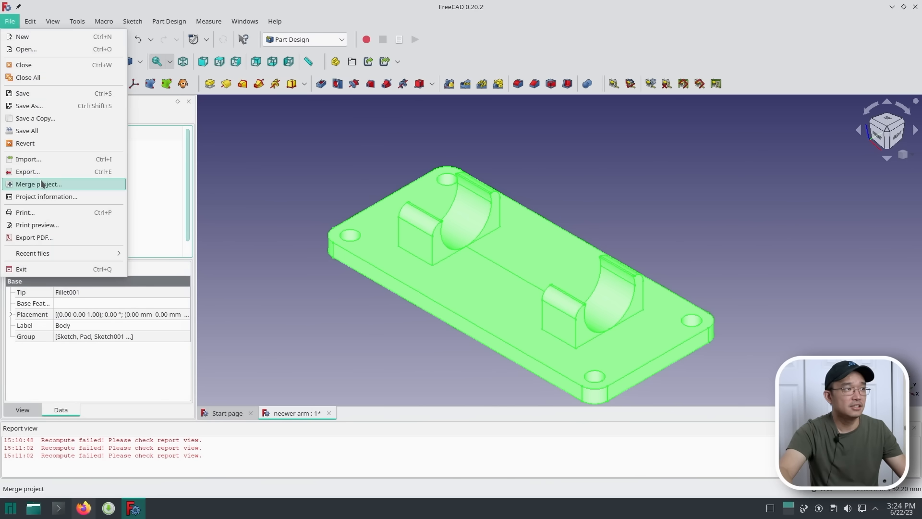
click(27, 171)
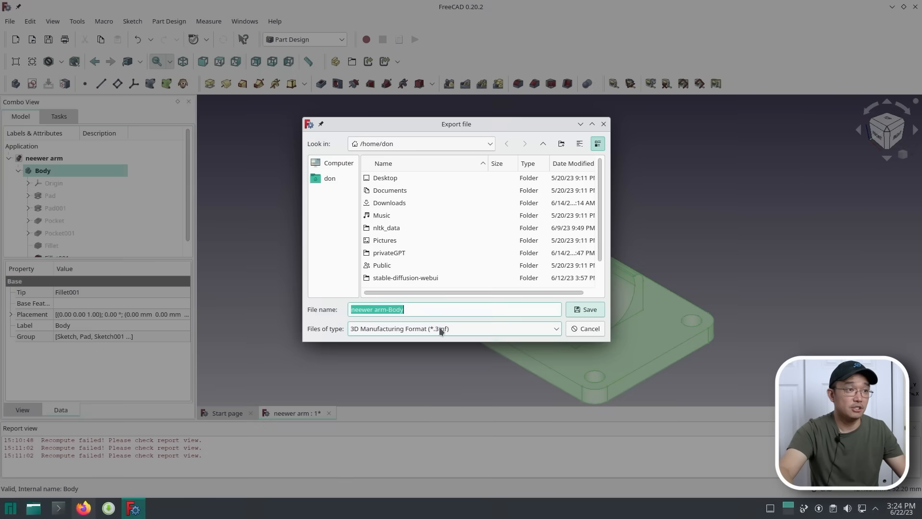
click(452, 328)
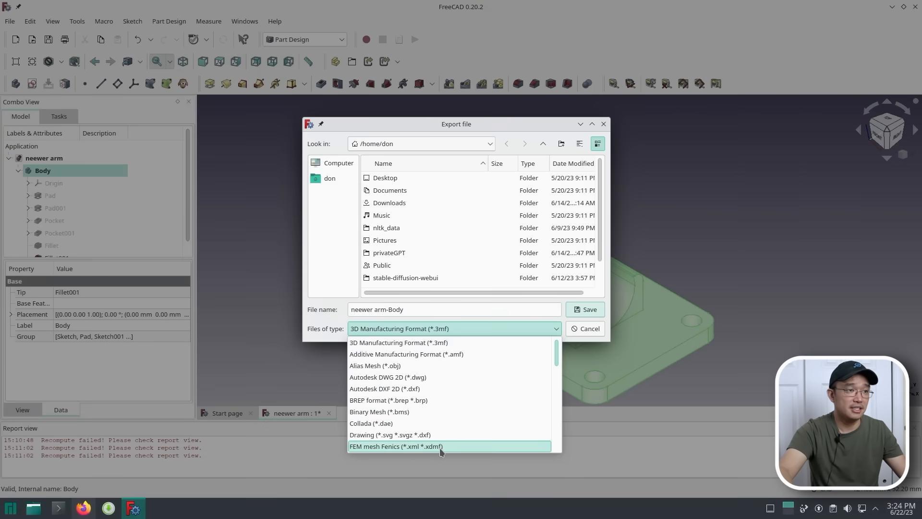
scroll(down, 3)
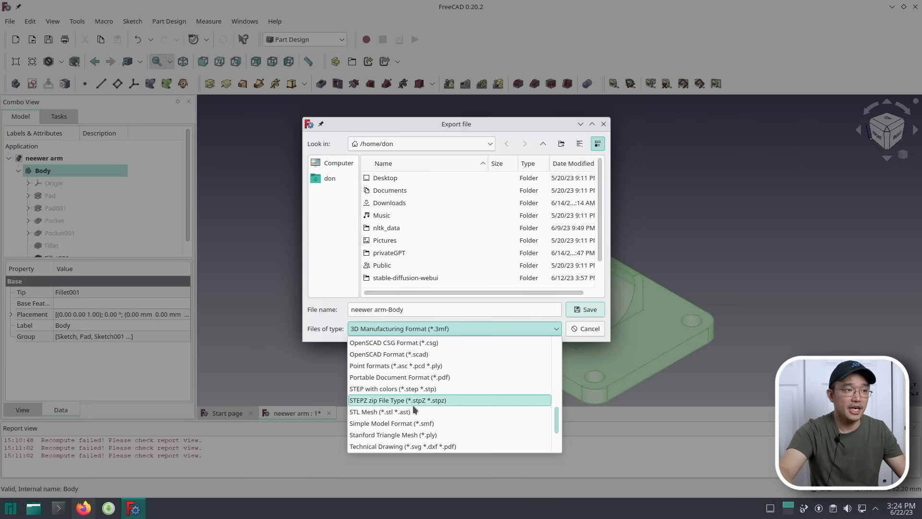
click(381, 411)
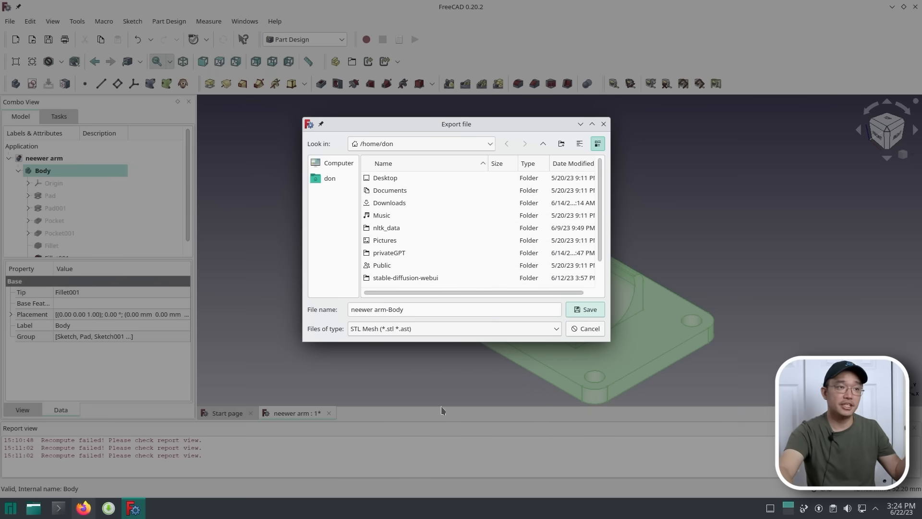
click(585, 308)
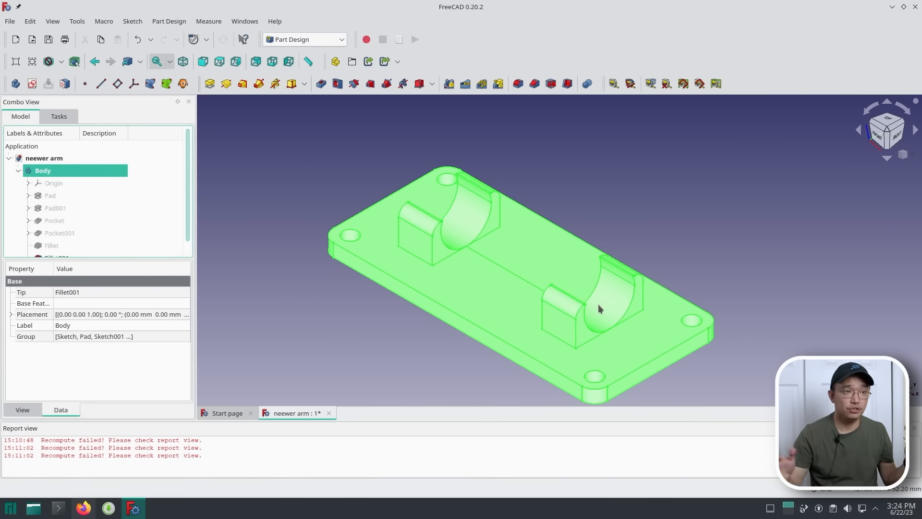
mouse_move(599, 308)
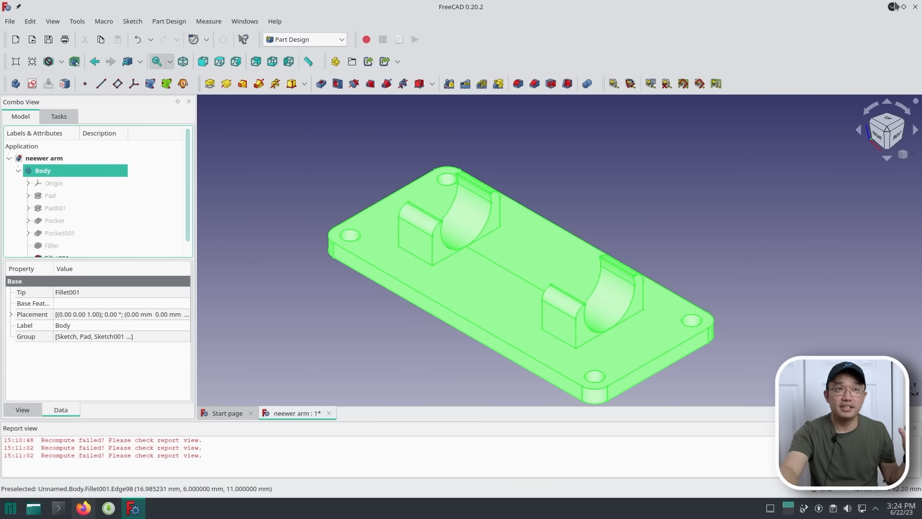